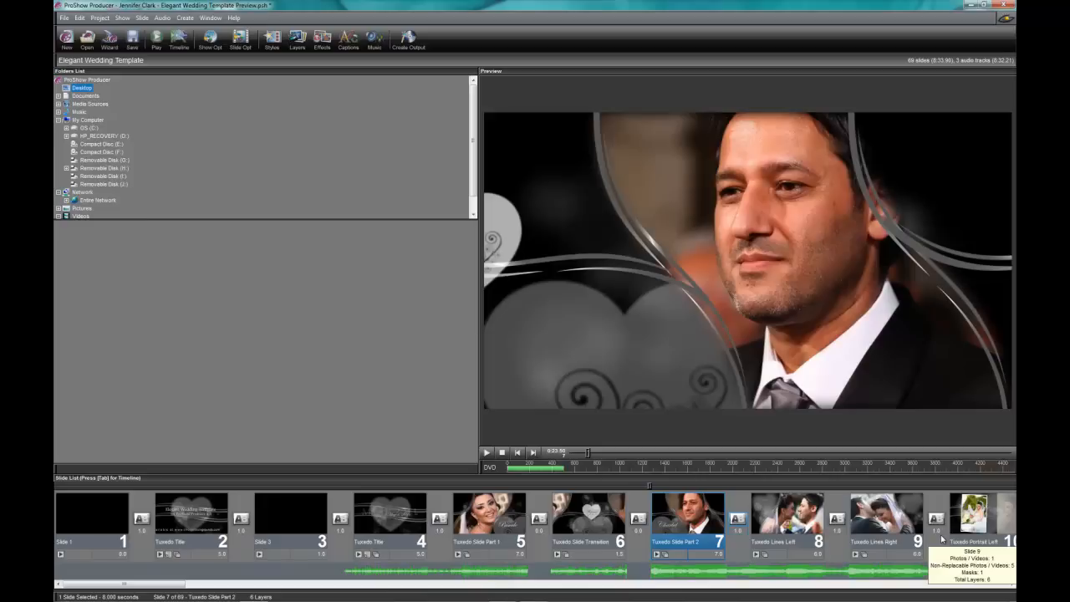
pyautogui.moveTo(689, 397)
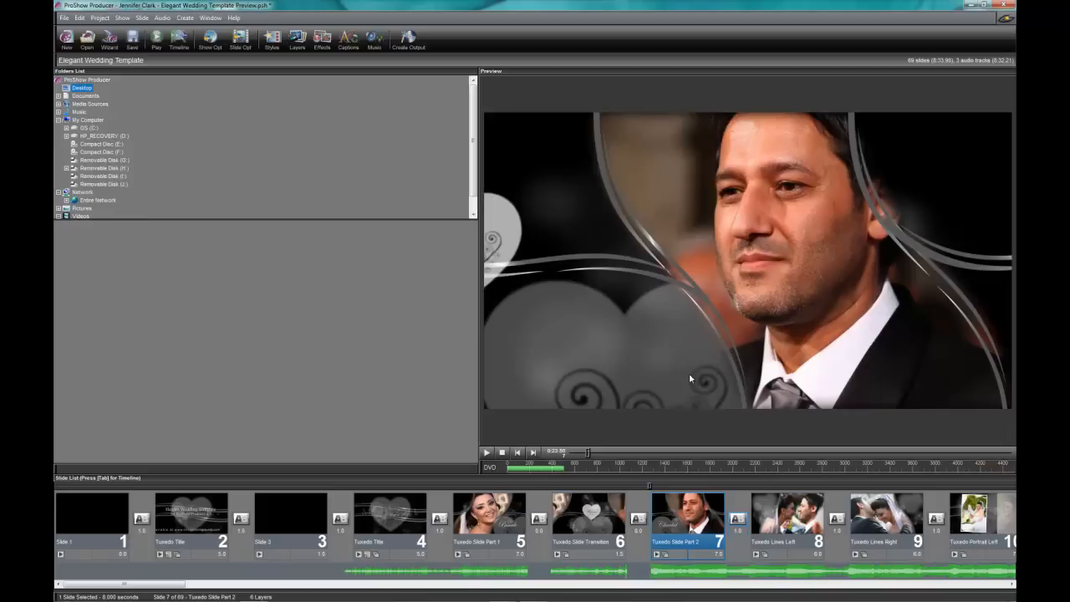
pyautogui.moveTo(607, 146)
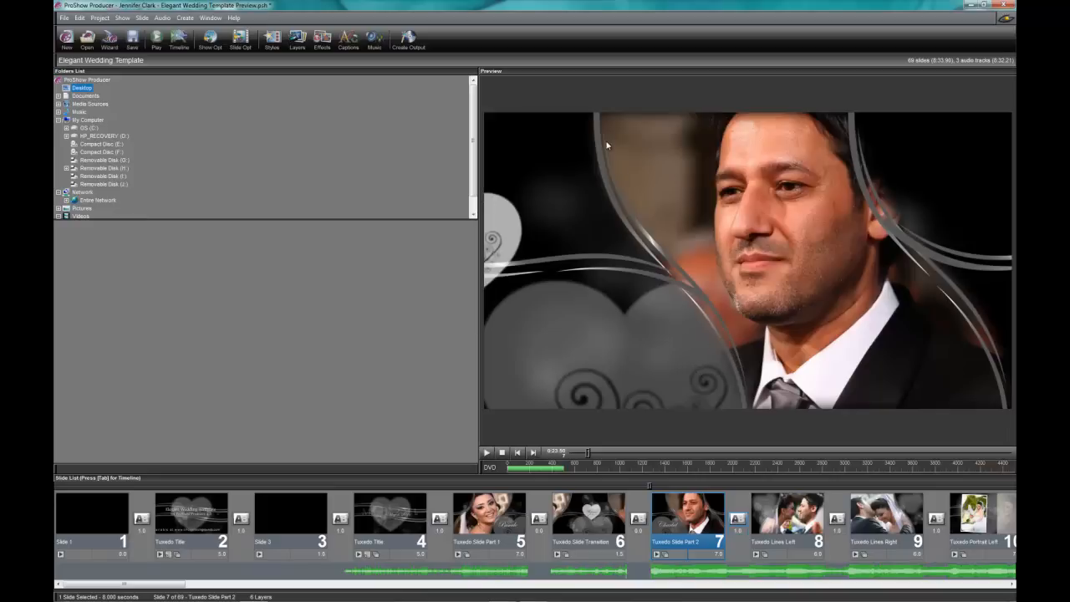
pyautogui.moveTo(715, 367)
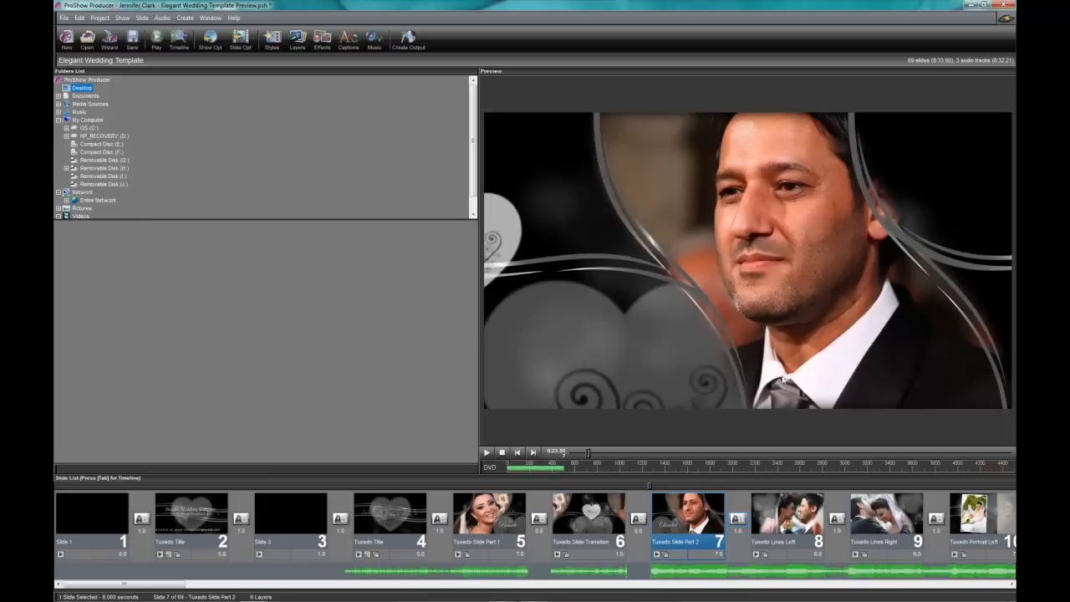
pyautogui.moveTo(923, 344)
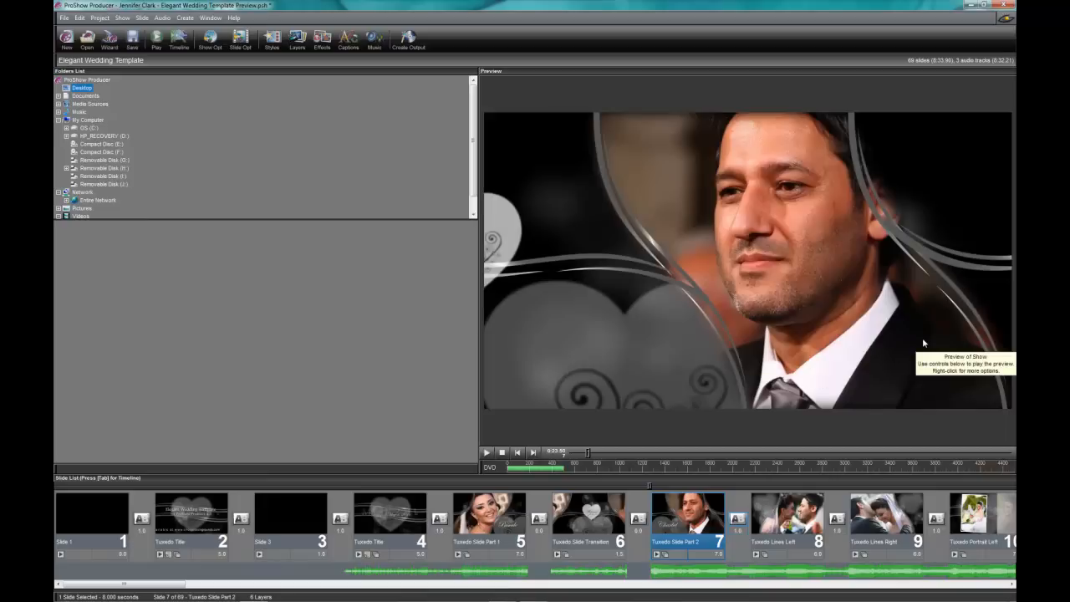
pyautogui.moveTo(793, 403)
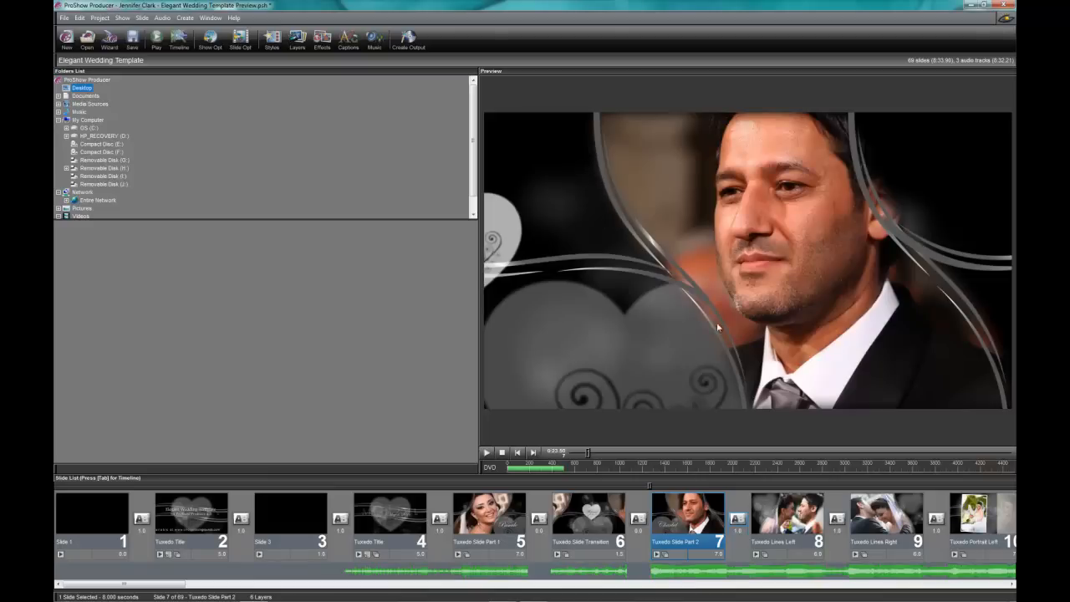
pyautogui.moveTo(866, 386)
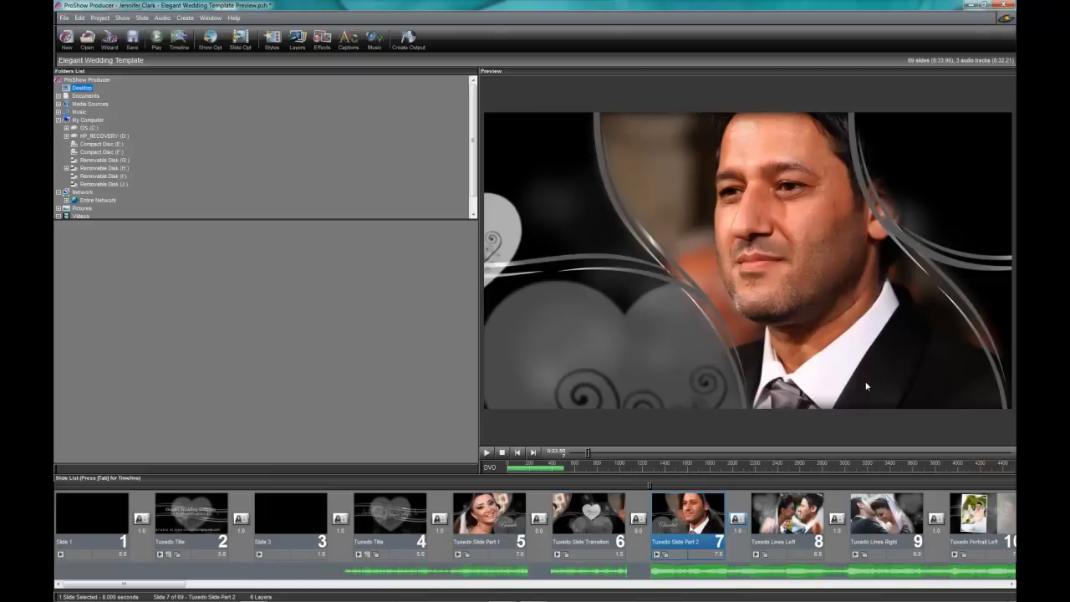
pyautogui.moveTo(711, 337)
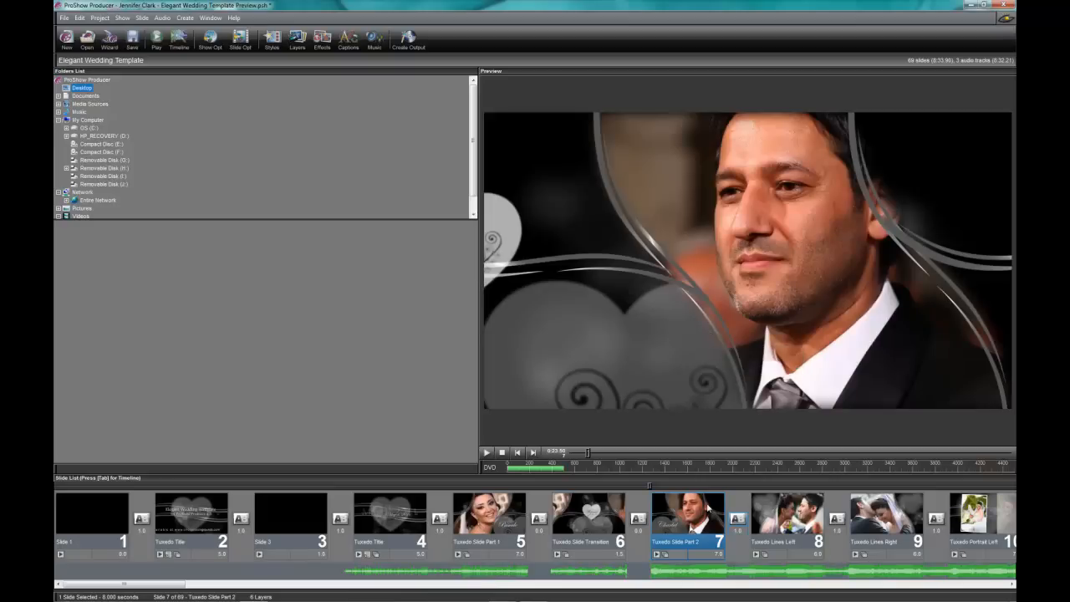
pyautogui.moveTo(707, 507)
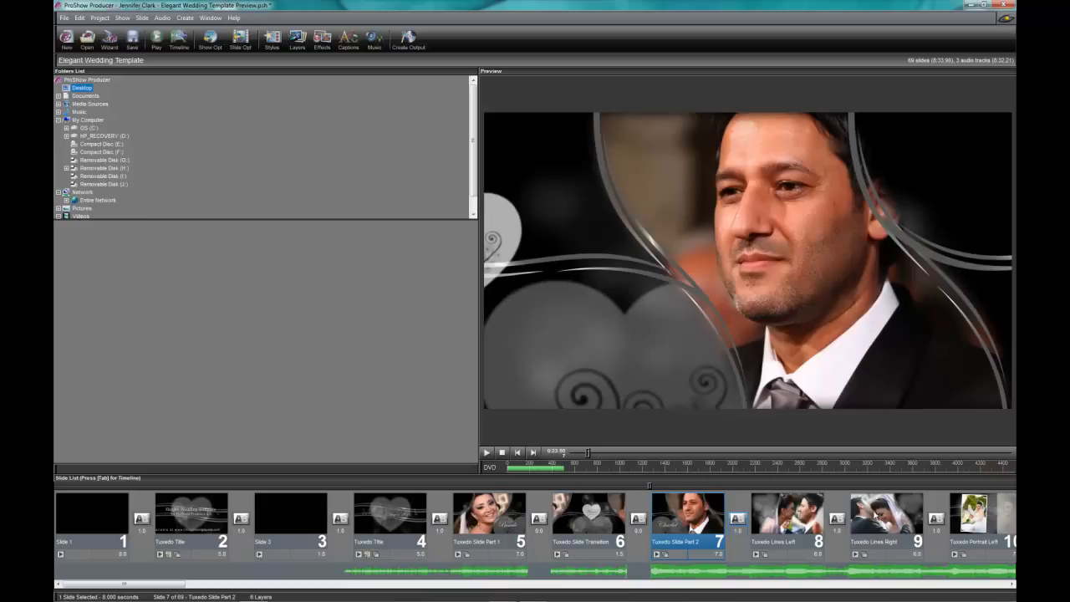
pyautogui.moveTo(610, 429)
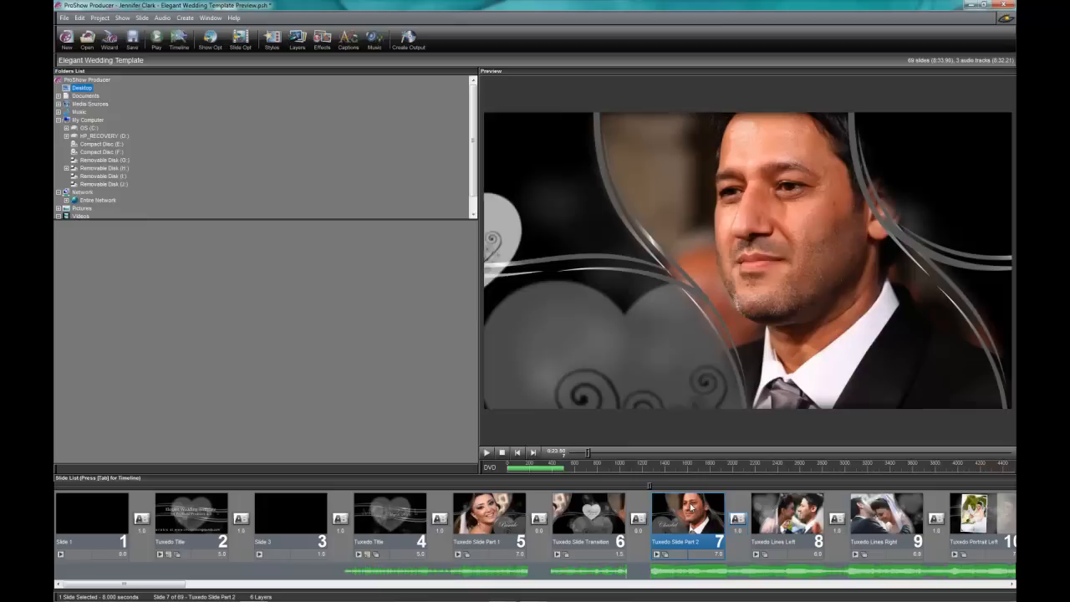
# Open slide 7's layer editing and hide the top five layers, leaving the bubbles video and caption
pyautogui.doubleClick(685, 514)
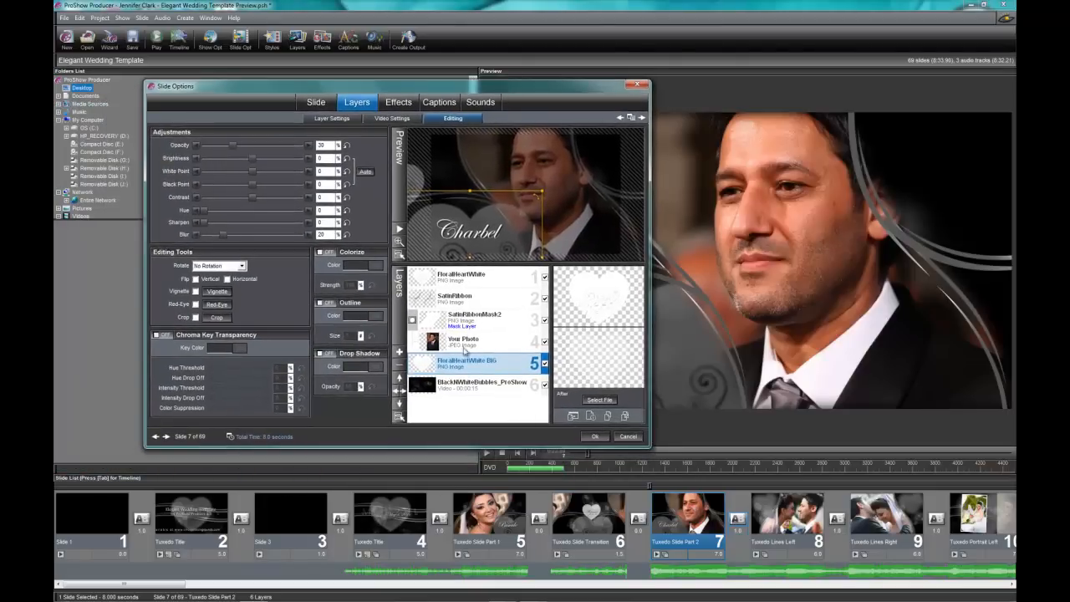
pyautogui.click(468, 386)
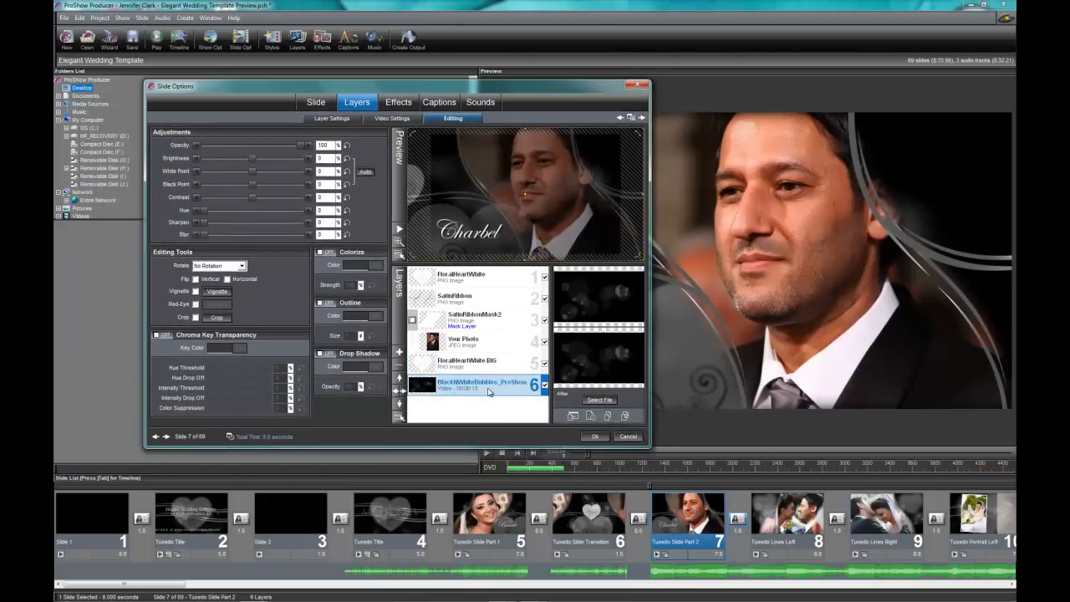
pyautogui.click(459, 298)
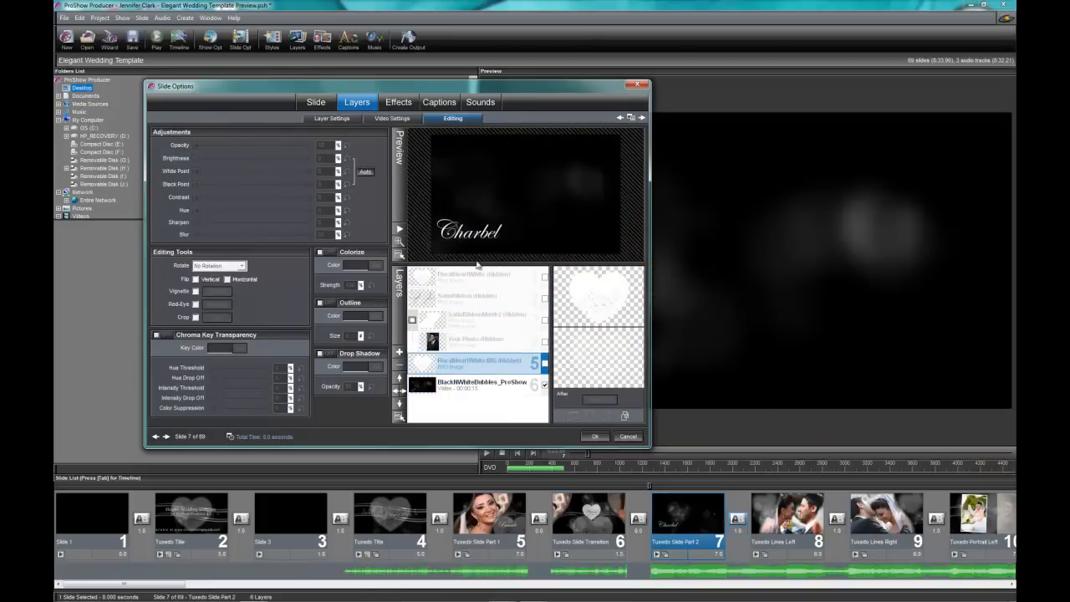
pyautogui.click(482, 385)
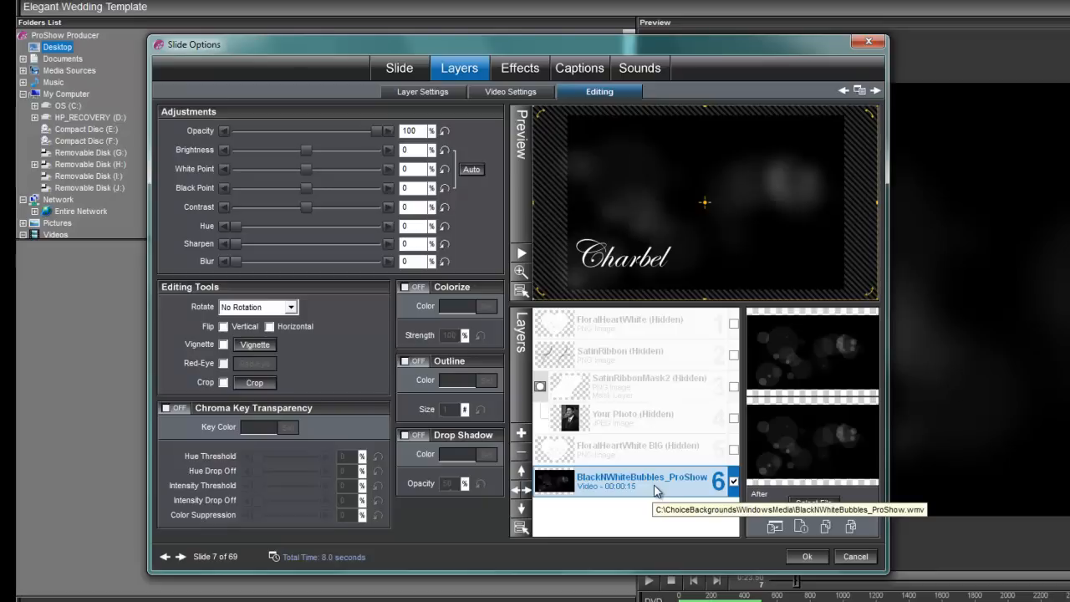
pyautogui.moveTo(409, 320)
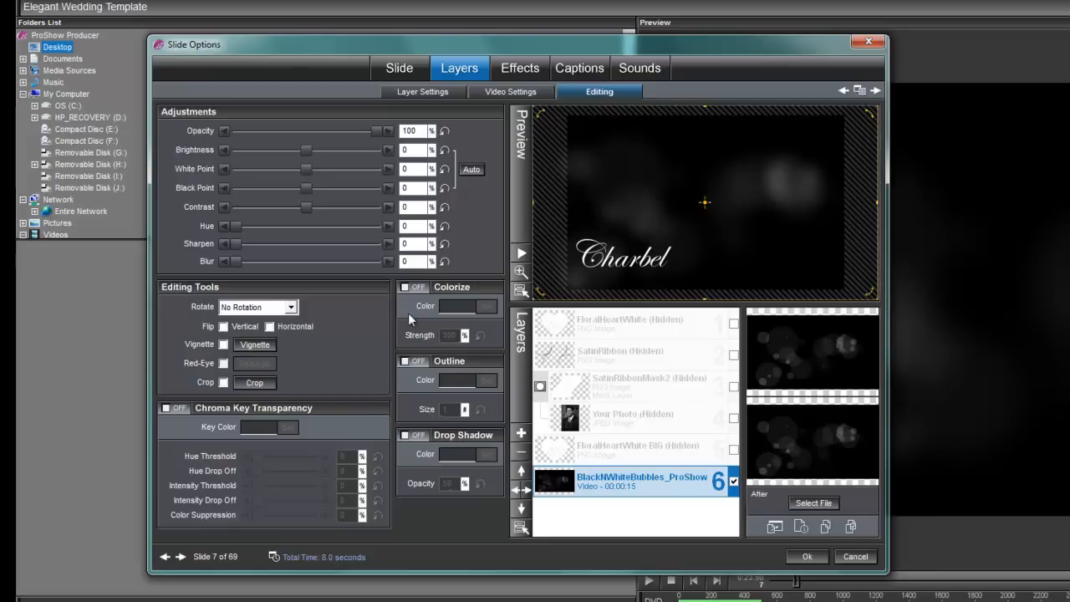
pyautogui.moveTo(410, 304)
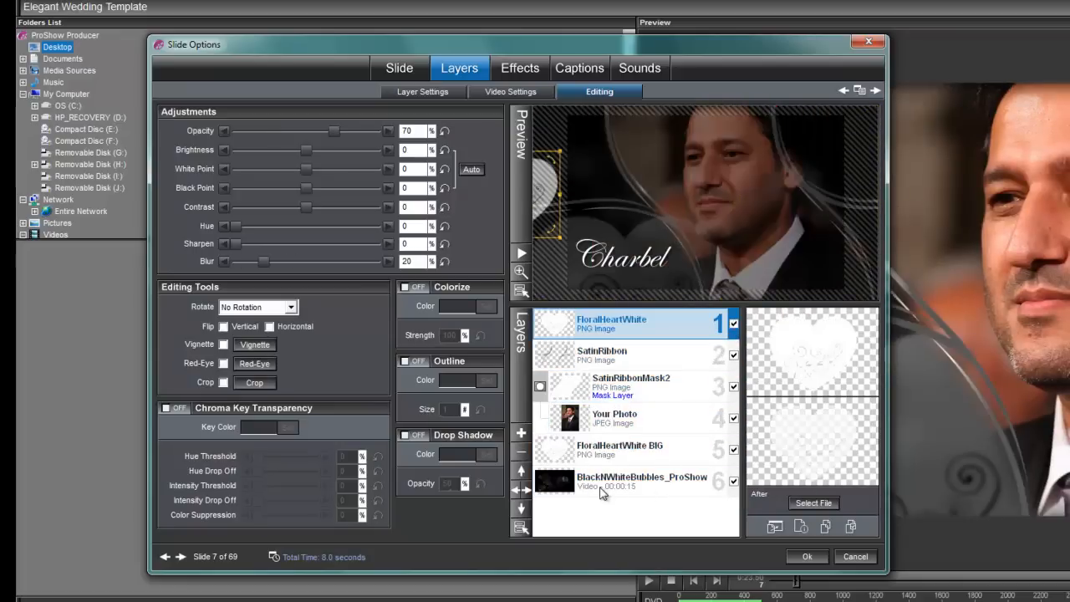
# Colorize the BlackNWhiteBubbles_ProShow layer red at full strength and play the preview
pyautogui.click(641, 481)
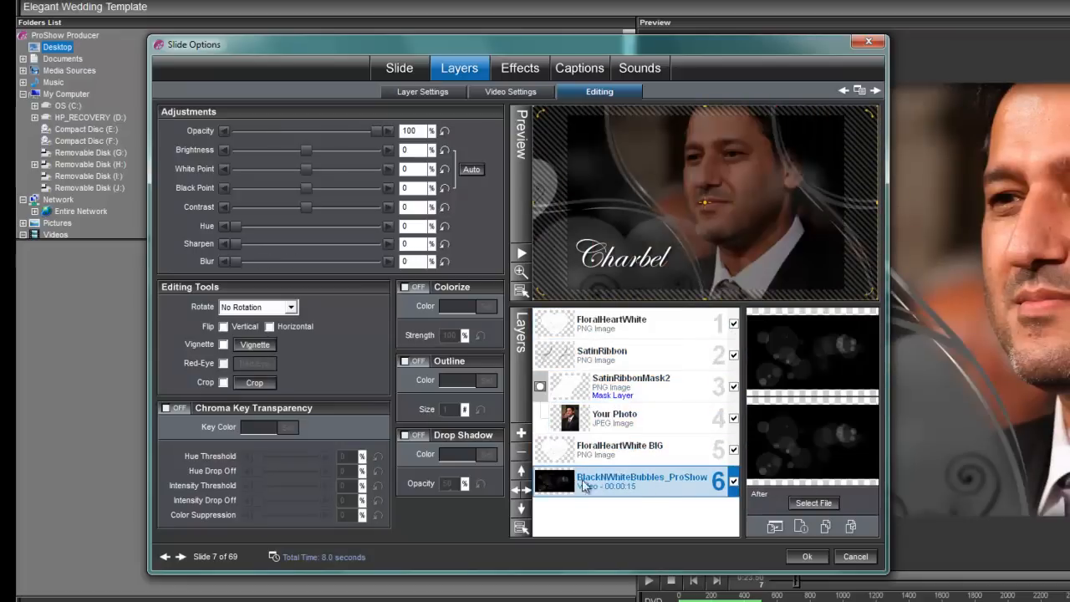
pyautogui.moveTo(660, 491)
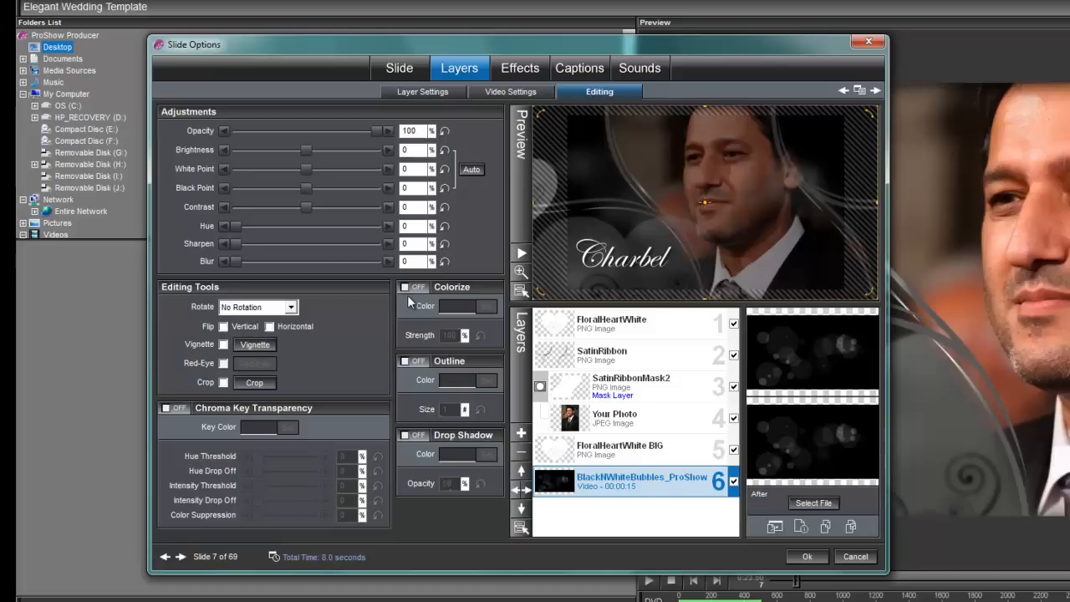
pyautogui.click(405, 287)
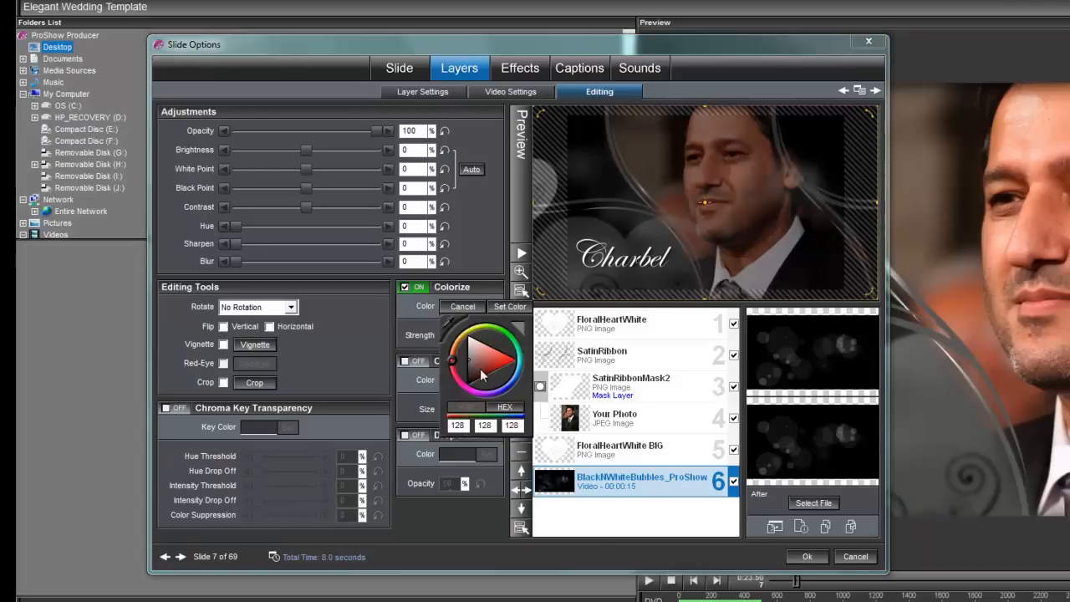
pyautogui.click(501, 363)
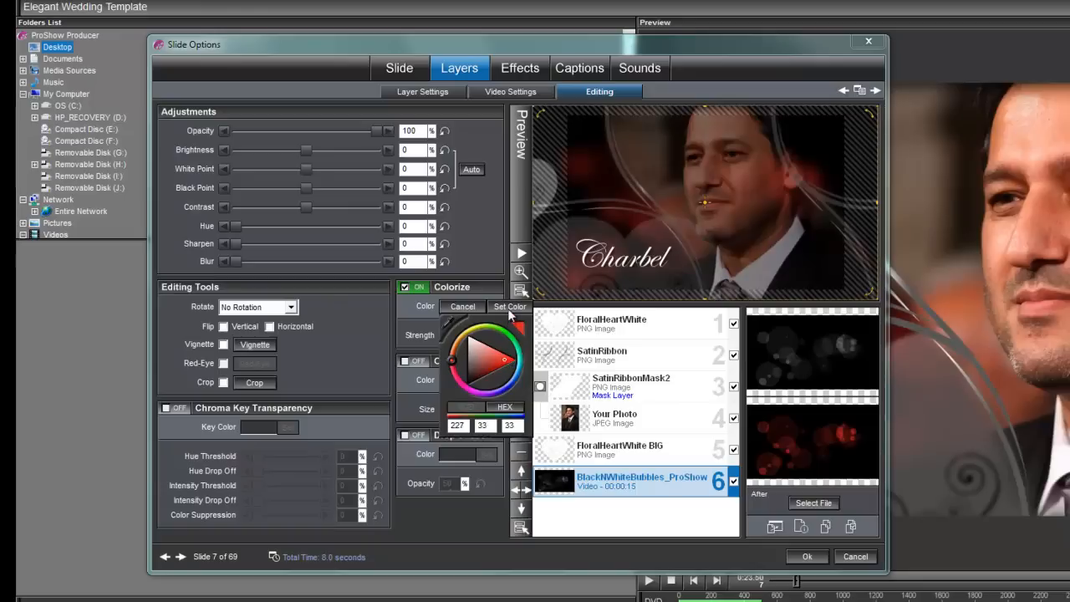
pyautogui.click(509, 306)
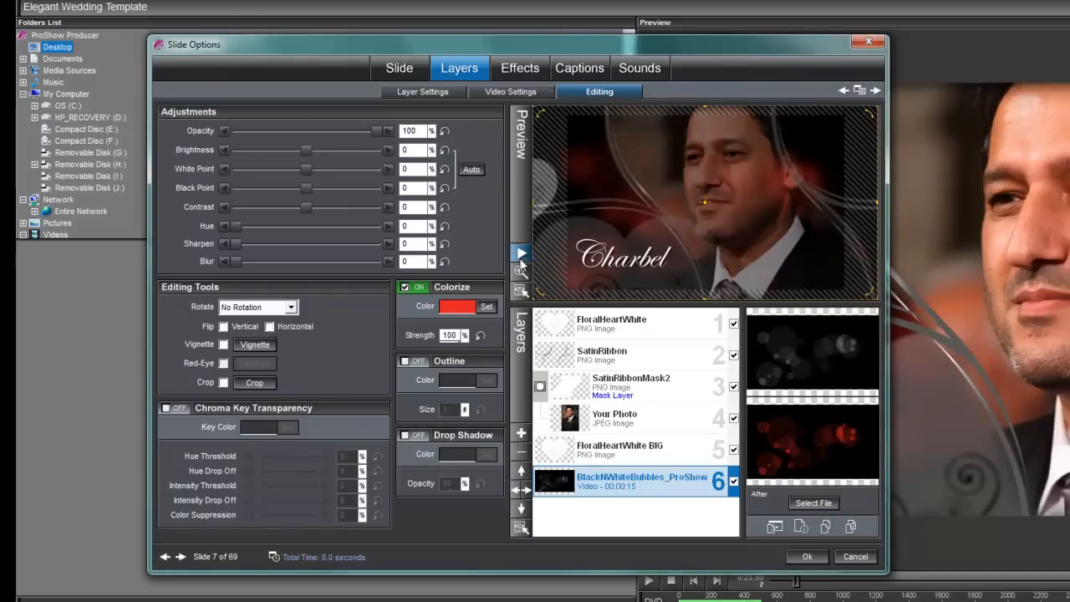
pyautogui.click(521, 254)
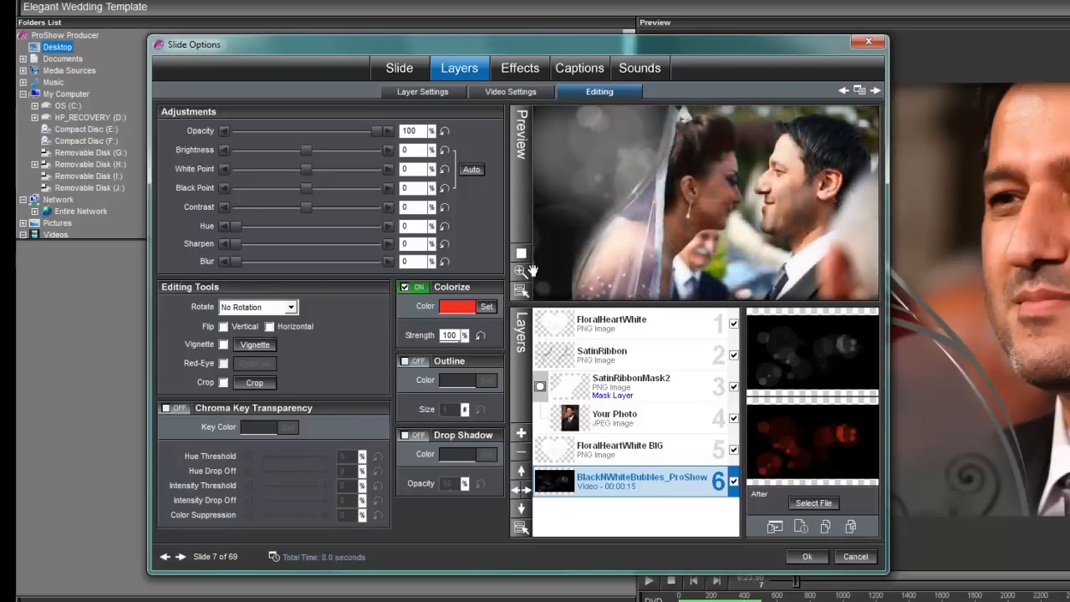
# Stop the preview and raise the bubbles layer's black point to about 28
pyautogui.click(520, 253)
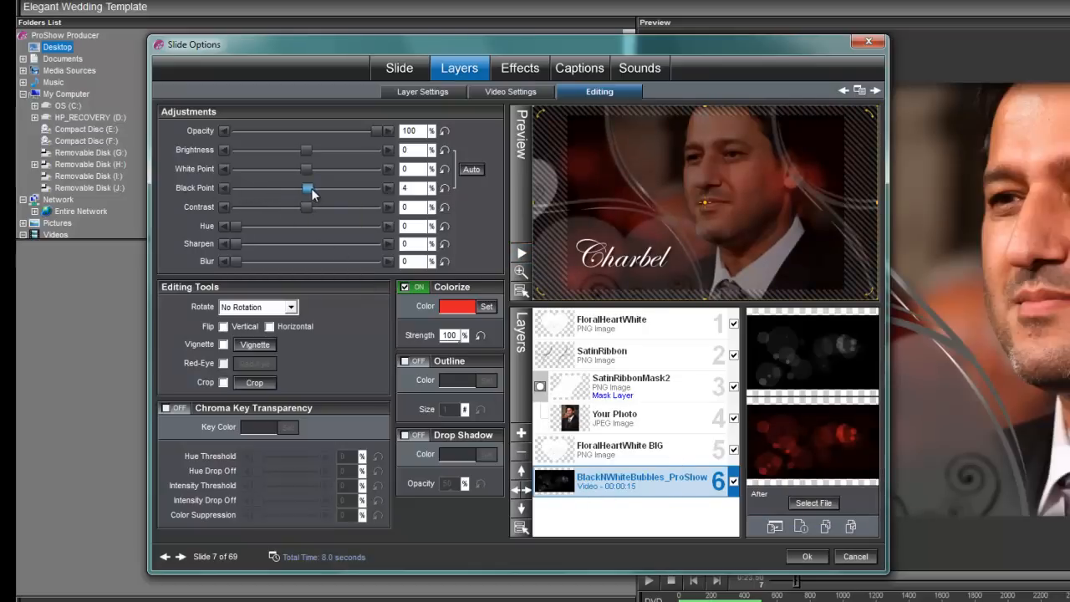
pyautogui.moveTo(307, 187); pyautogui.dragTo(317, 187)
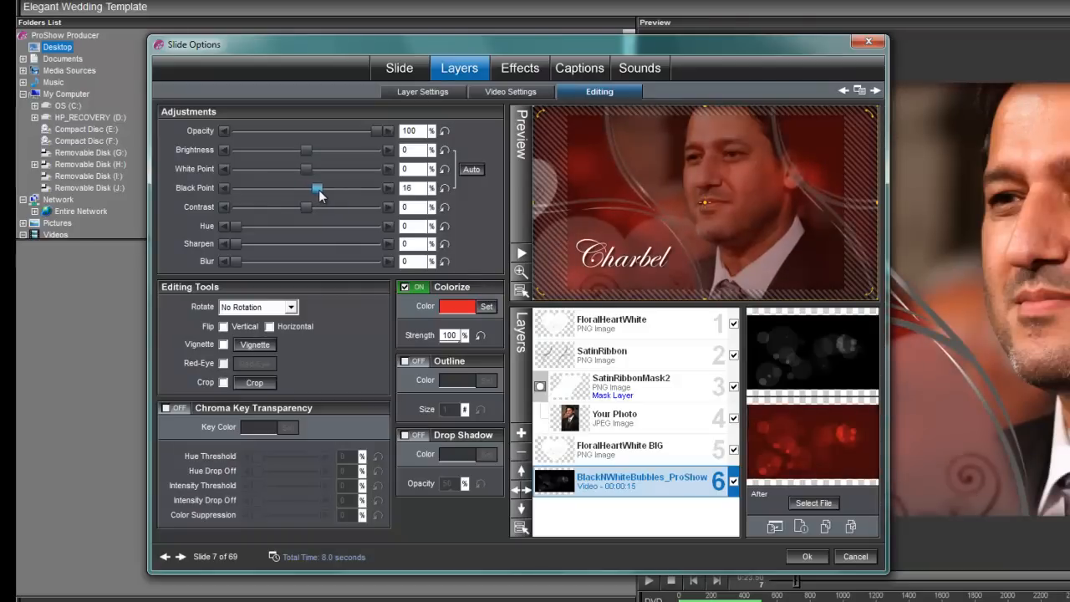
pyautogui.moveTo(316, 187); pyautogui.dragTo(321, 187)
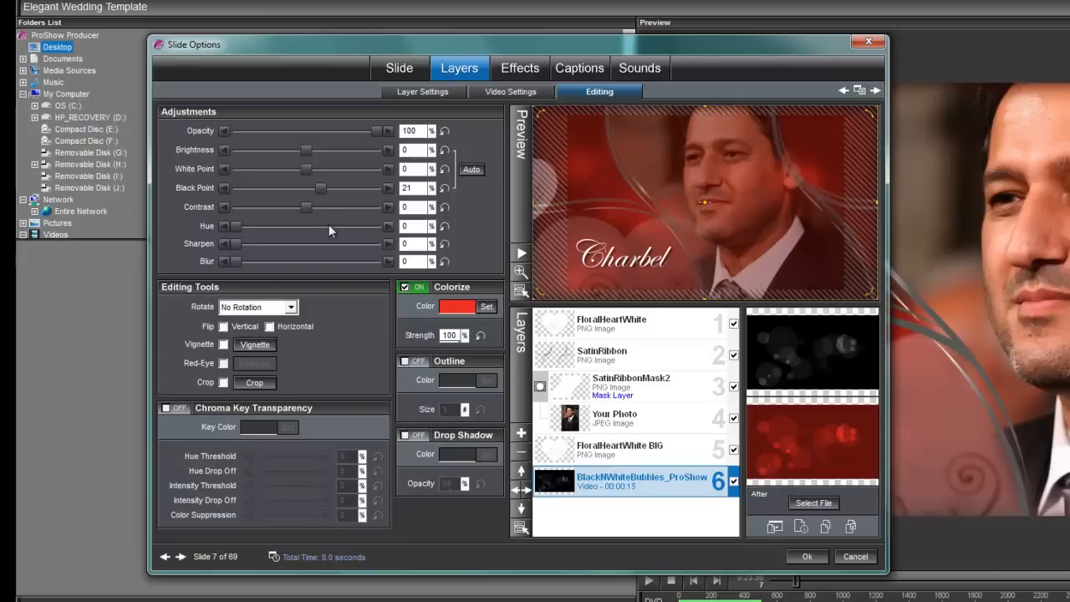
pyautogui.moveTo(307, 188); pyautogui.dragTo(323, 188)
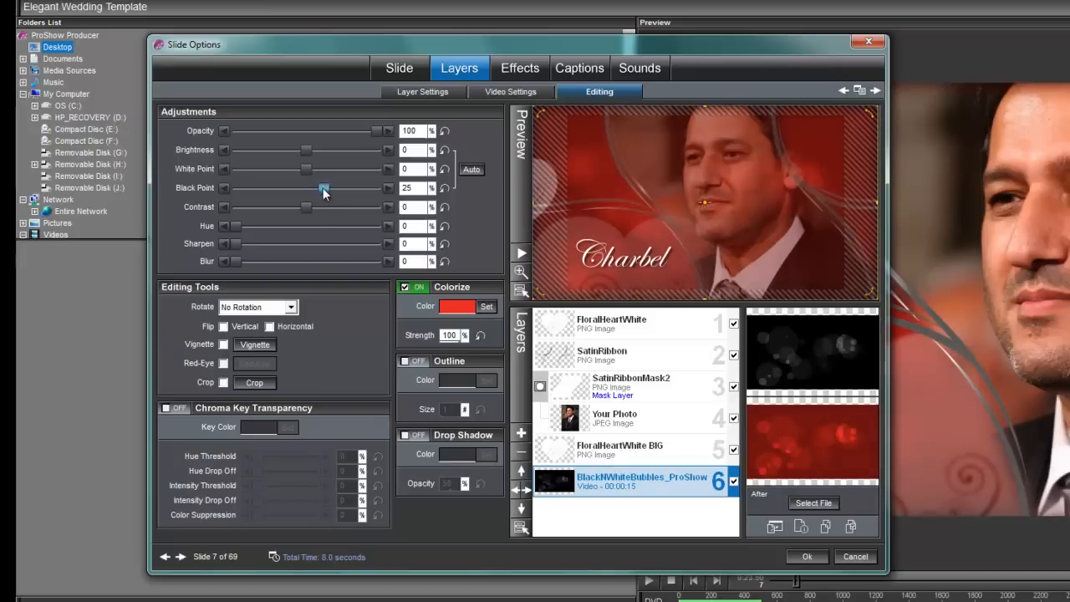
pyautogui.moveTo(320, 188); pyautogui.dragTo(326, 188)
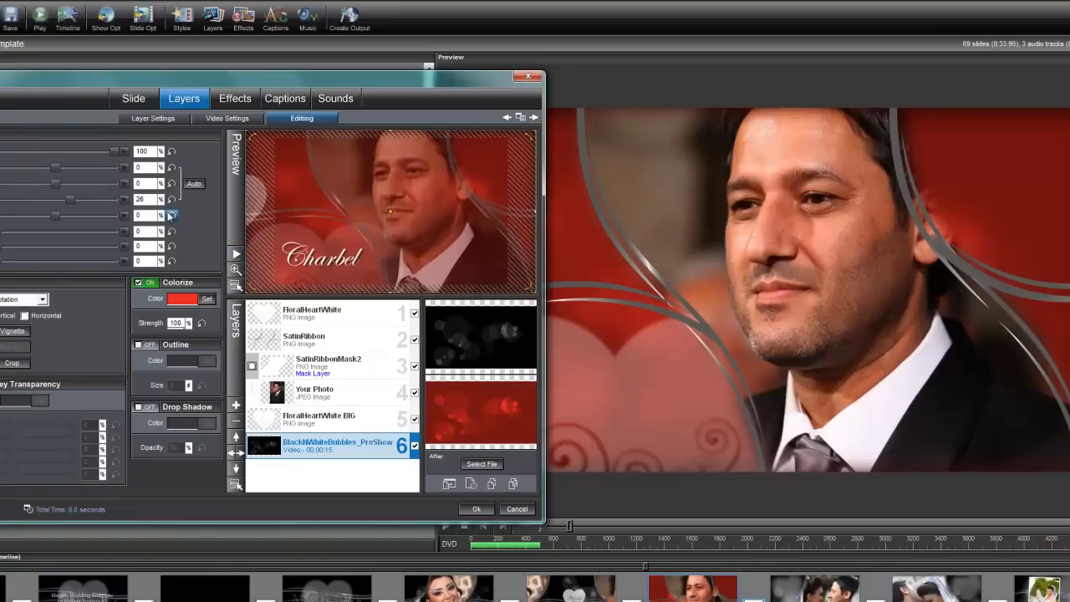
pyautogui.moveTo(232, 261)
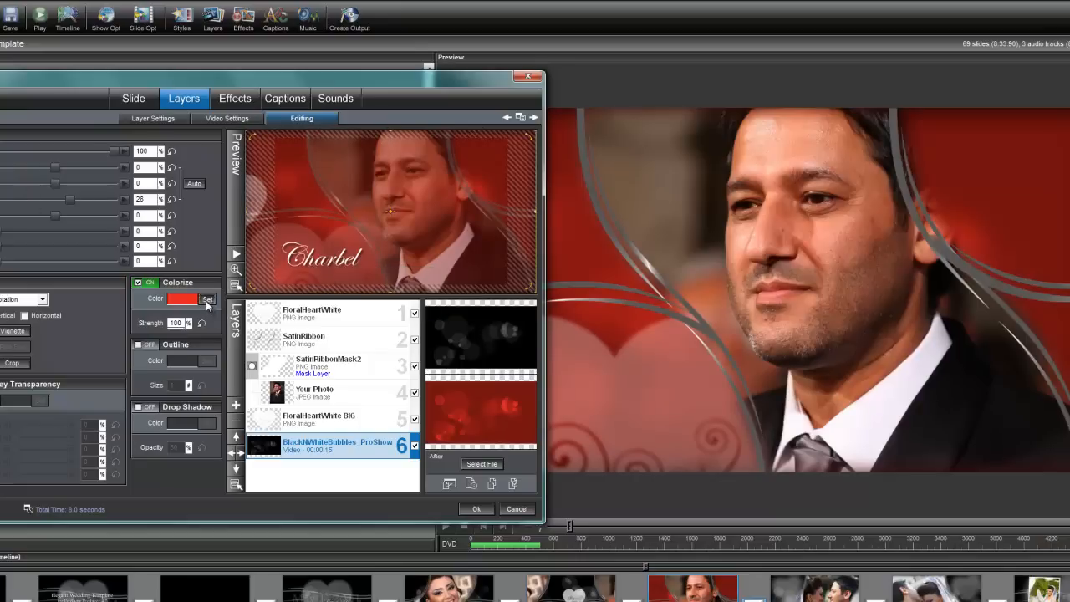
# Change the bubbles layer's Colorize tint to golden yellow, keeping black point at 26
pyautogui.click(207, 299)
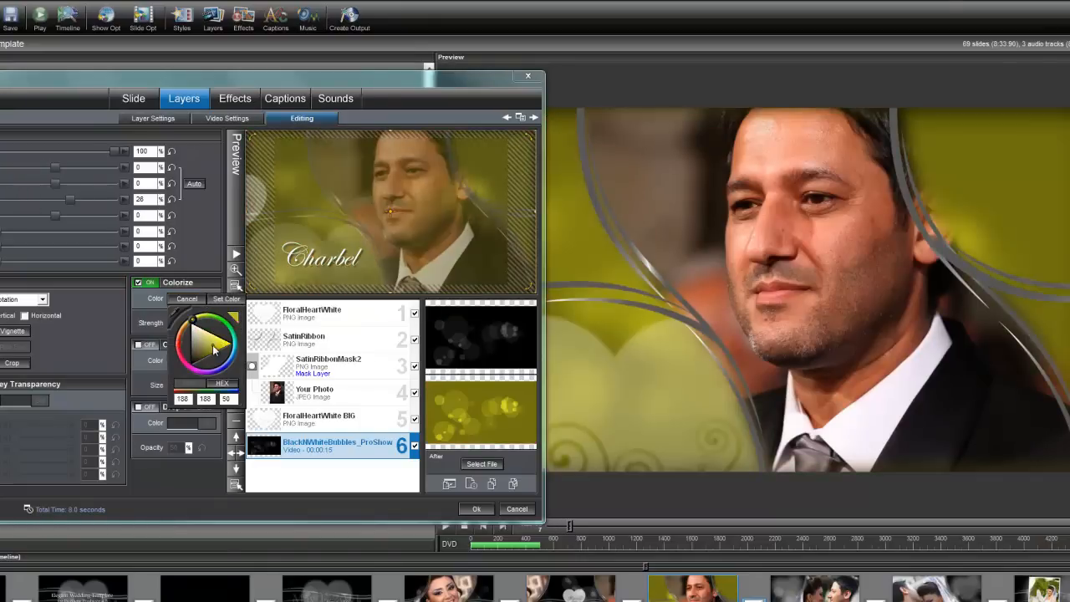
pyautogui.click(209, 338)
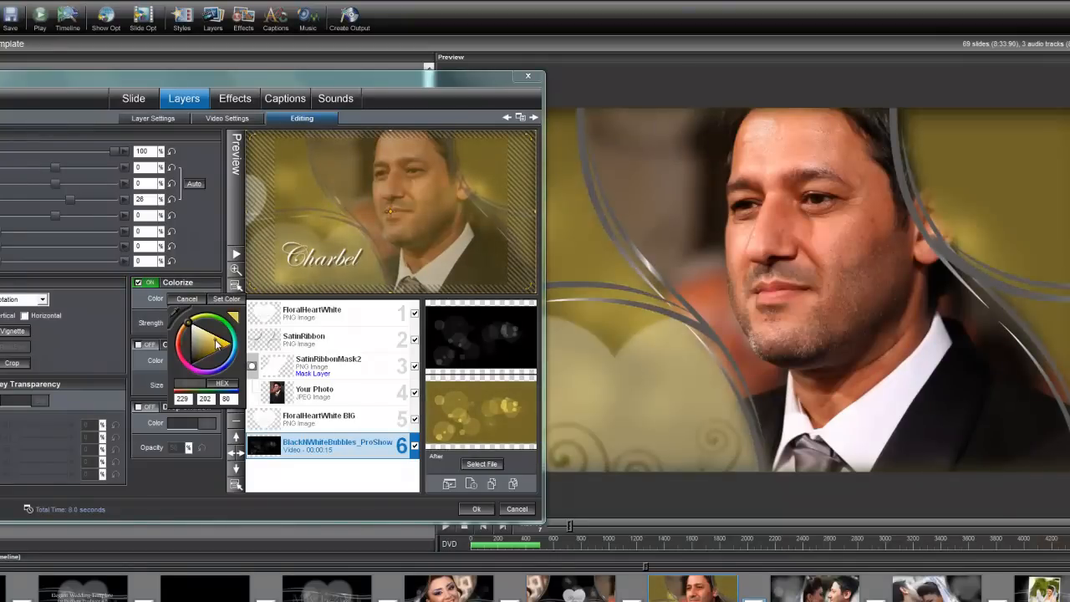
pyautogui.click(206, 298)
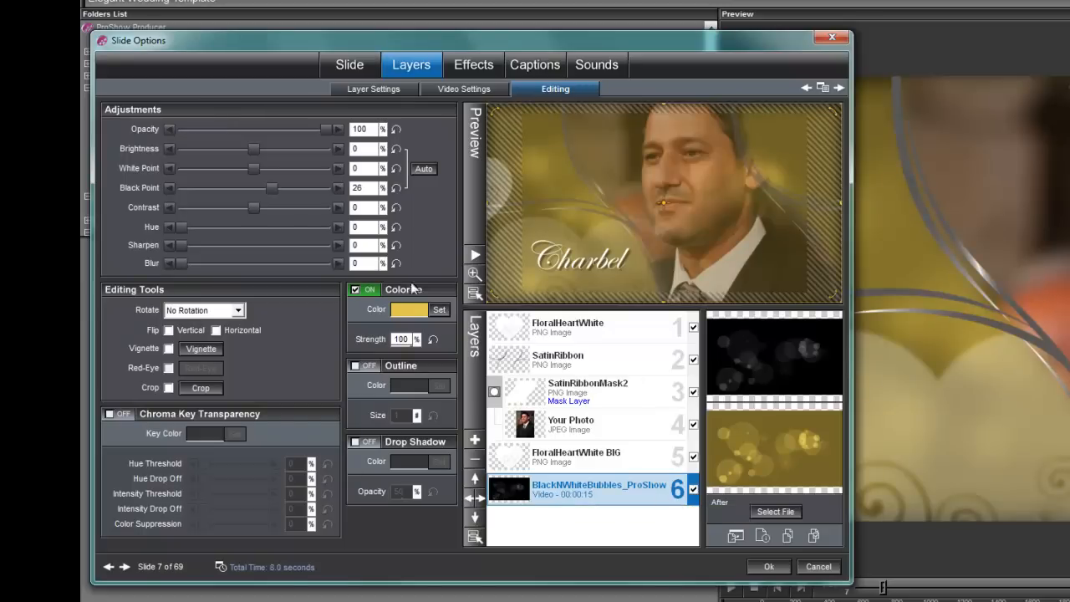
pyautogui.moveTo(269, 202)
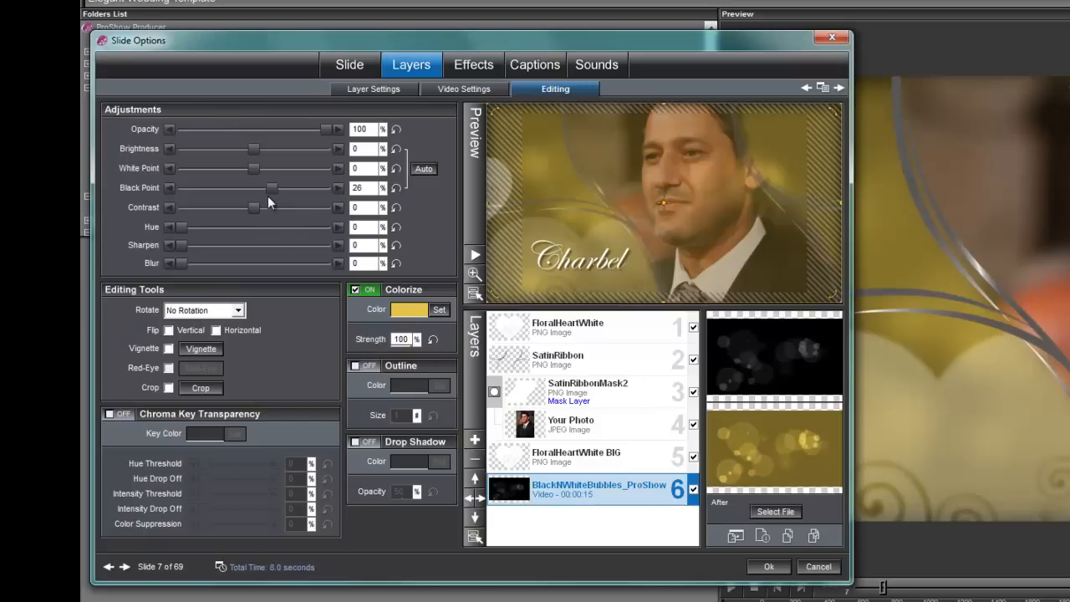
pyautogui.moveTo(324, 251)
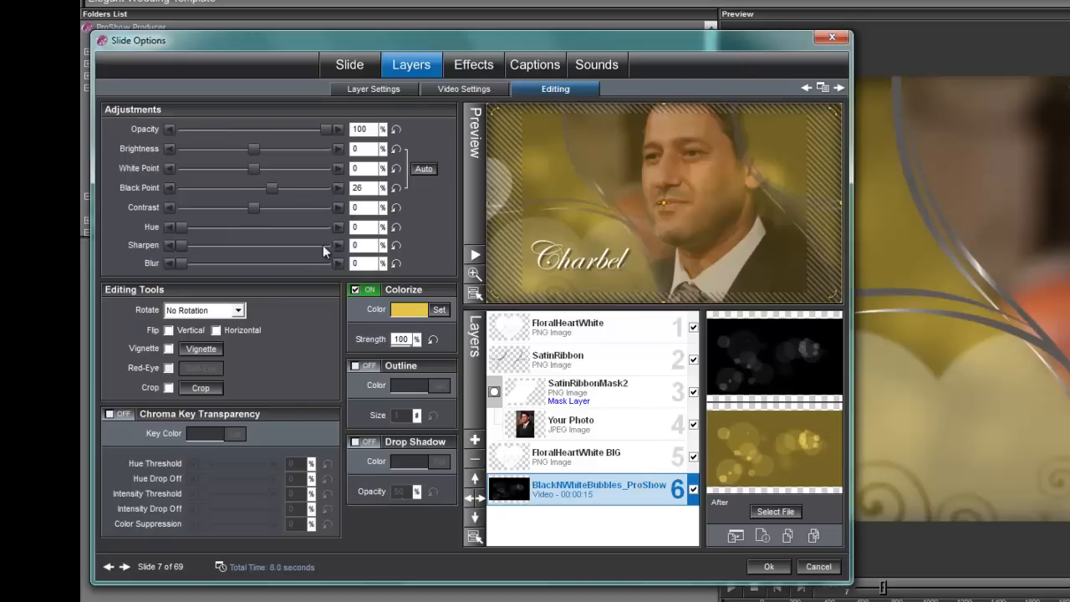
pyautogui.moveTo(439, 310)
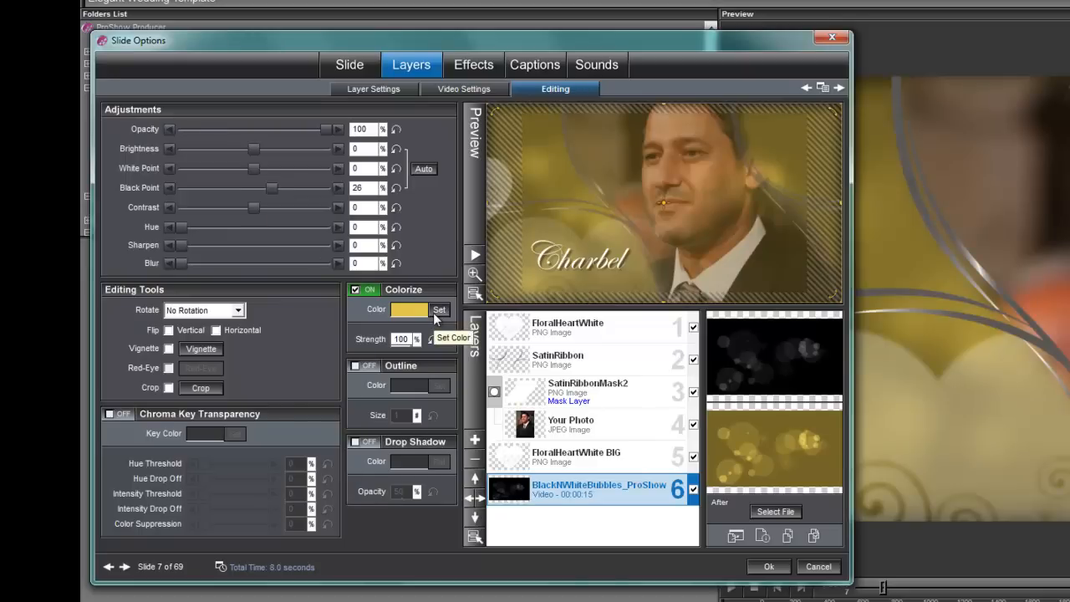
pyautogui.moveTo(504, 357)
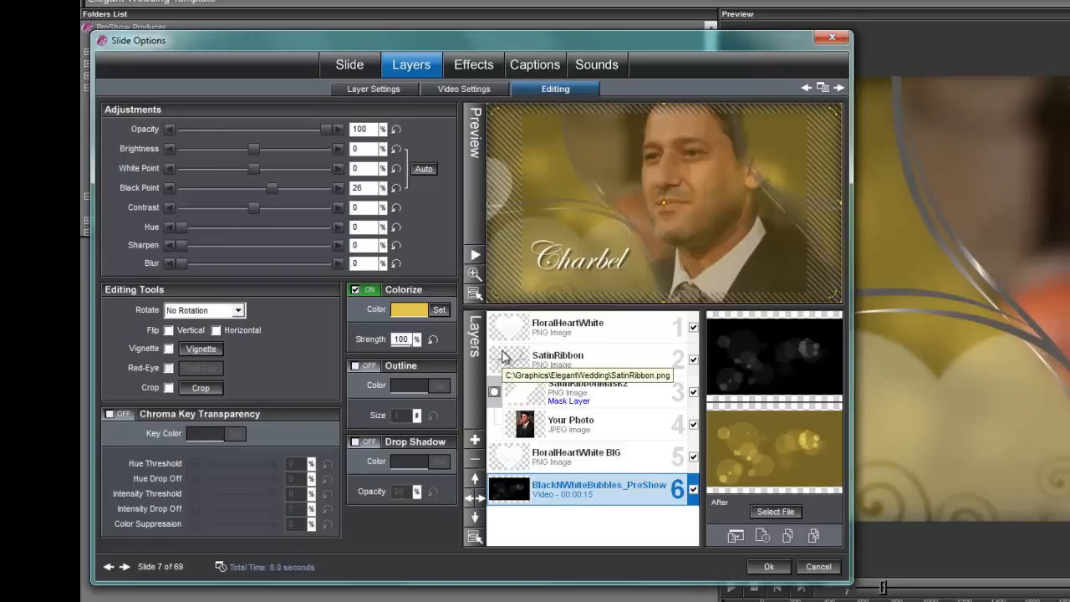
pyautogui.moveTo(548, 410)
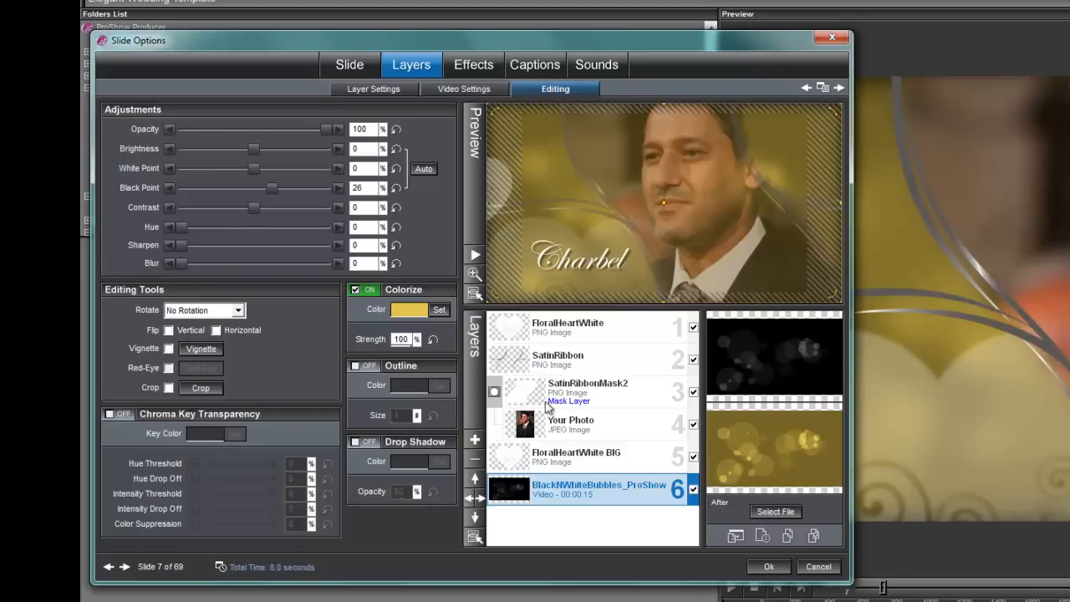
# Reopen the tint colour chooser, still showing gold 229, 202, 80
pyautogui.click(409, 309)
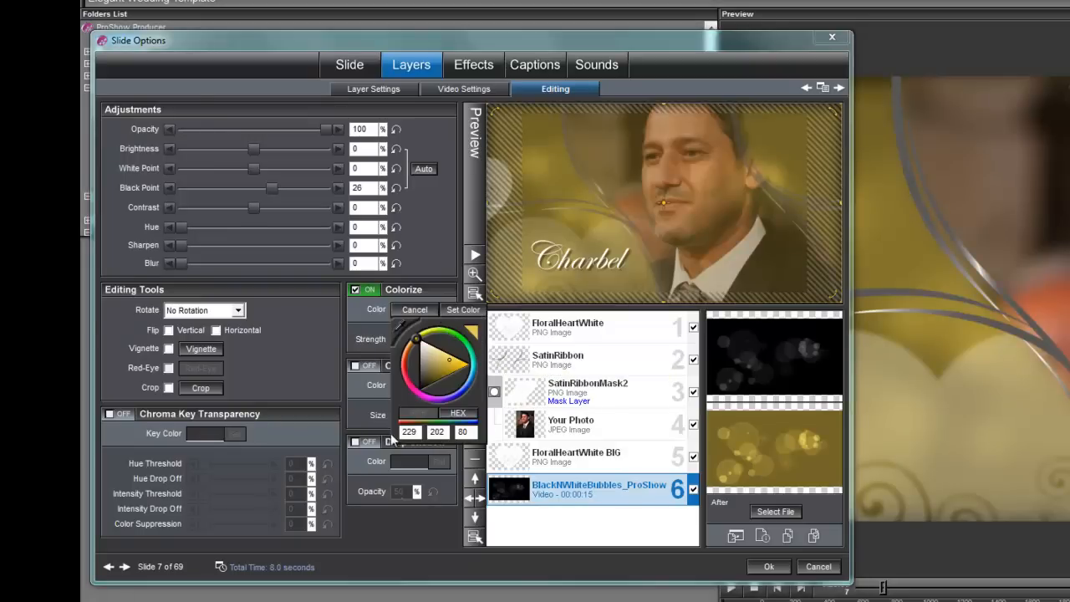
pyautogui.moveTo(409, 446)
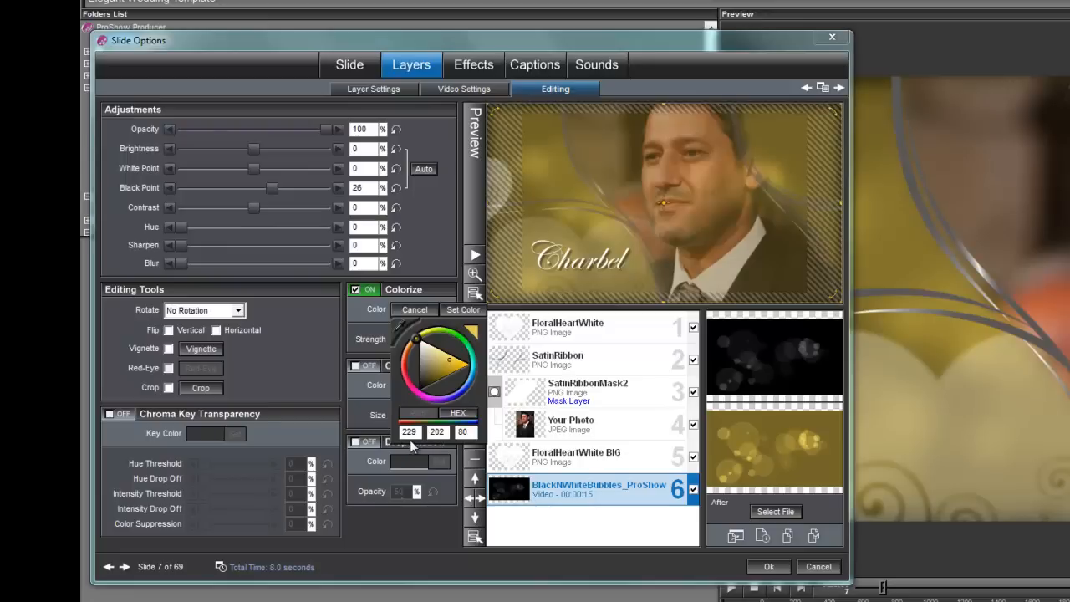
pyautogui.moveTo(355, 192)
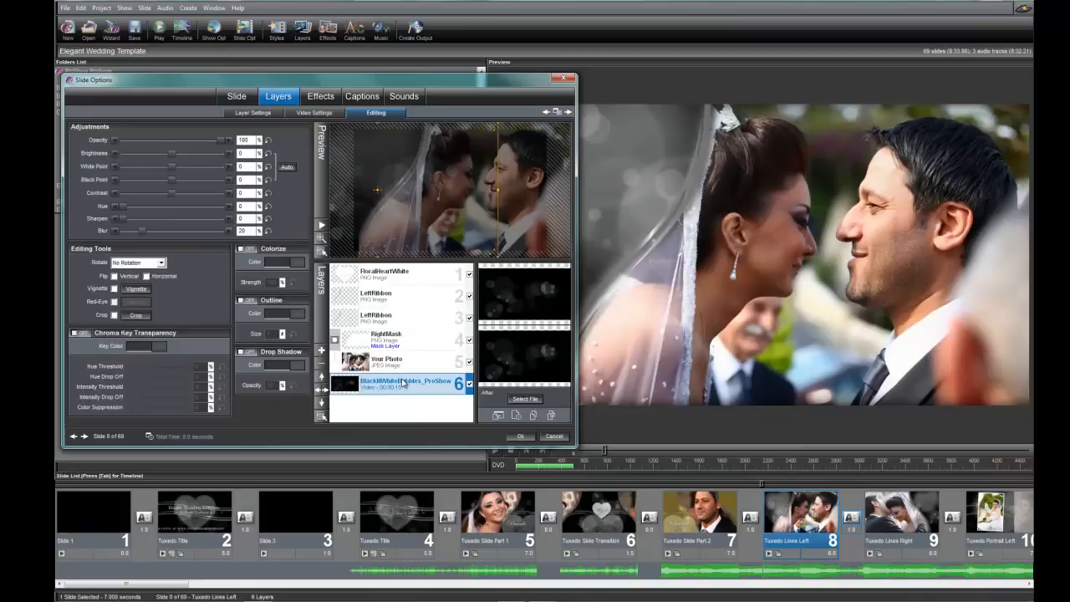
pyautogui.moveTo(509, 434)
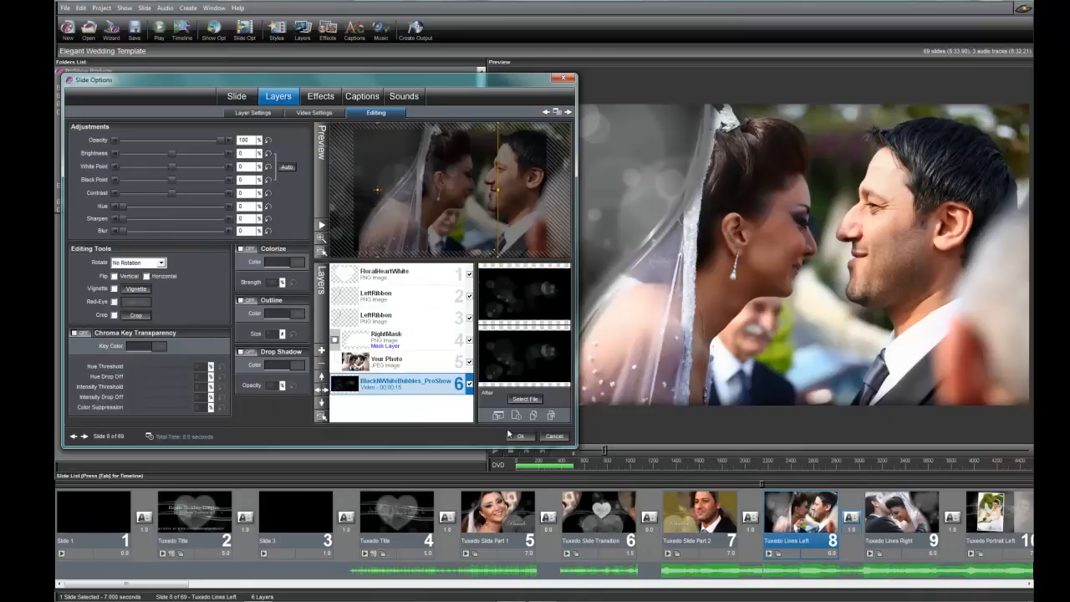
# Reopen slide 7's options and choose Copy Black point to other layers from the Black Point value
pyautogui.click(518, 435)
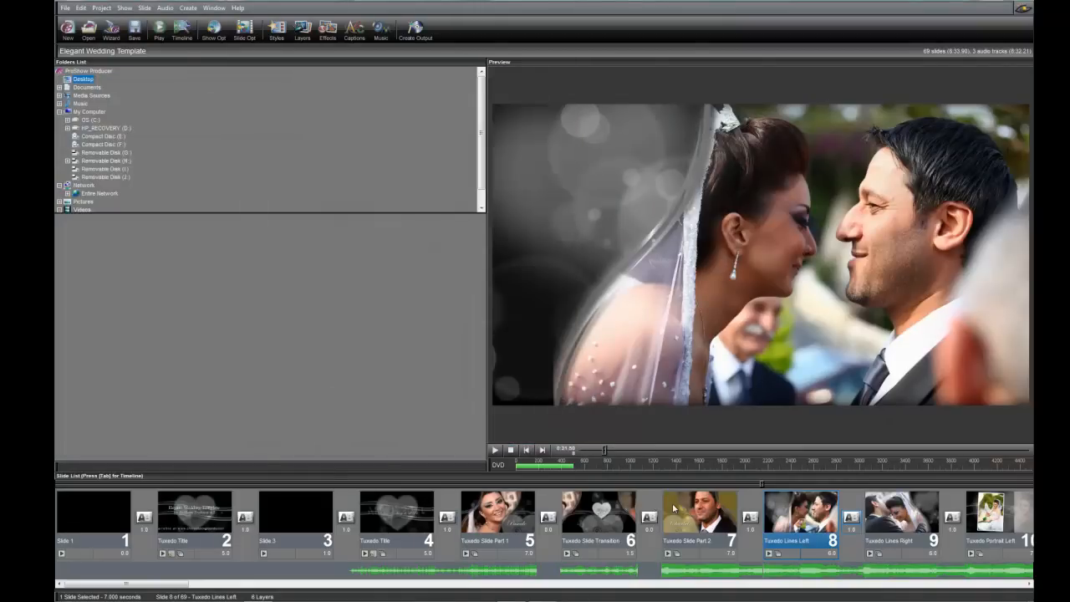
pyautogui.doubleClick(700, 512)
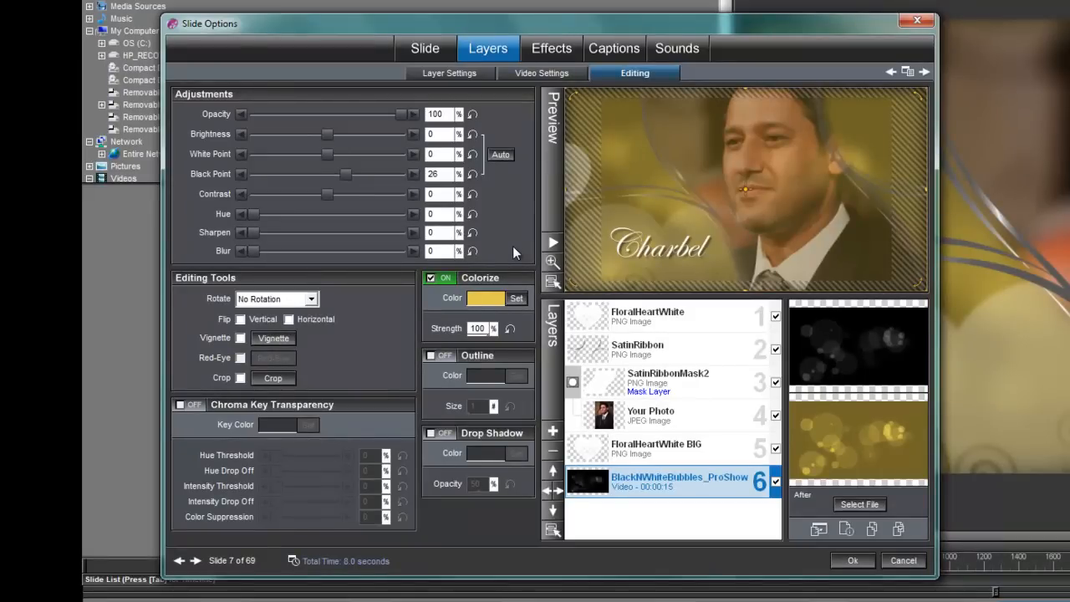
pyautogui.moveTo(353, 150)
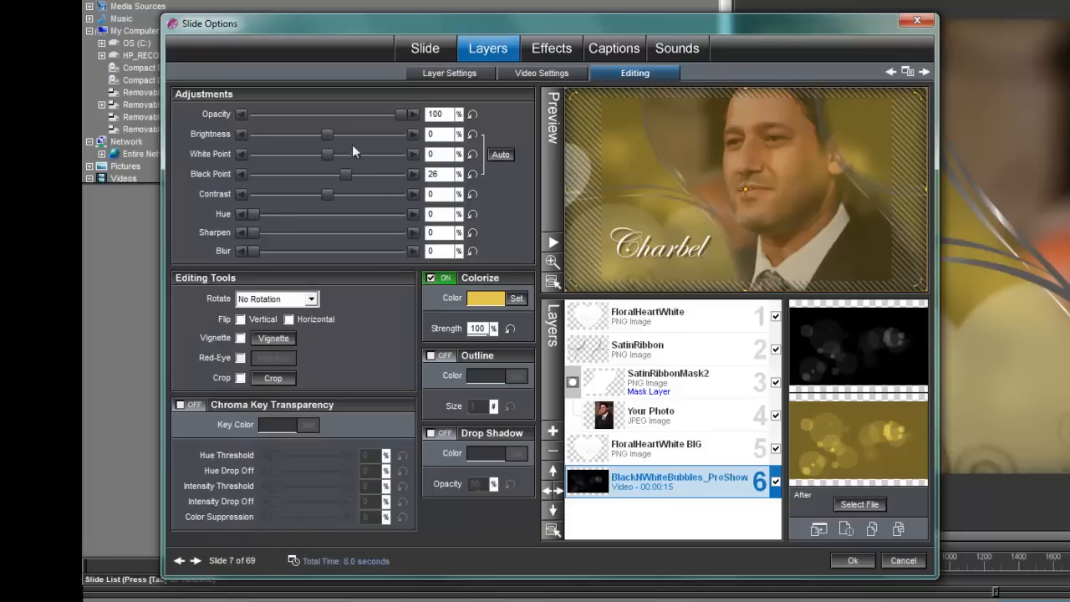
pyautogui.moveTo(447, 176)
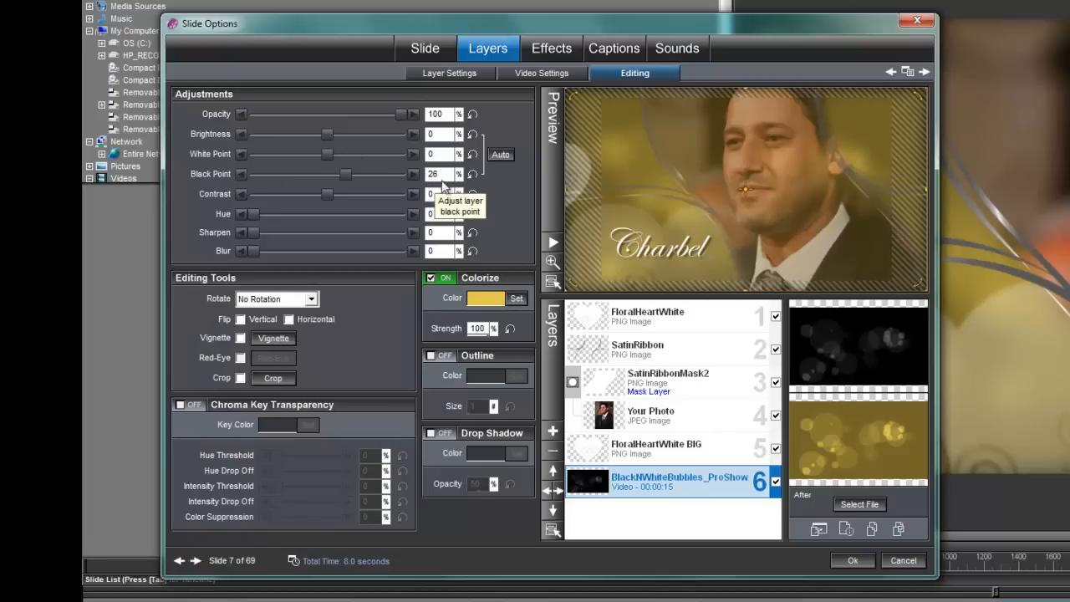
pyautogui.moveTo(482, 310)
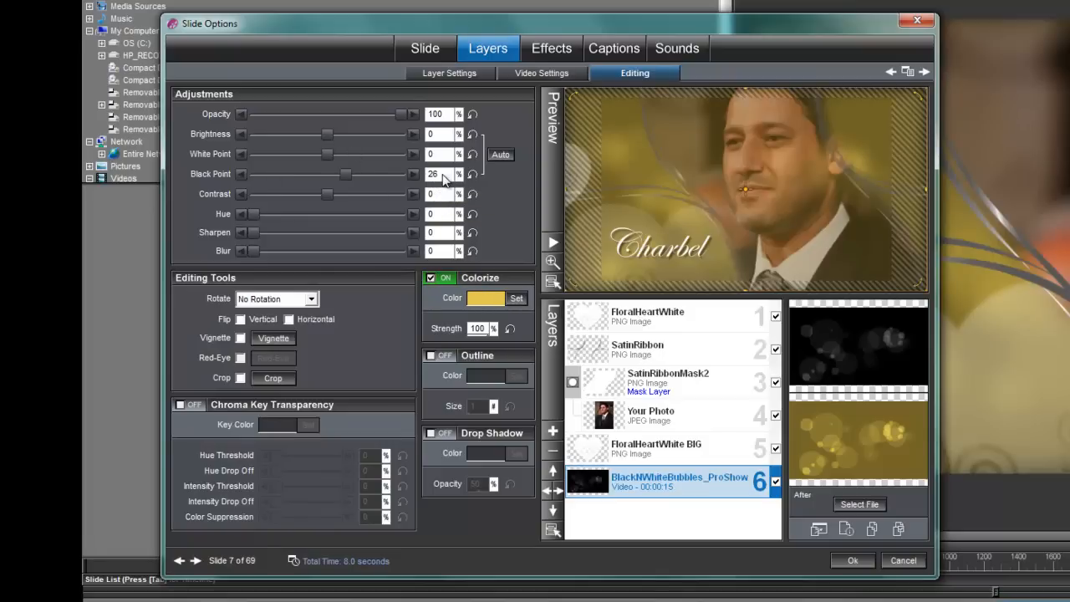
pyautogui.click(472, 174)
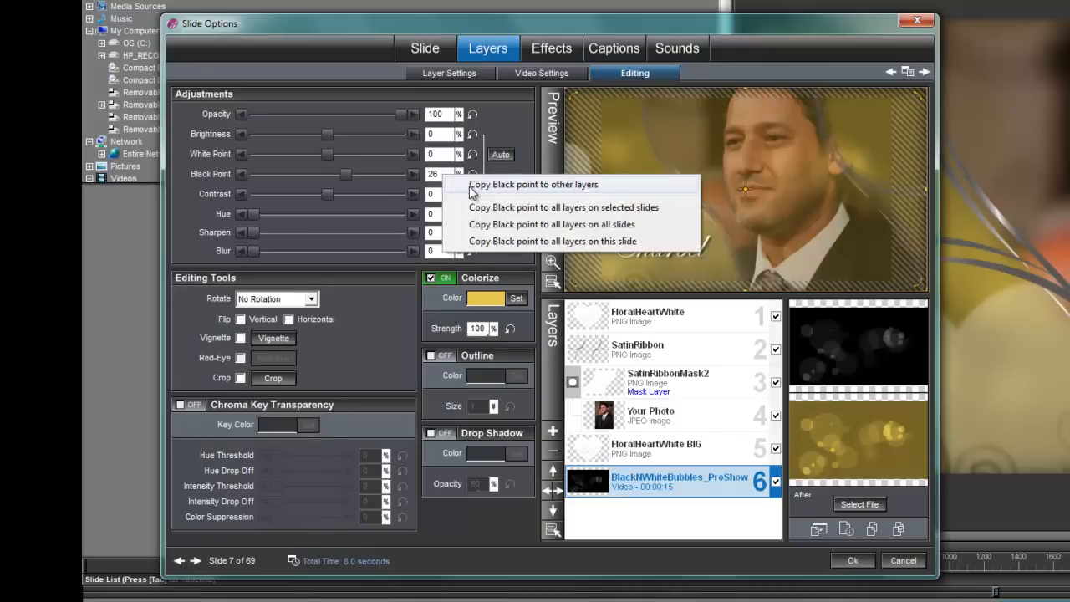
pyautogui.moveTo(602, 185)
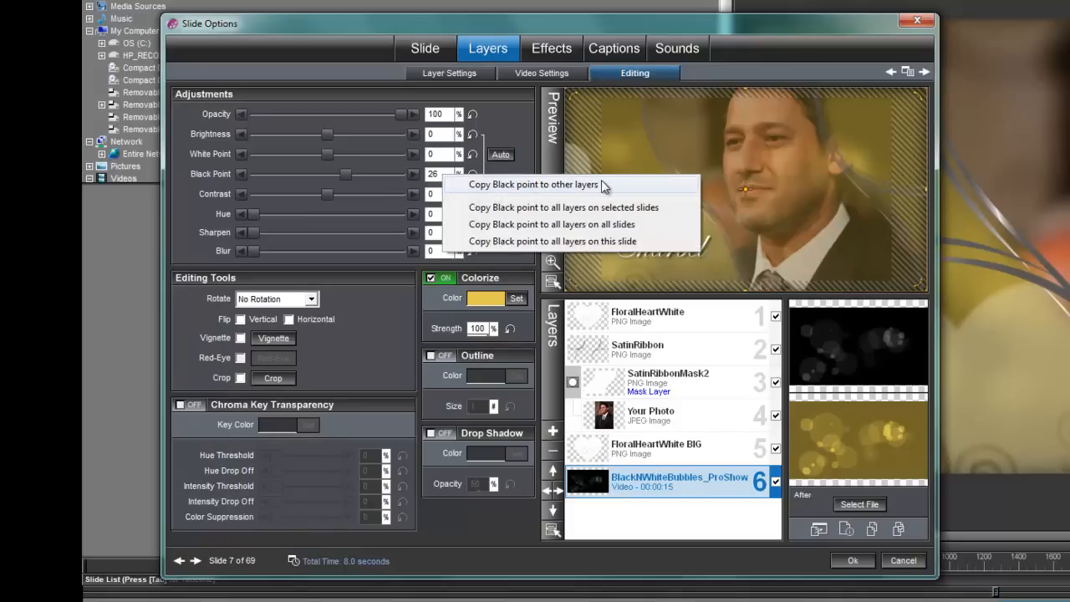
pyautogui.click(532, 184)
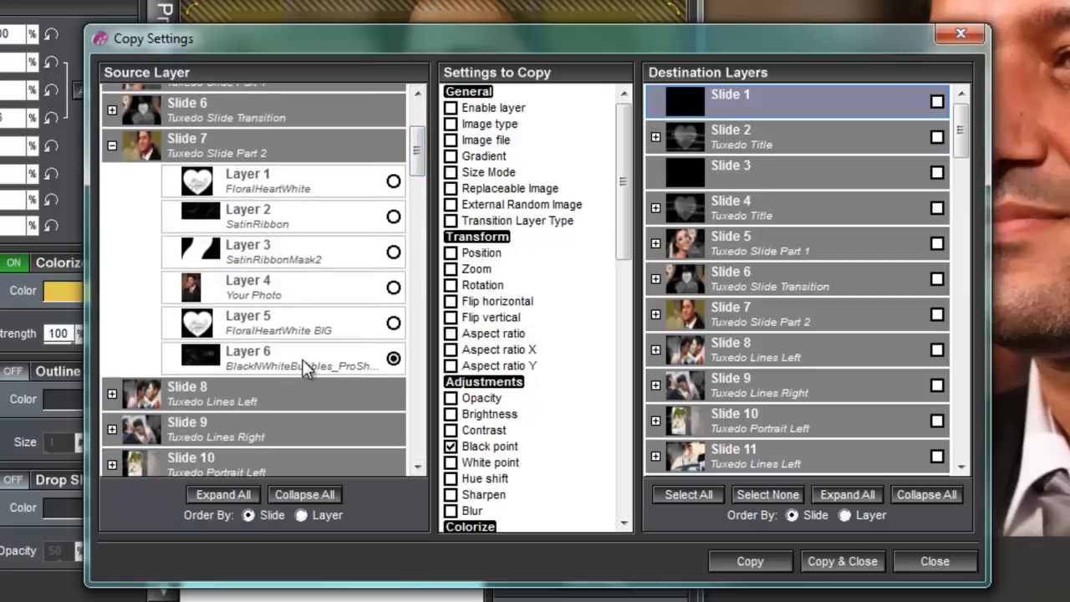
pyautogui.moveTo(311, 390)
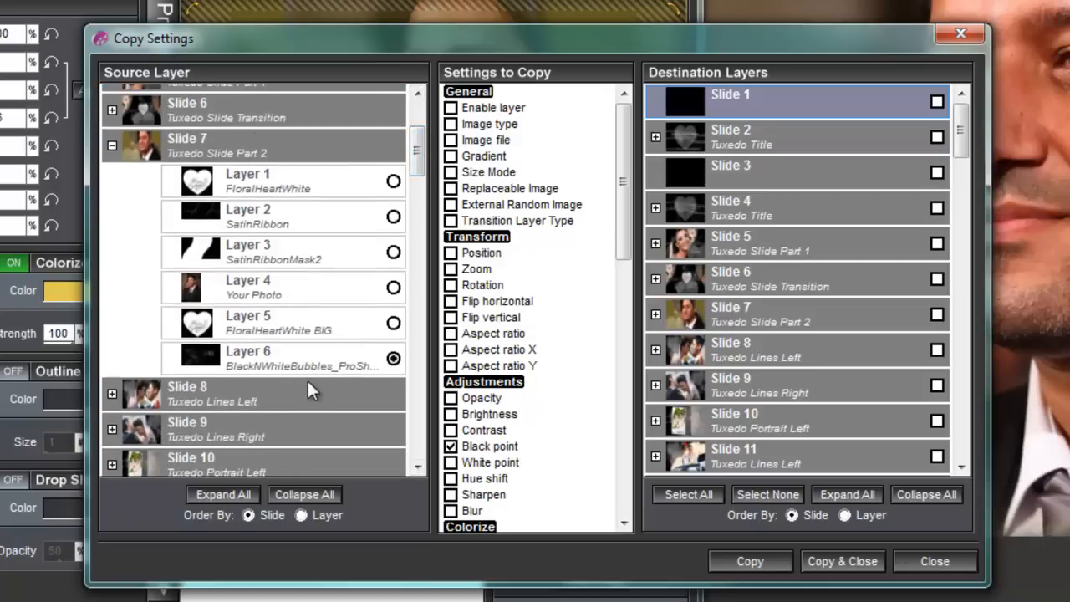
pyautogui.moveTo(585, 116)
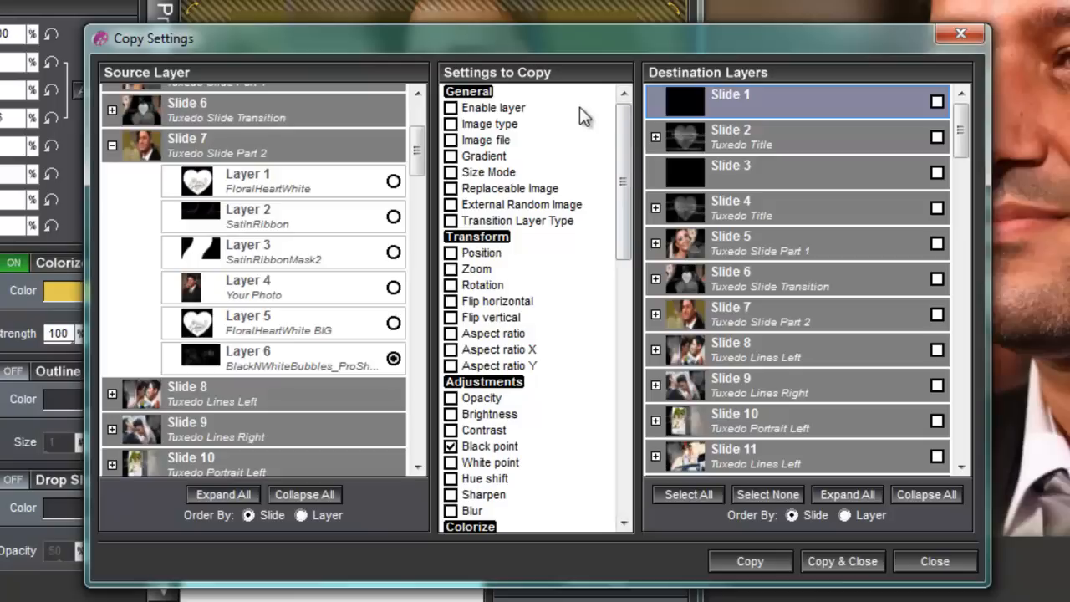
# Tick Colorize Enable and Color alongside Black point in the Settings to Copy list
pyautogui.scroll(-3)
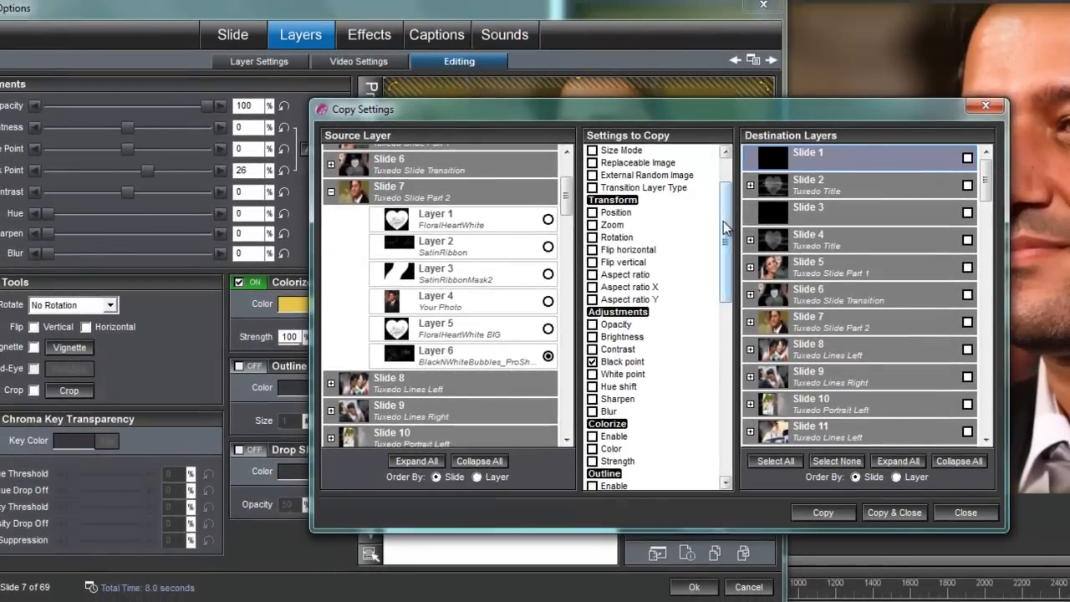
pyautogui.scroll(-3)
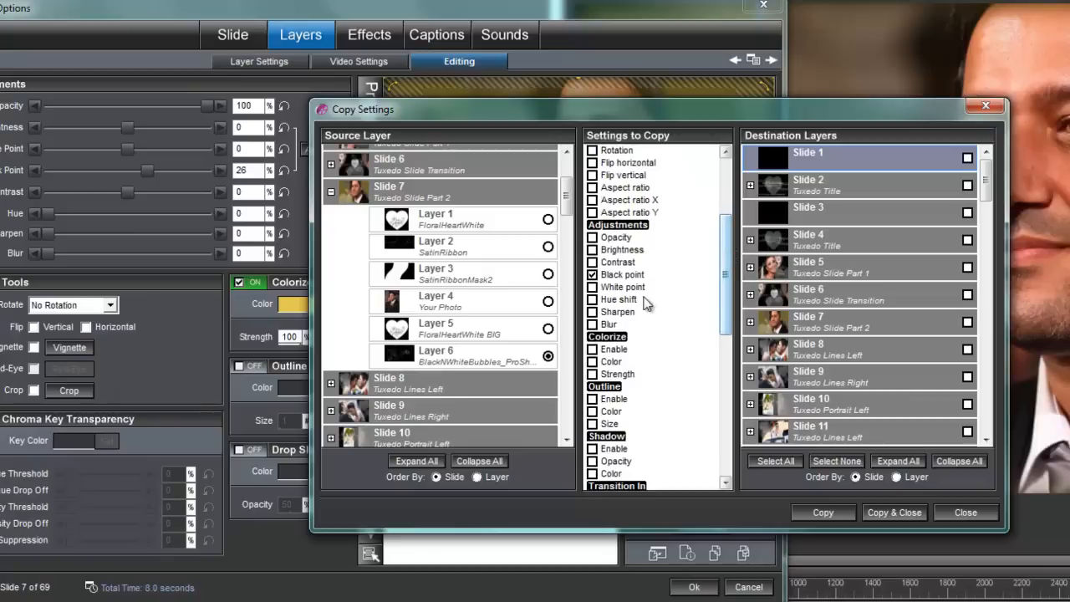
pyautogui.click(592, 348)
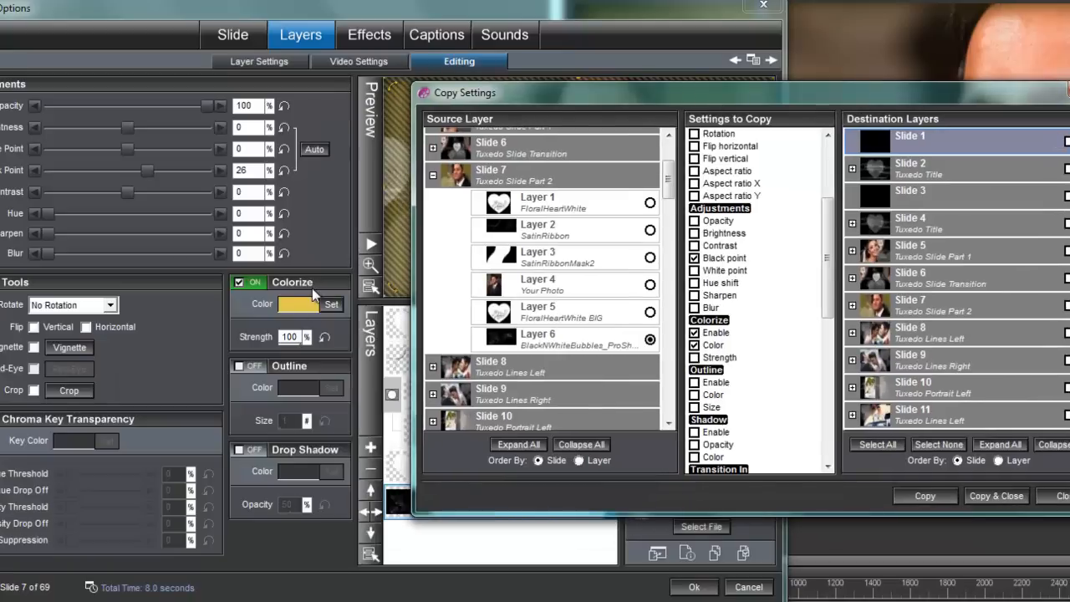
pyautogui.moveTo(309, 311)
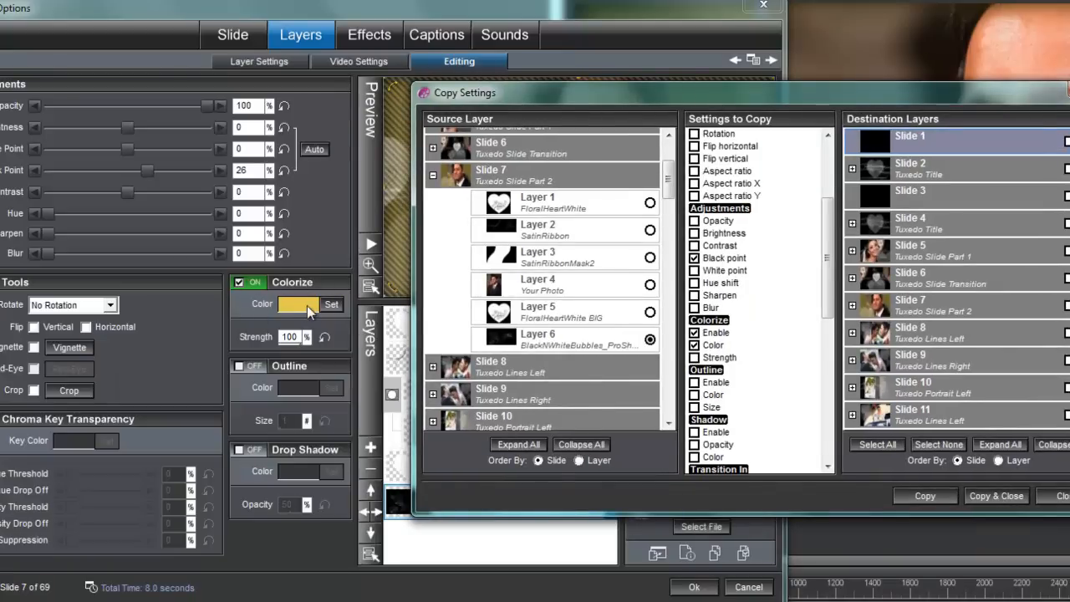
pyautogui.moveTo(240, 291)
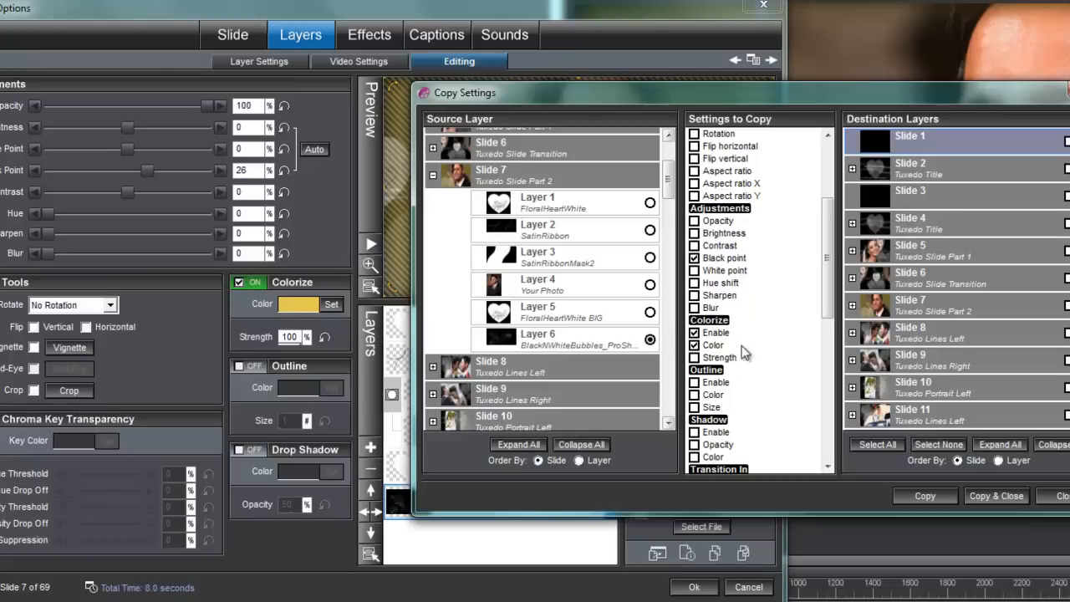
pyautogui.moveTo(623, 280)
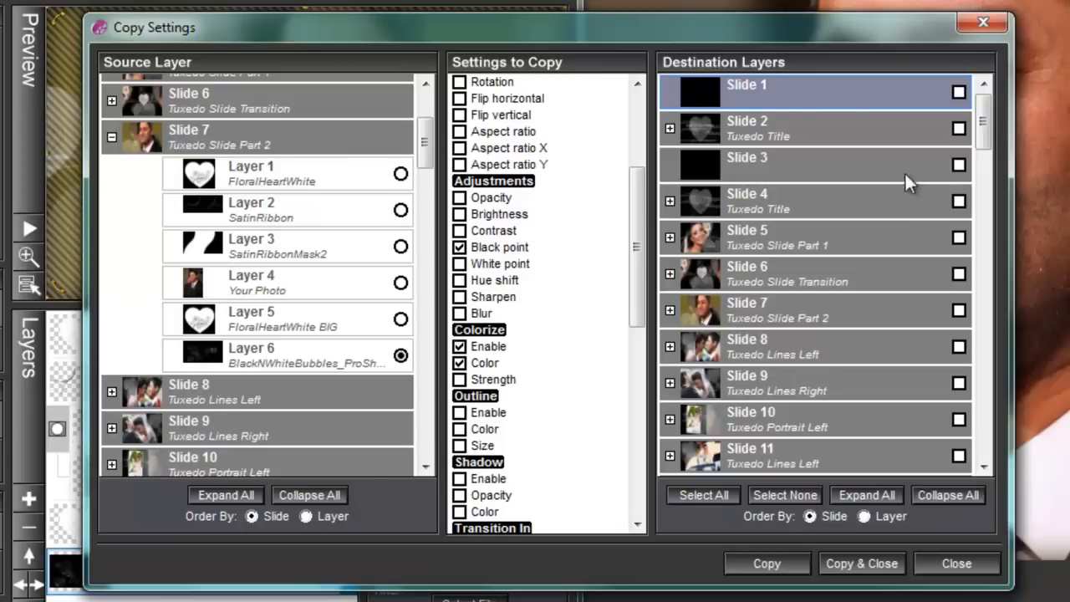
pyautogui.moveTo(943, 339)
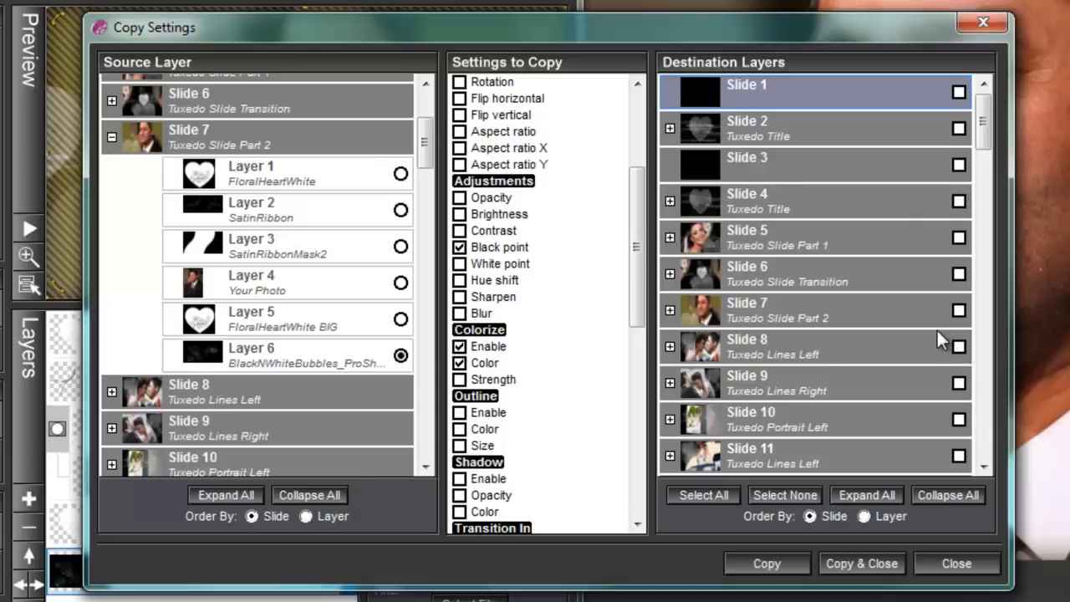
pyautogui.moveTo(911, 182)
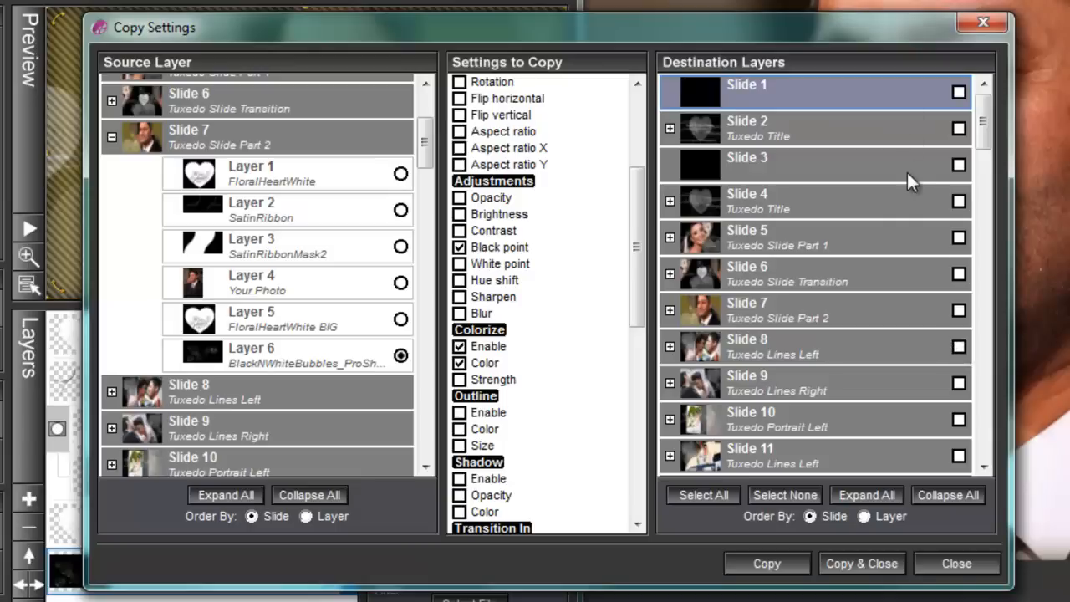
pyautogui.moveTo(919, 200)
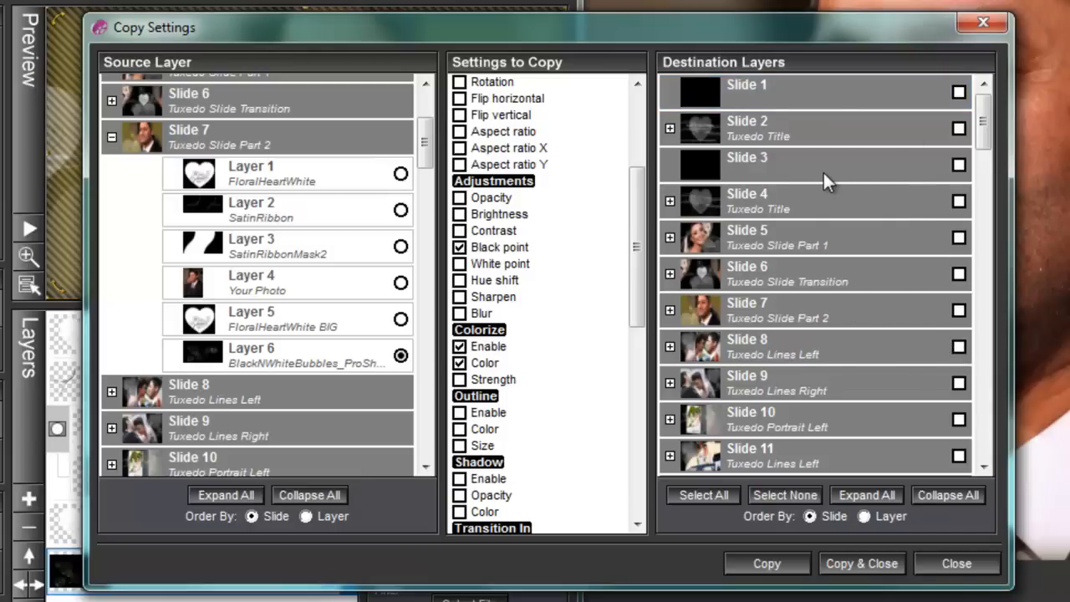
pyautogui.moveTo(301, 370)
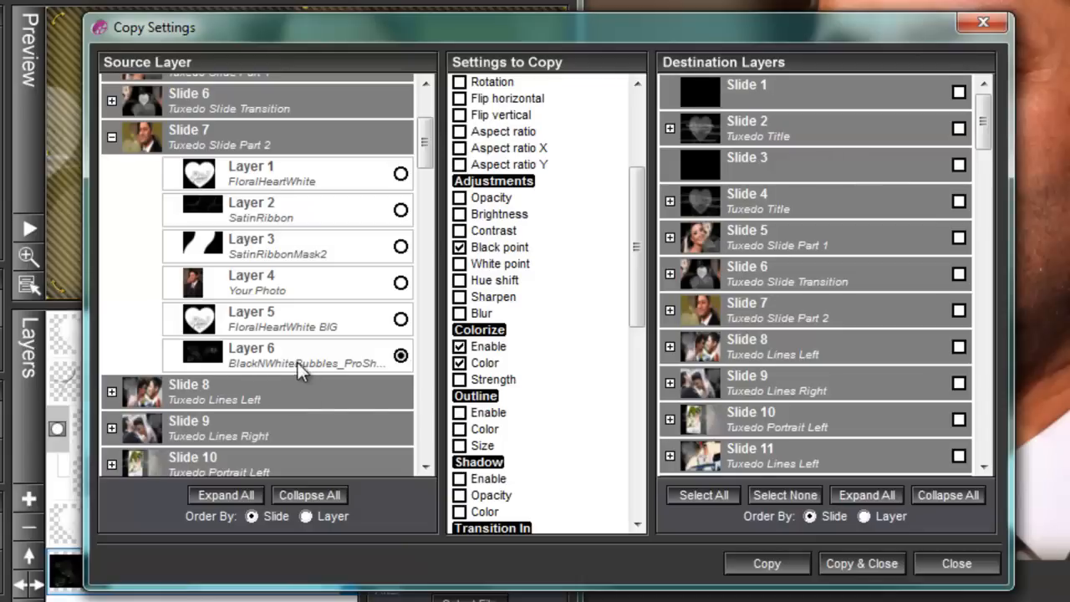
pyautogui.moveTo(362, 369)
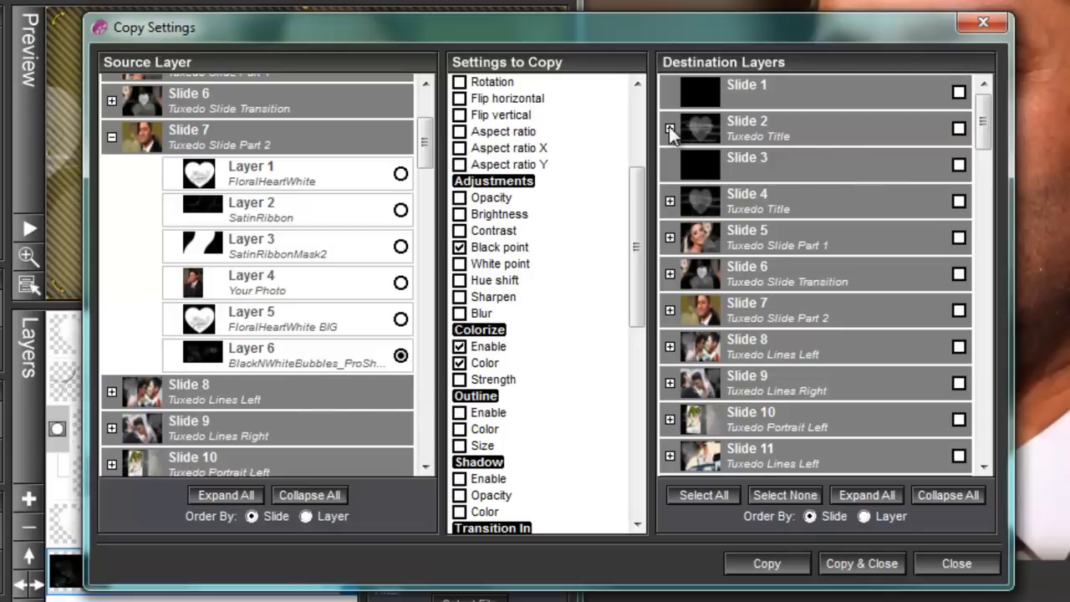
# Expand Slides 2, 4 and 5 and tick each one's BlackNWhiteBubbles layer as a destination
pyautogui.click(669, 129)
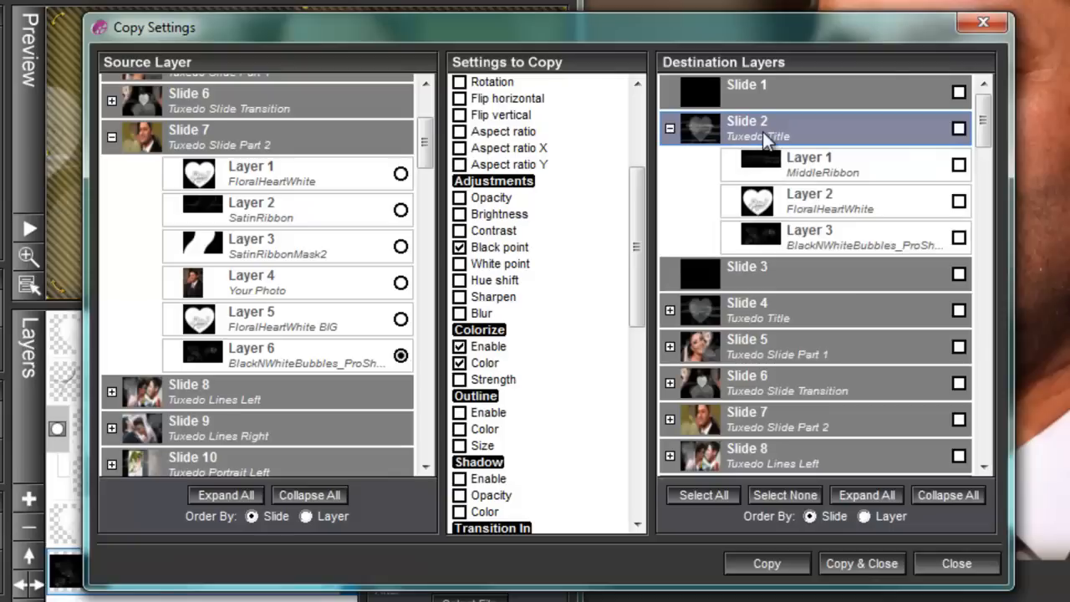
pyautogui.moveTo(861, 247)
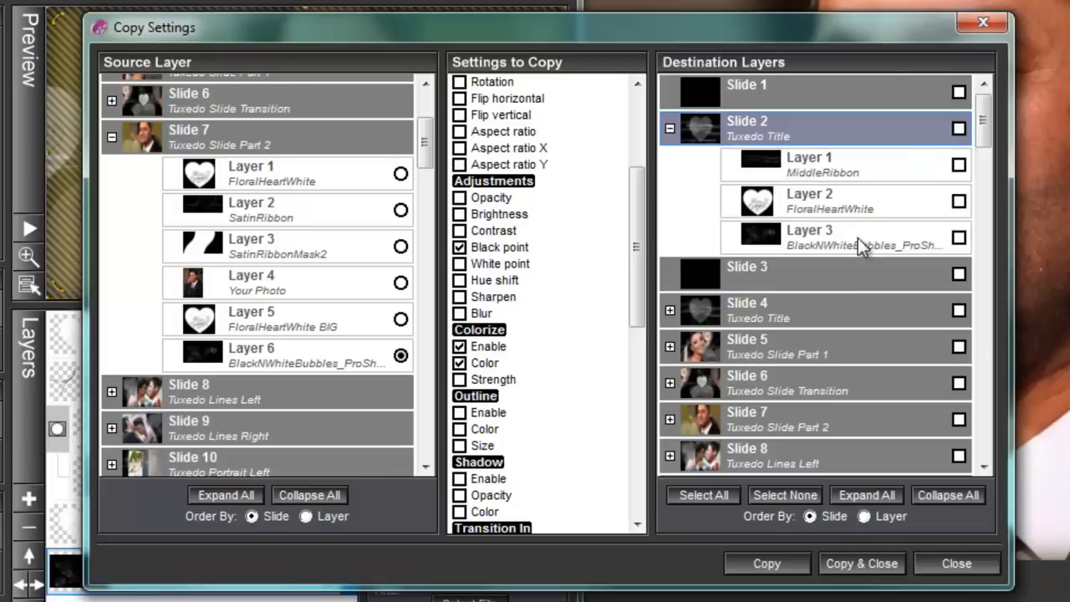
pyautogui.click(959, 236)
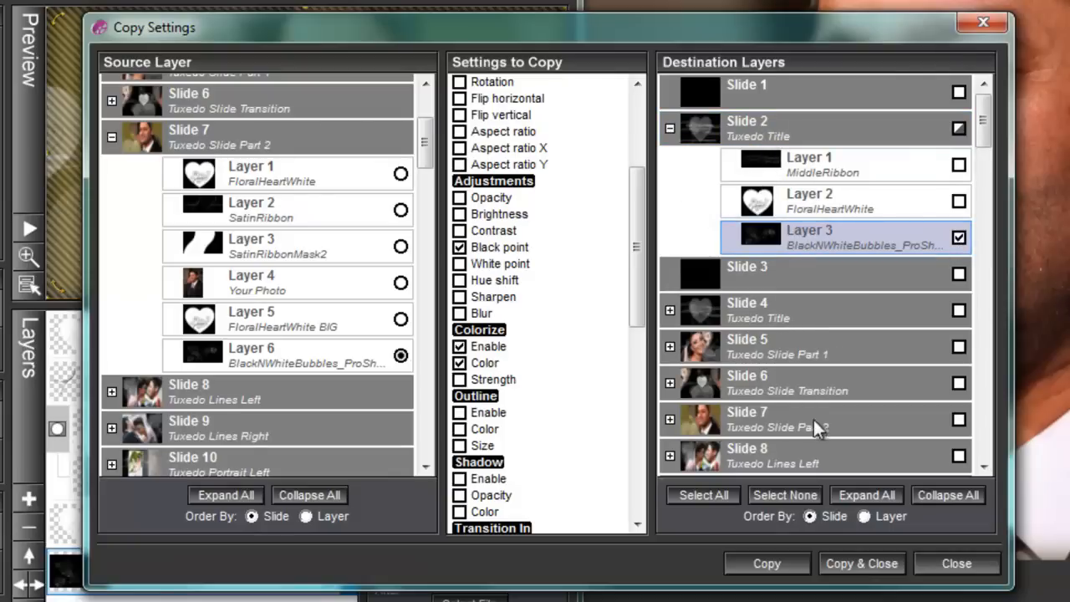
pyautogui.moveTo(738, 273)
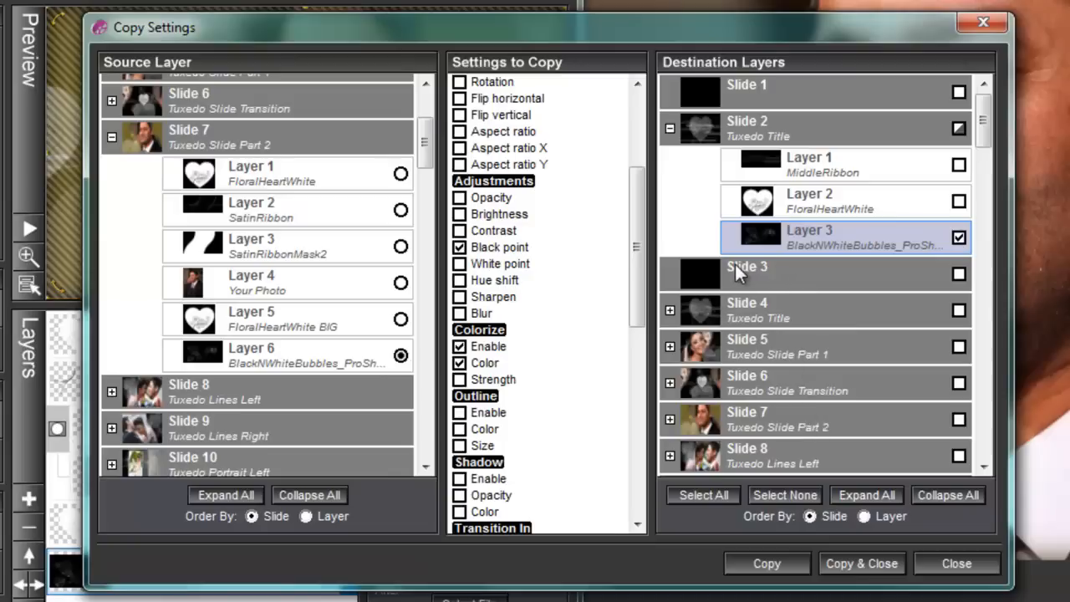
pyautogui.moveTo(681, 317)
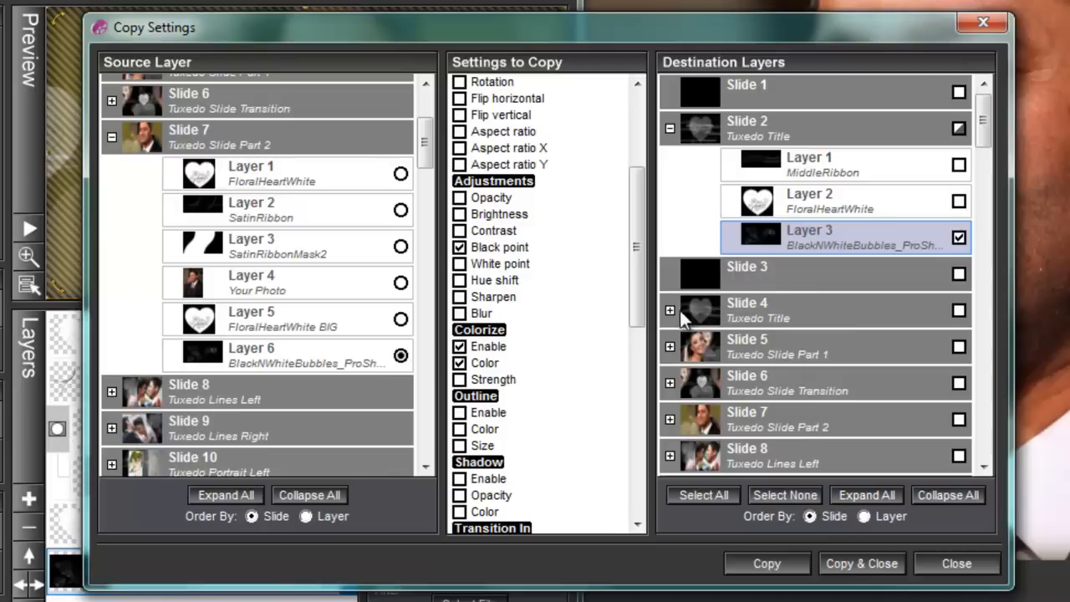
pyautogui.click(669, 310)
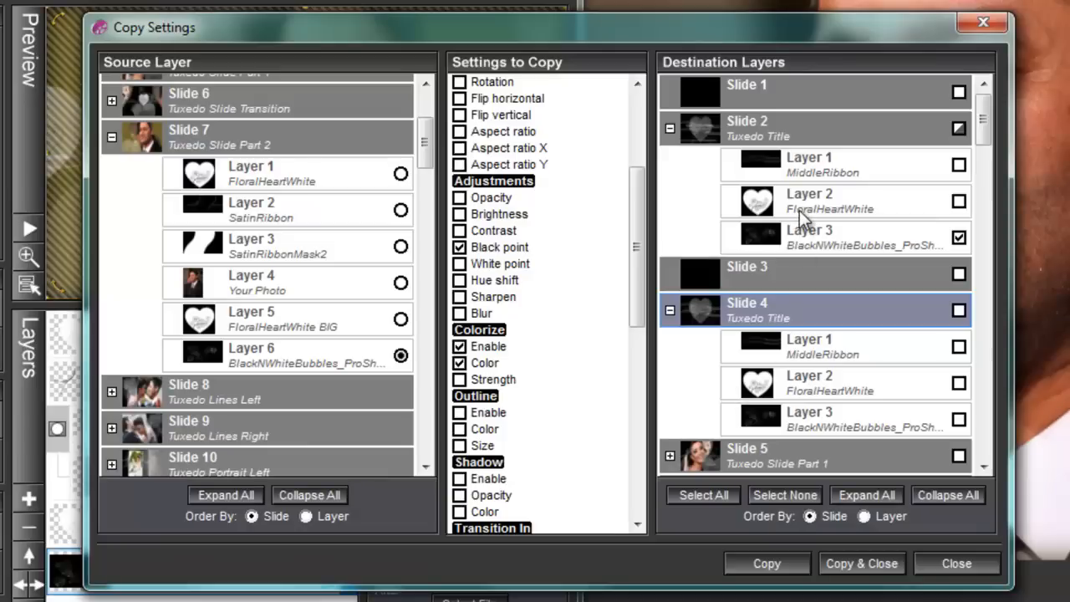
pyautogui.moveTo(710, 161)
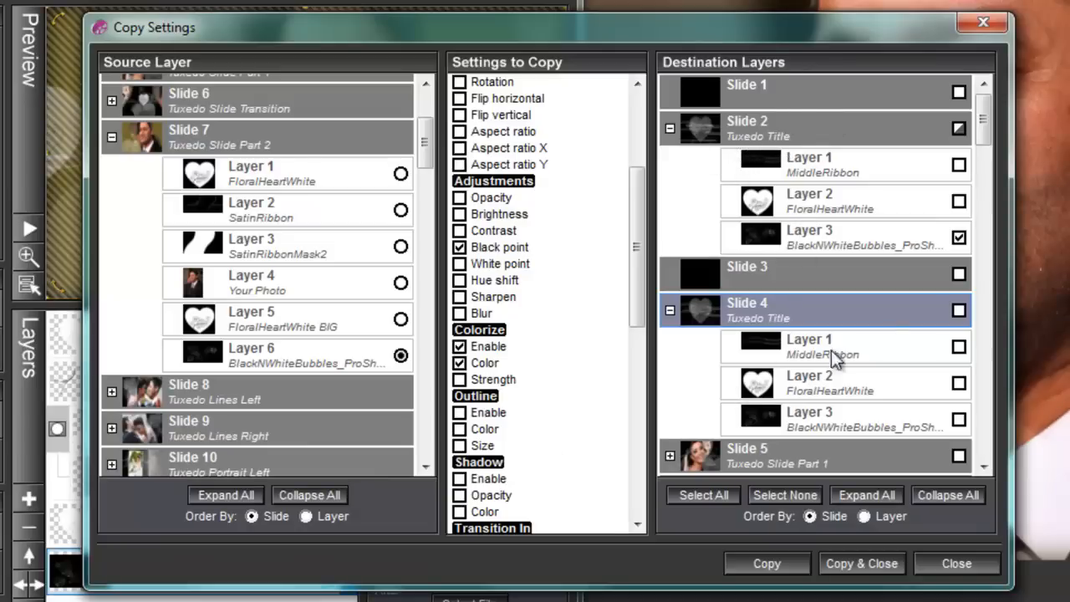
pyautogui.scroll(-3)
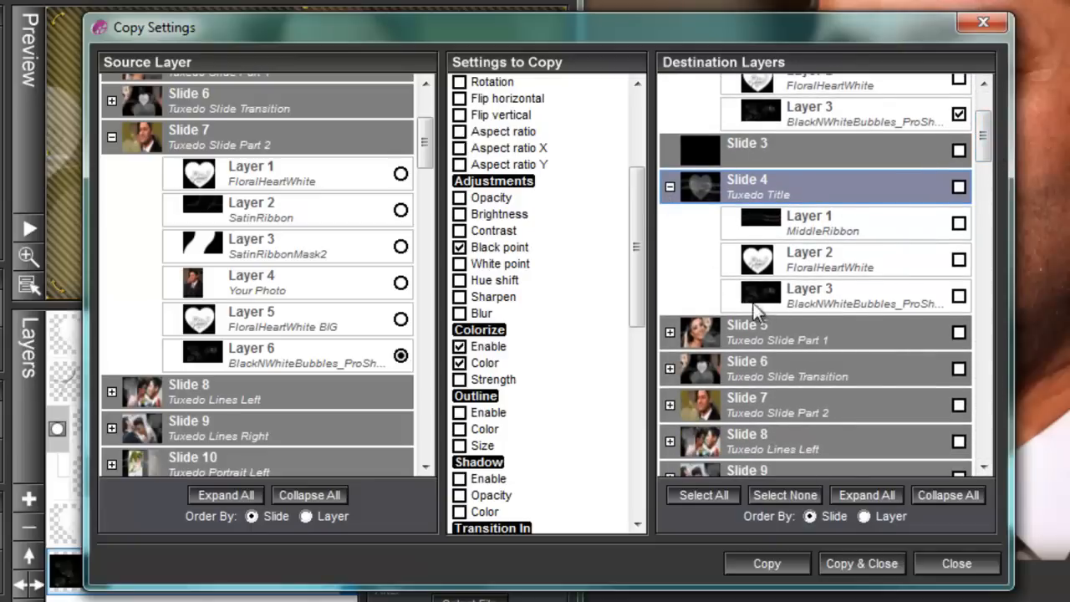
pyautogui.click(958, 295)
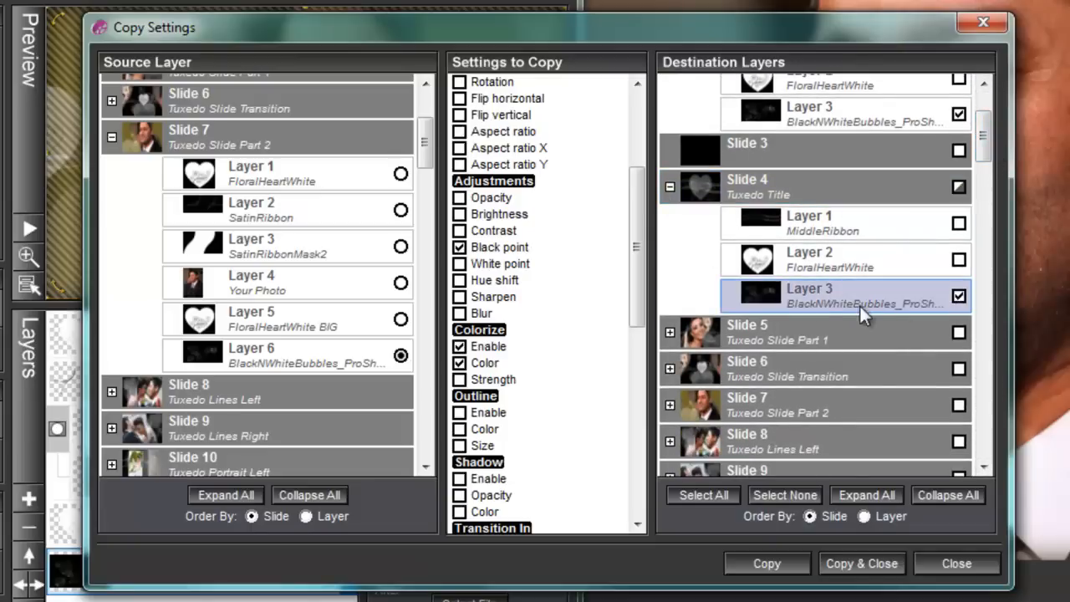
pyautogui.click(669, 332)
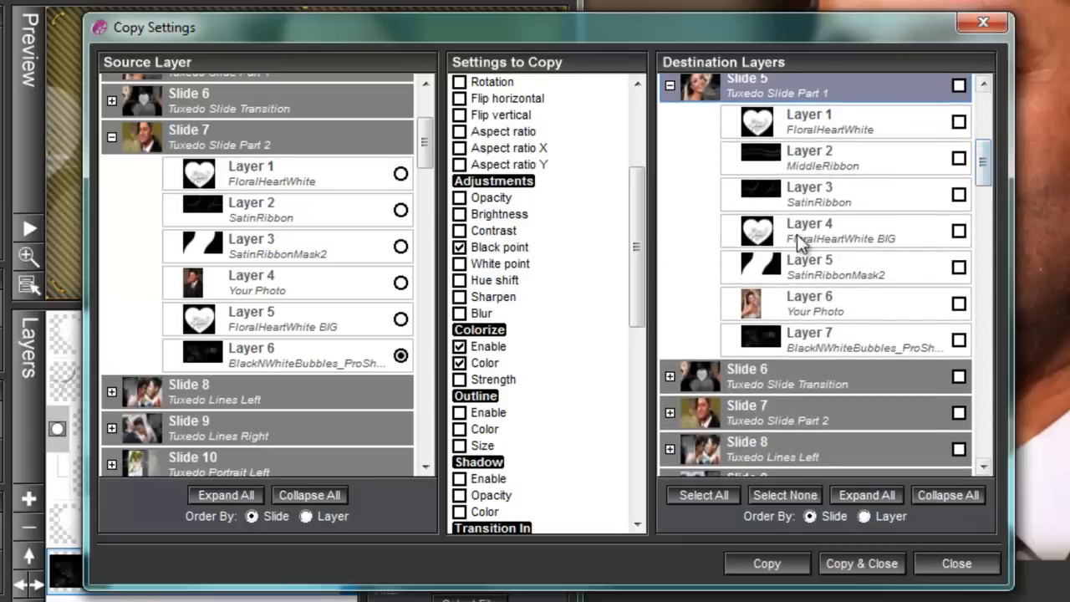
pyautogui.click(958, 339)
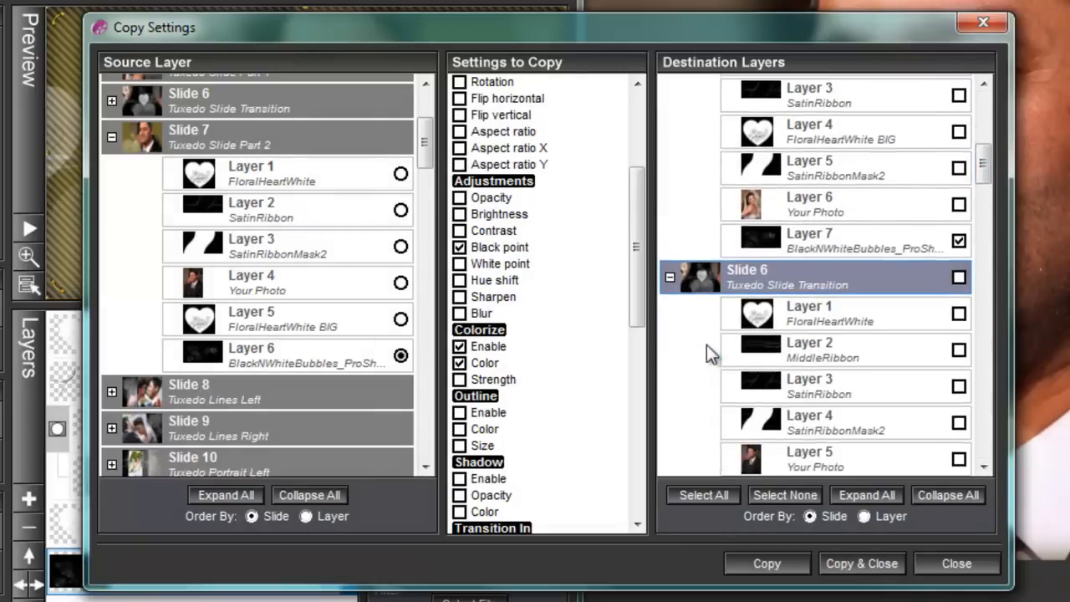
pyautogui.scroll(-3)
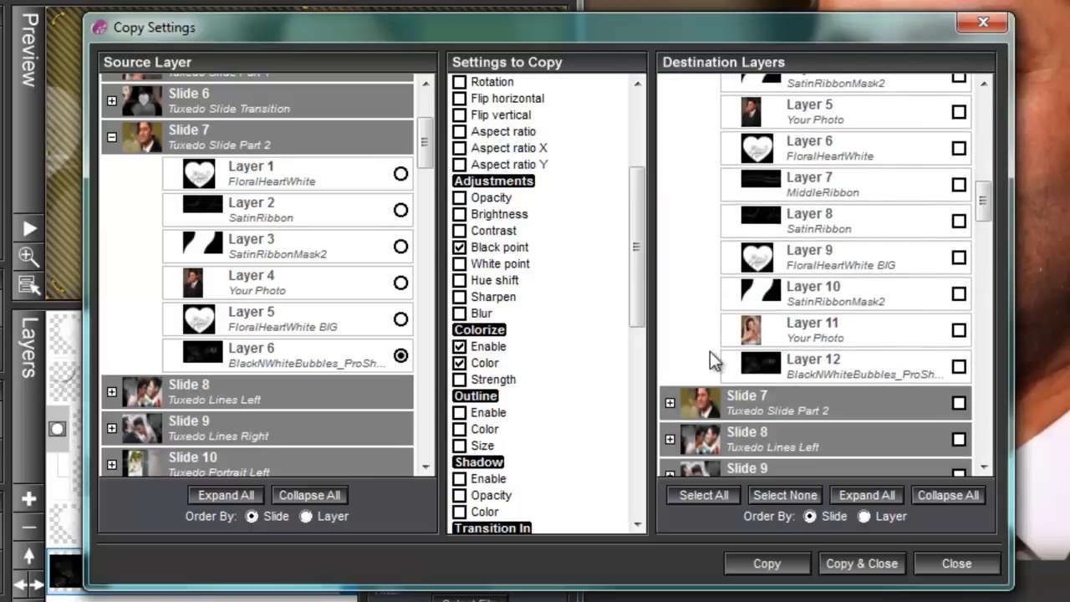
# Tick further bubbles destination layers, covering slides 10, 11, 12, 14 and 15
pyautogui.click(959, 366)
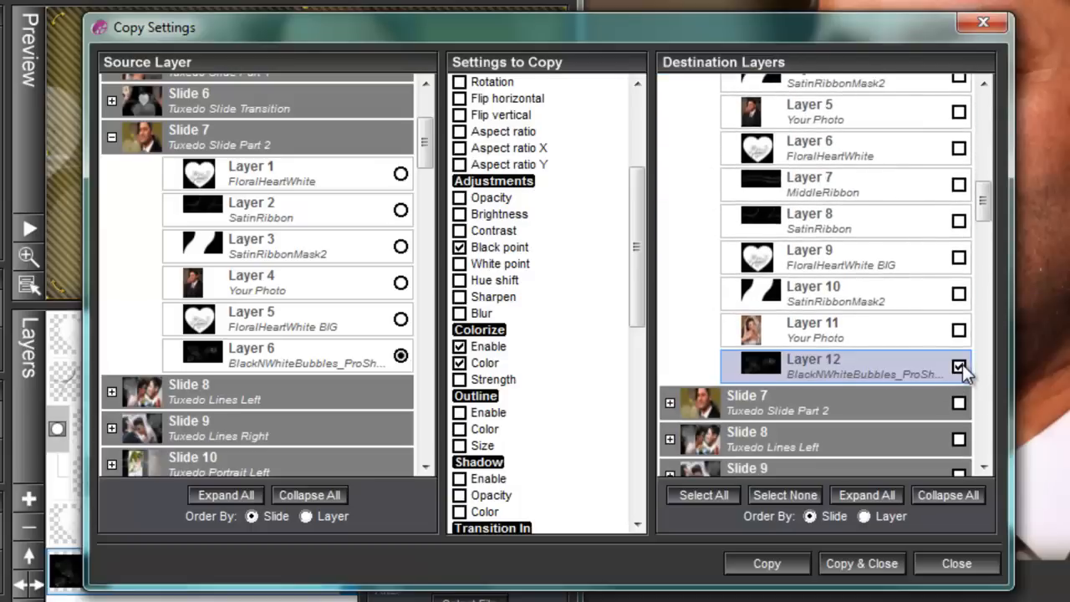
pyautogui.scroll(-3)
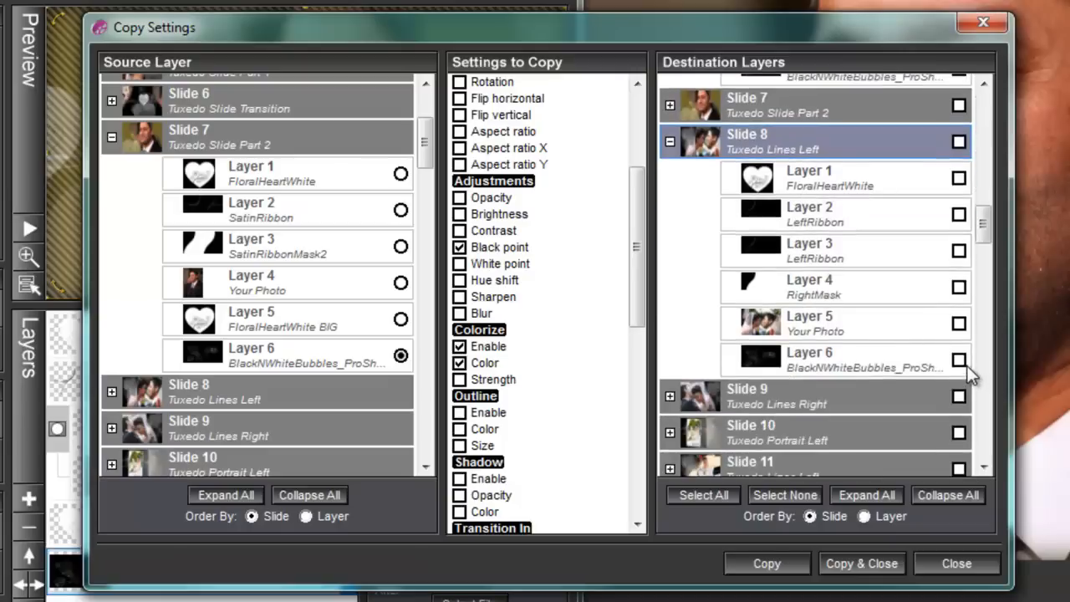
pyautogui.scroll(-3)
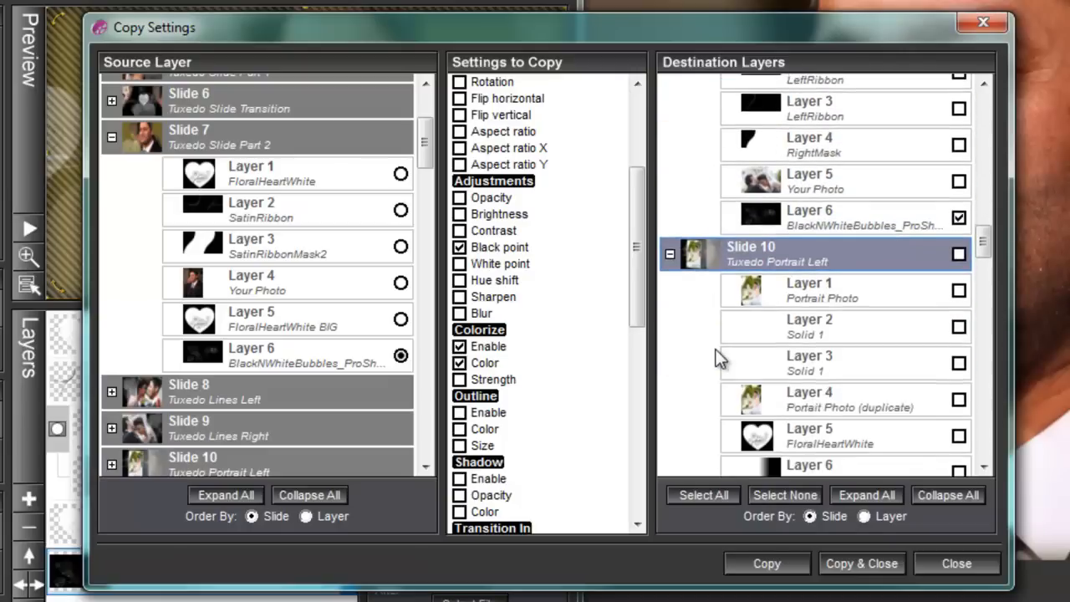
pyautogui.scroll(-3)
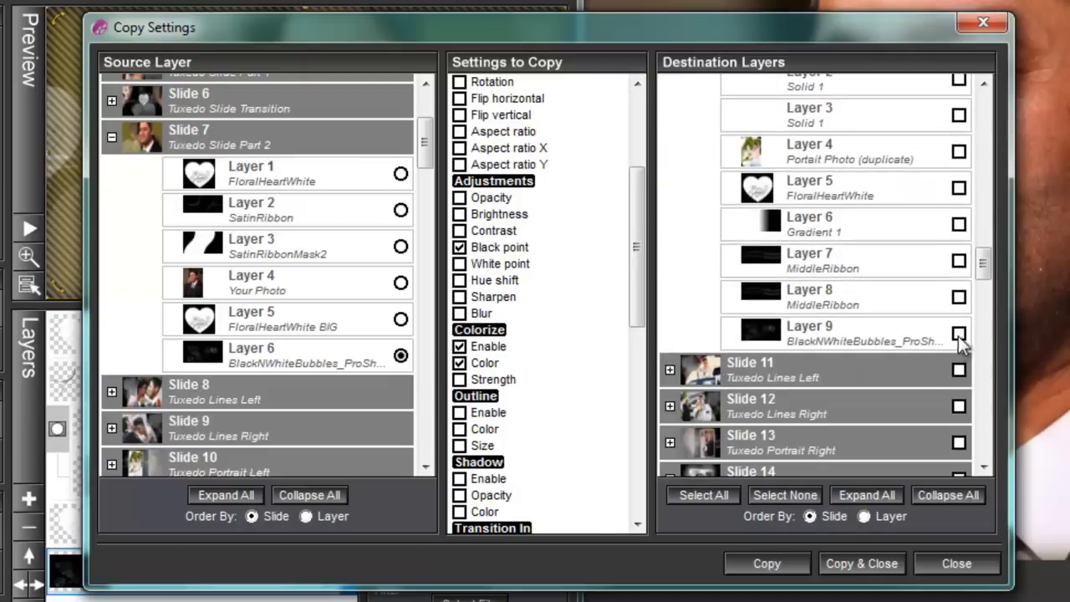
pyautogui.click(669, 376)
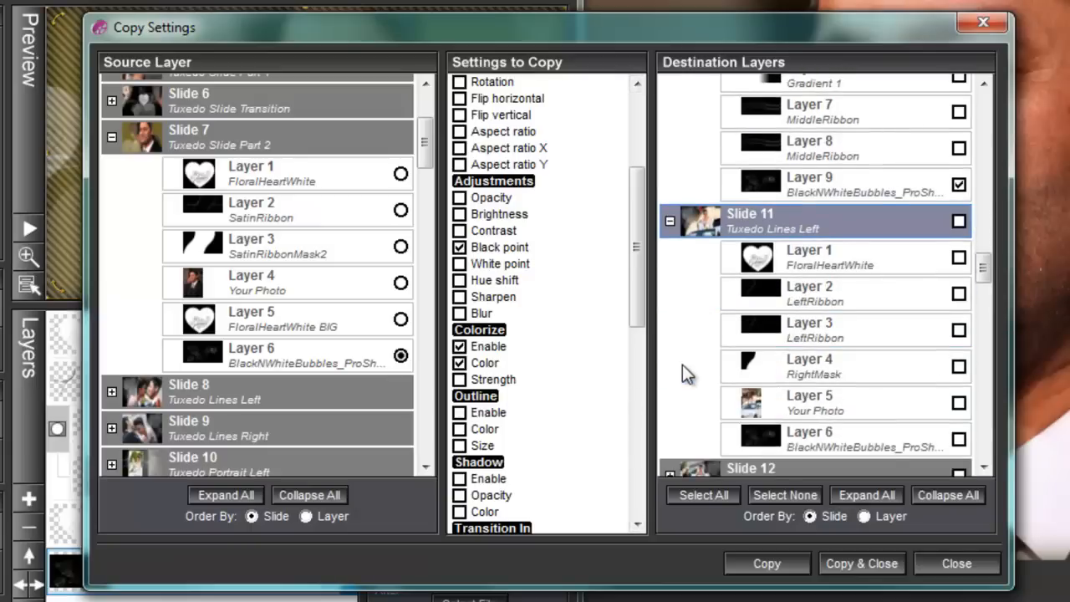
pyautogui.scroll(-3)
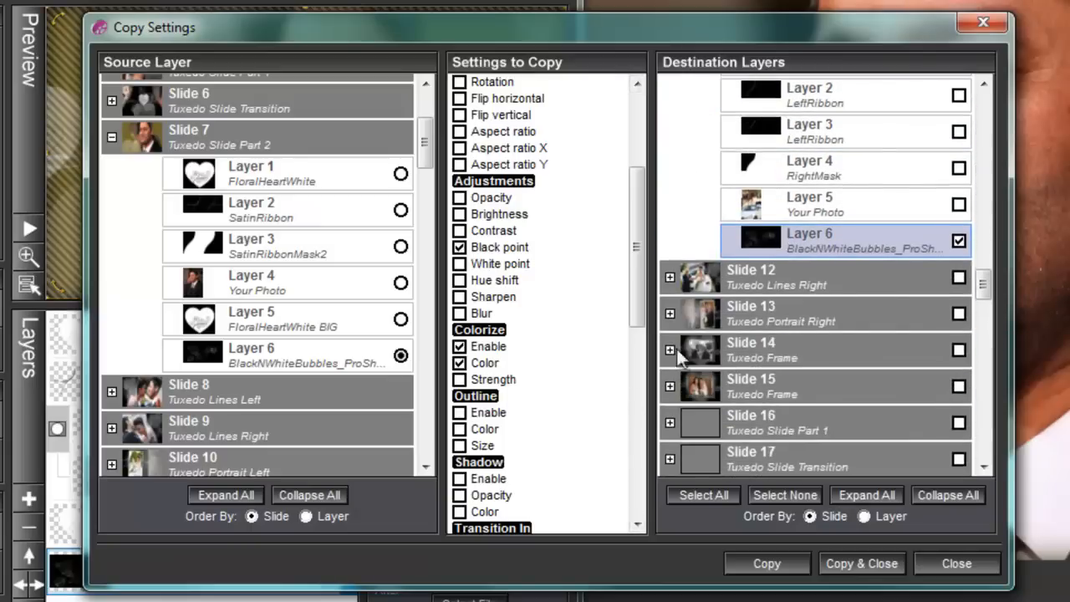
pyautogui.click(669, 277)
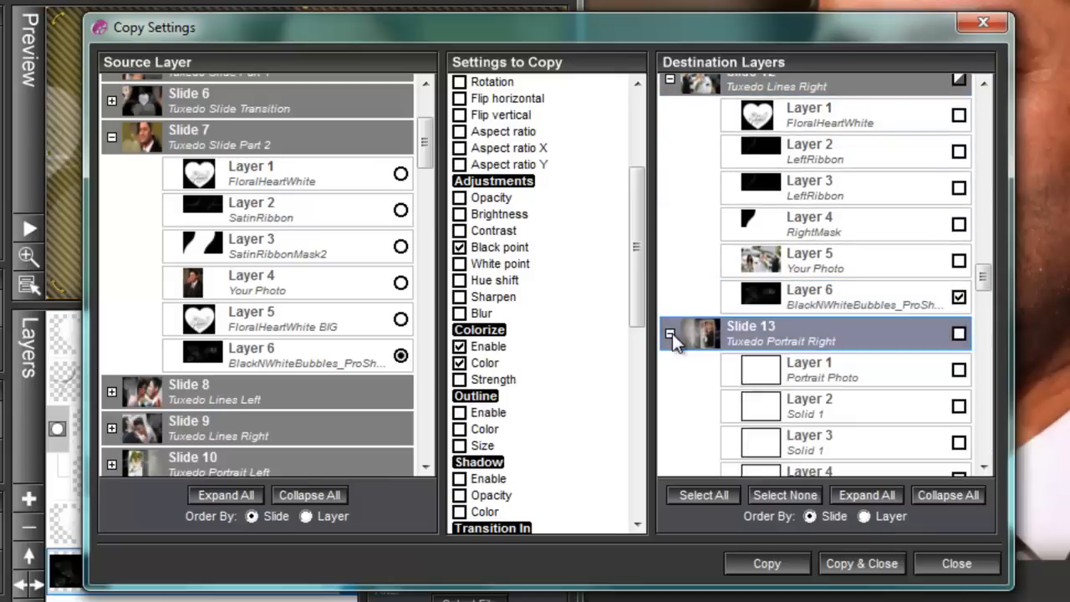
pyautogui.scroll(-3)
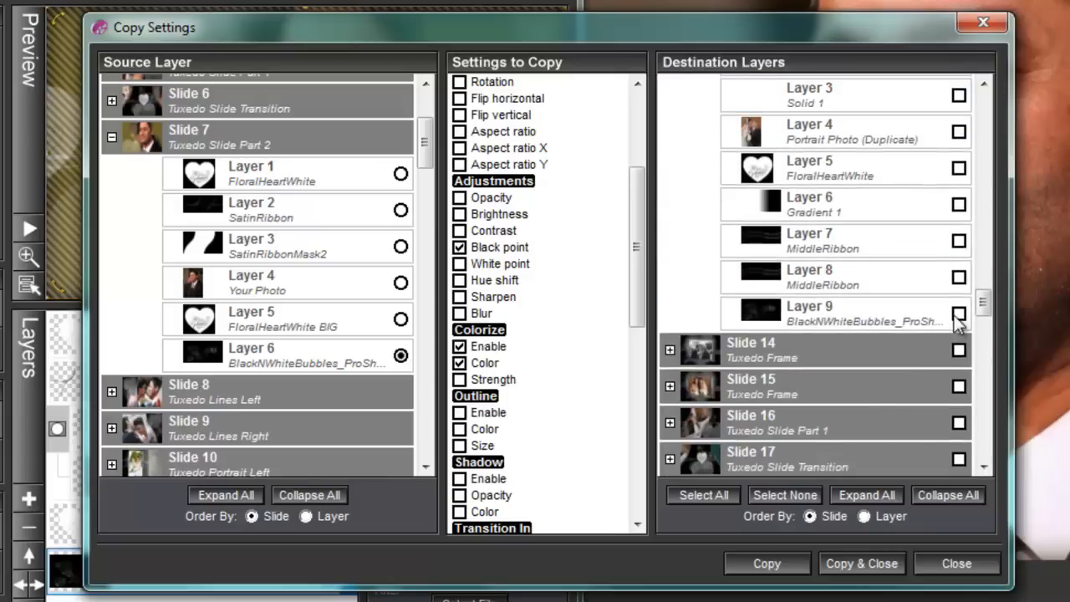
pyautogui.scroll(-3)
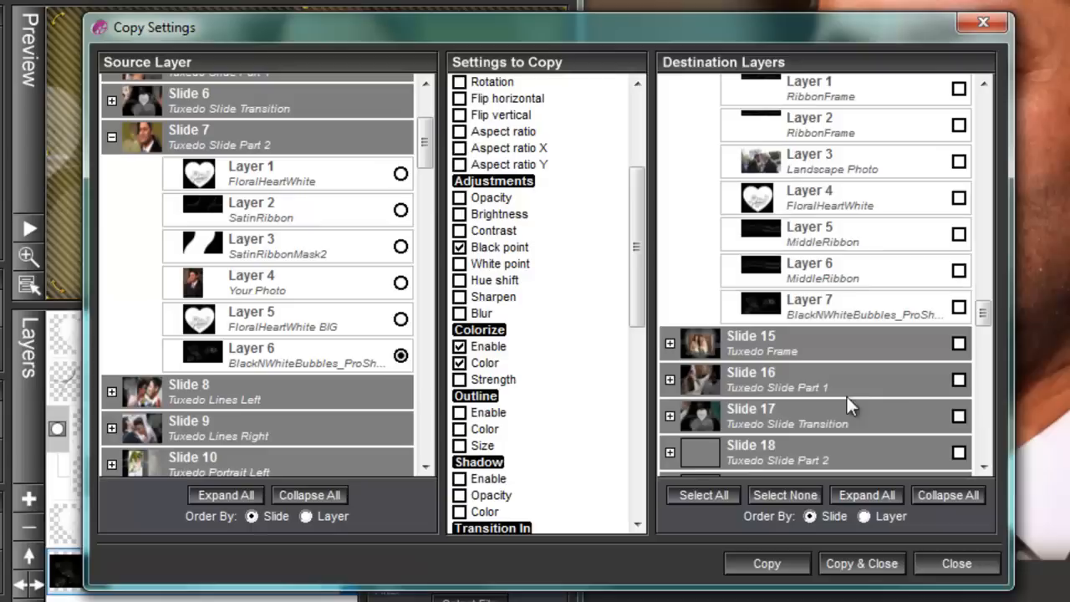
pyautogui.click(959, 306)
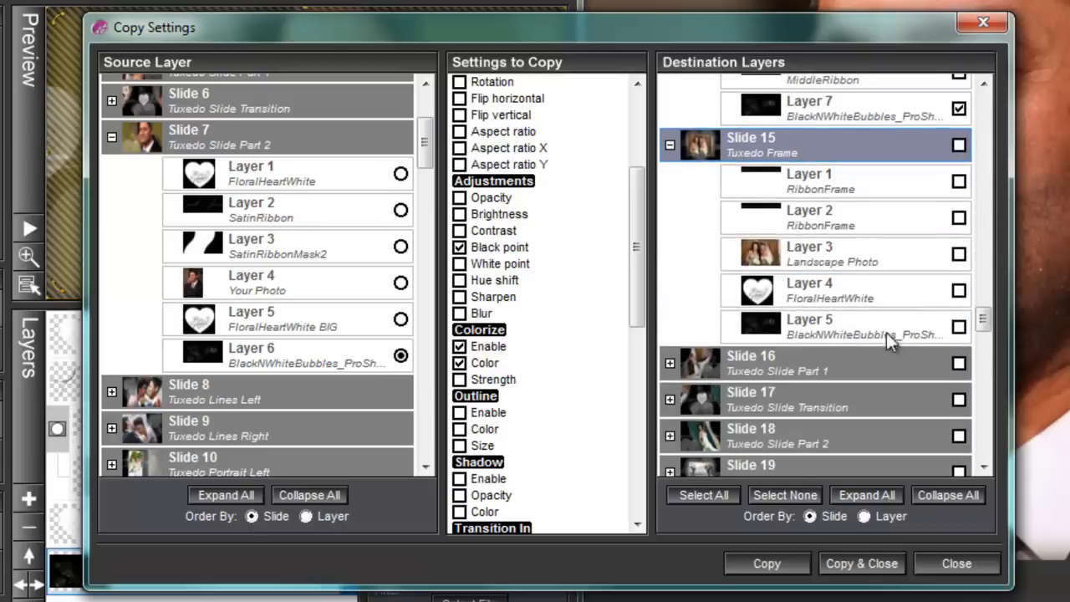
pyautogui.click(959, 326)
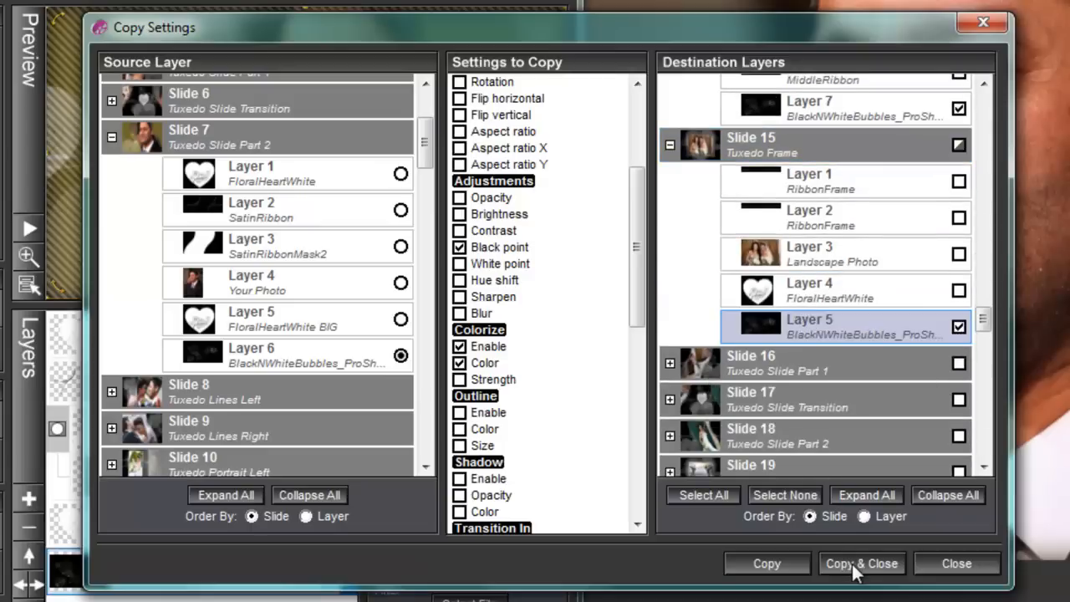
# Copy the settings, close slide 7's options with OK, and scroll the slide list to slides 39–48
pyautogui.click(861, 562)
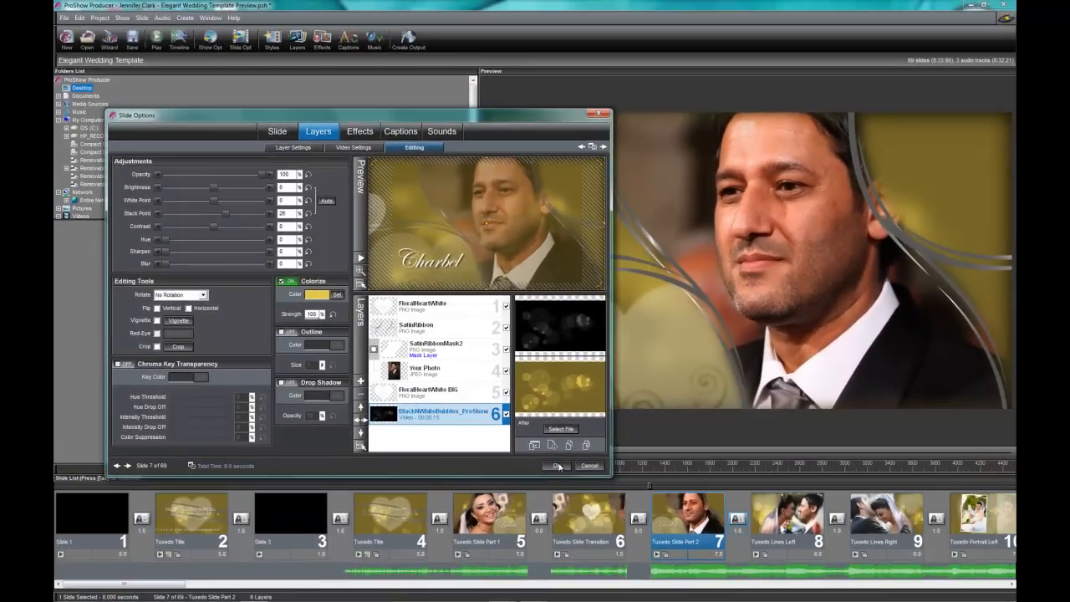
pyautogui.click(556, 466)
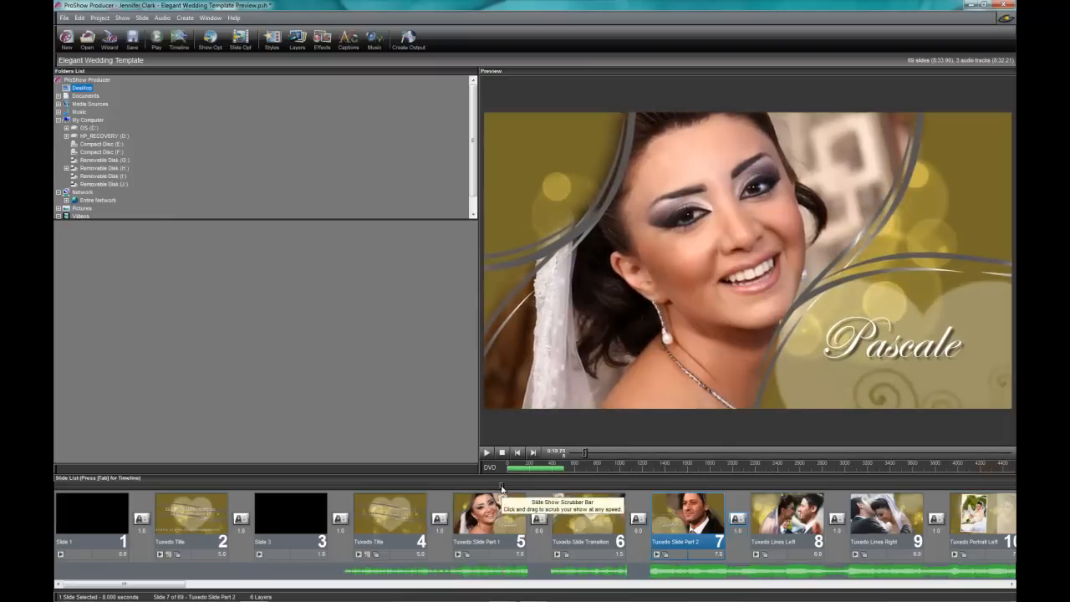
pyautogui.moveTo(165, 592)
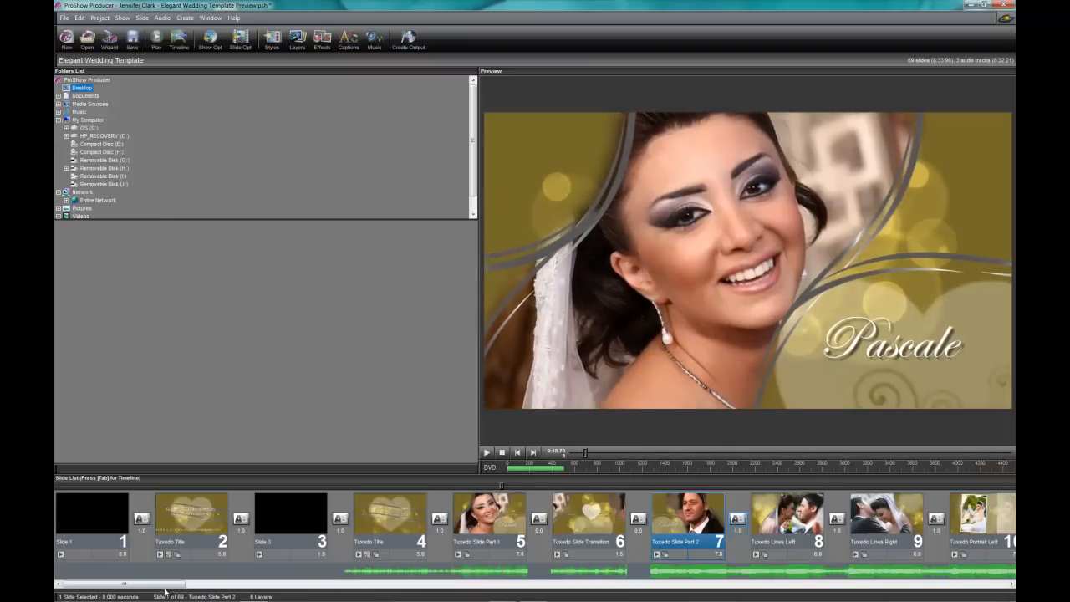
pyautogui.hscroll(3)
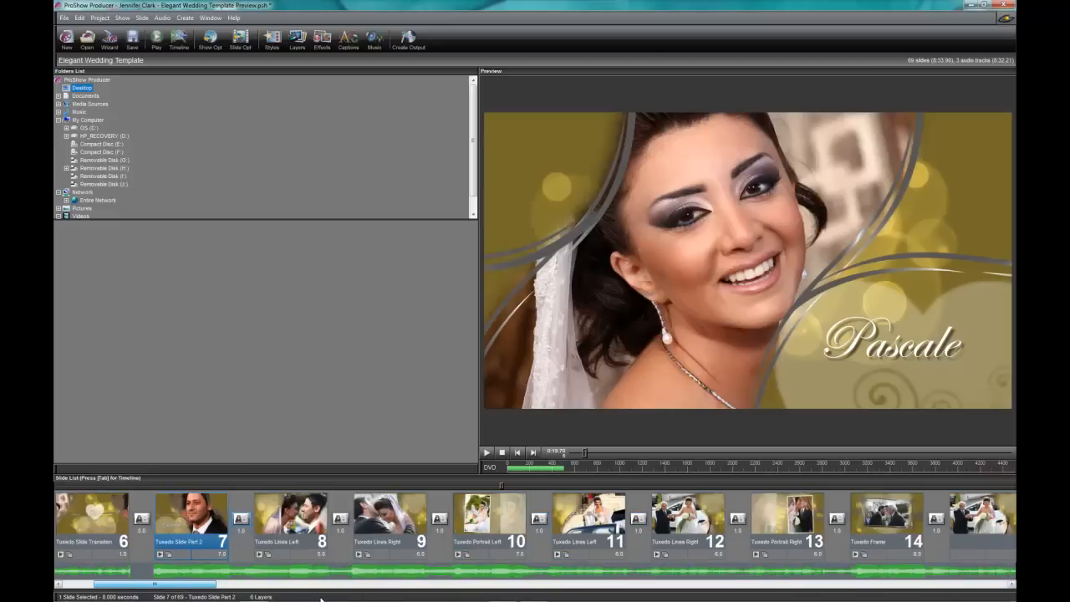
pyautogui.hscroll(3)
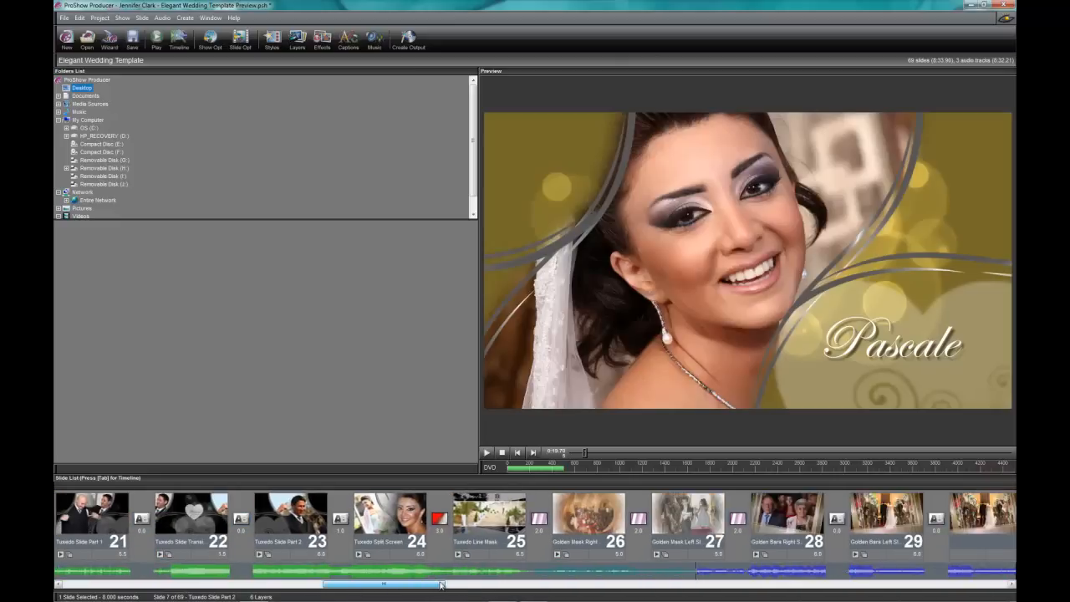
pyautogui.hscroll(3)
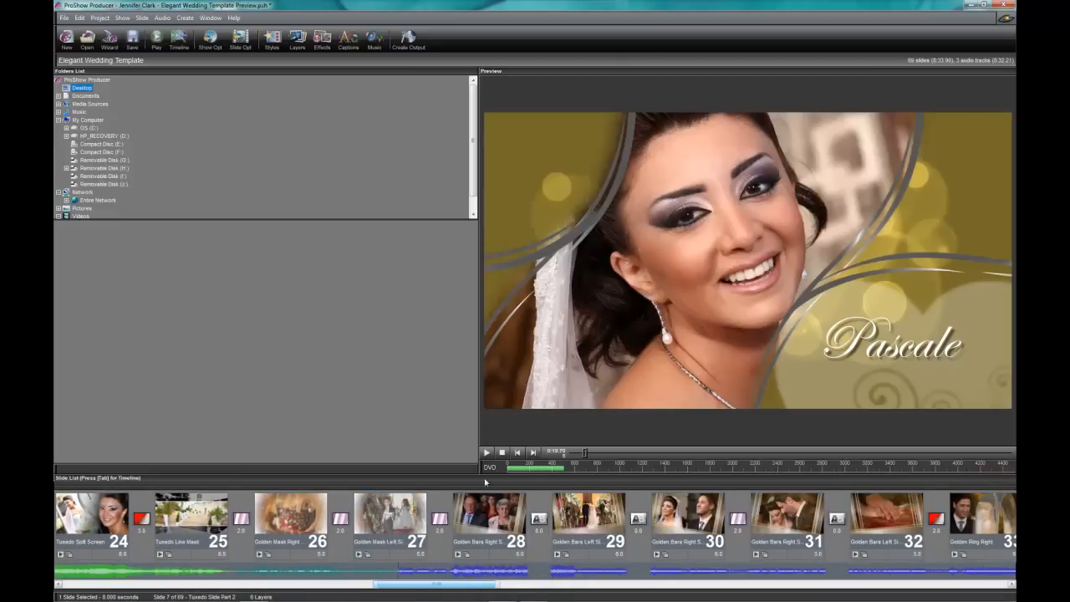
pyautogui.hscroll(3)
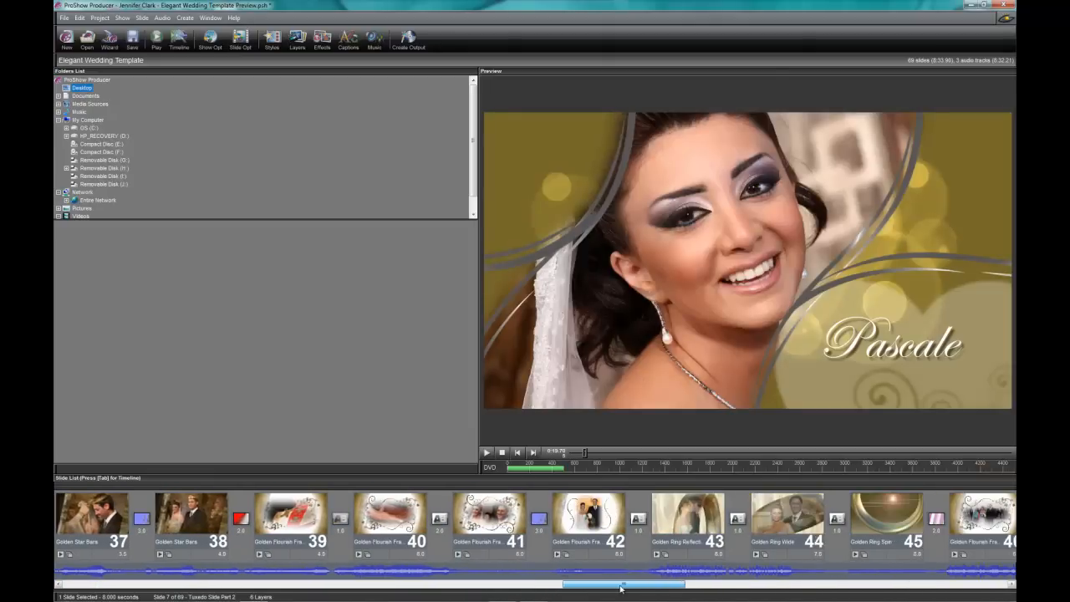
pyautogui.hscroll(3)
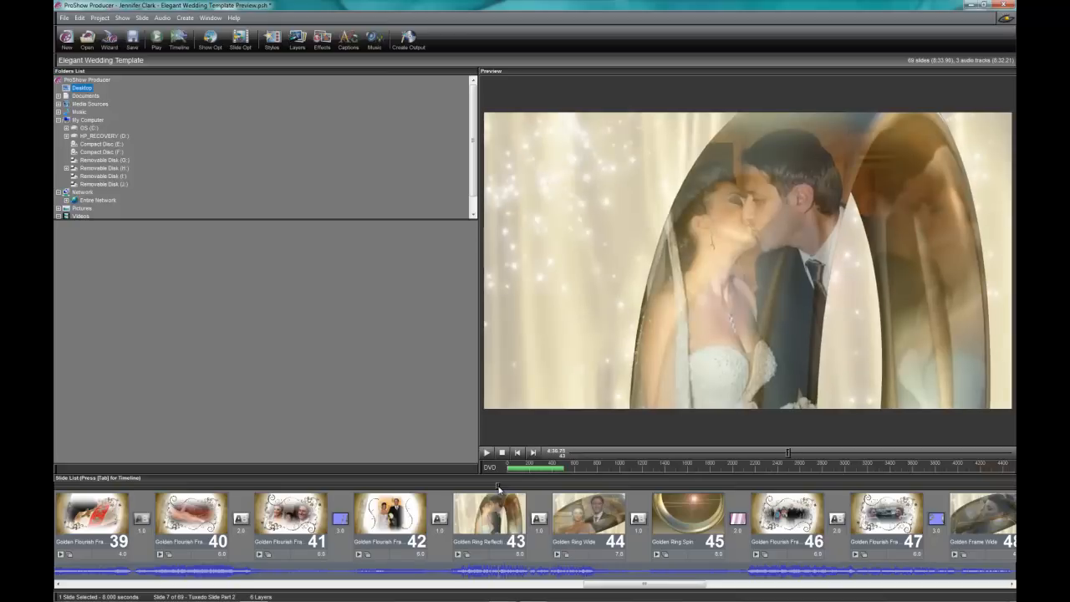
pyautogui.moveTo(499, 489)
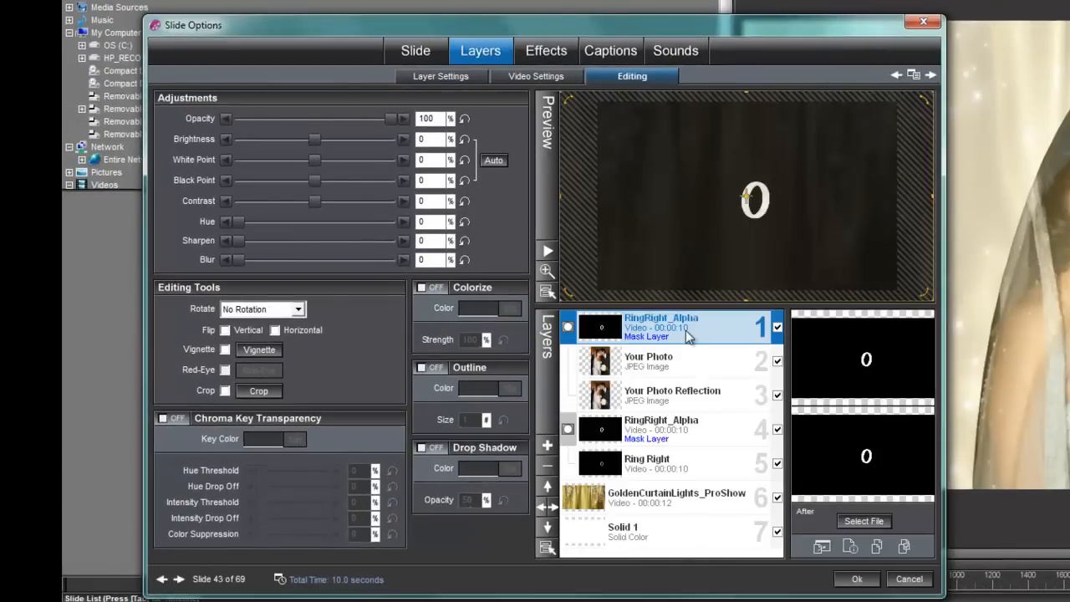
pyautogui.moveTo(656, 337)
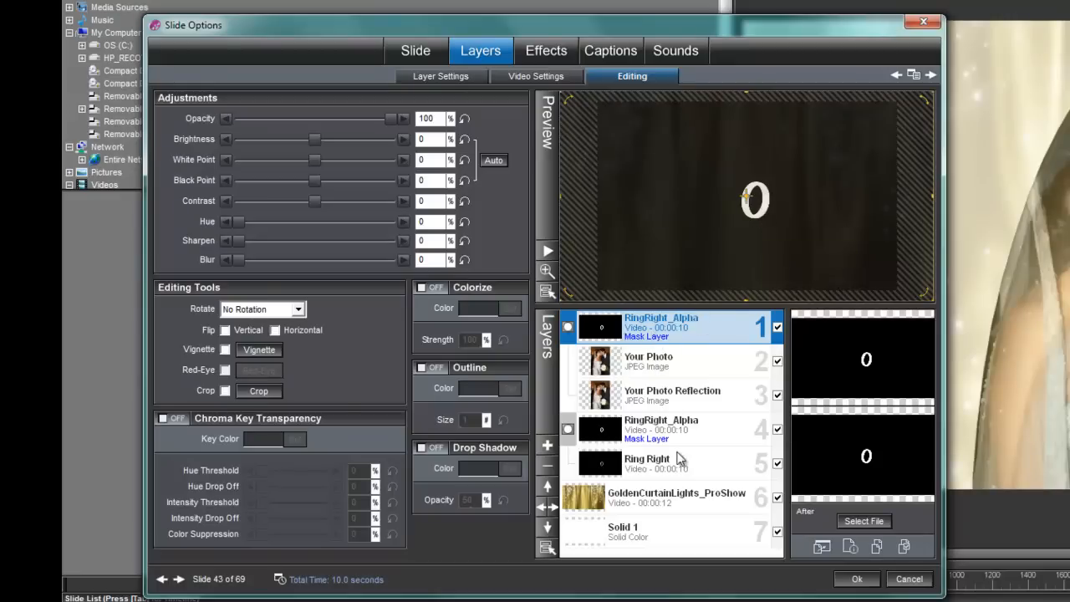
# Select slide 43's Ring Right layer and turn on Colorize to make the ring silver
pyautogui.click(660, 463)
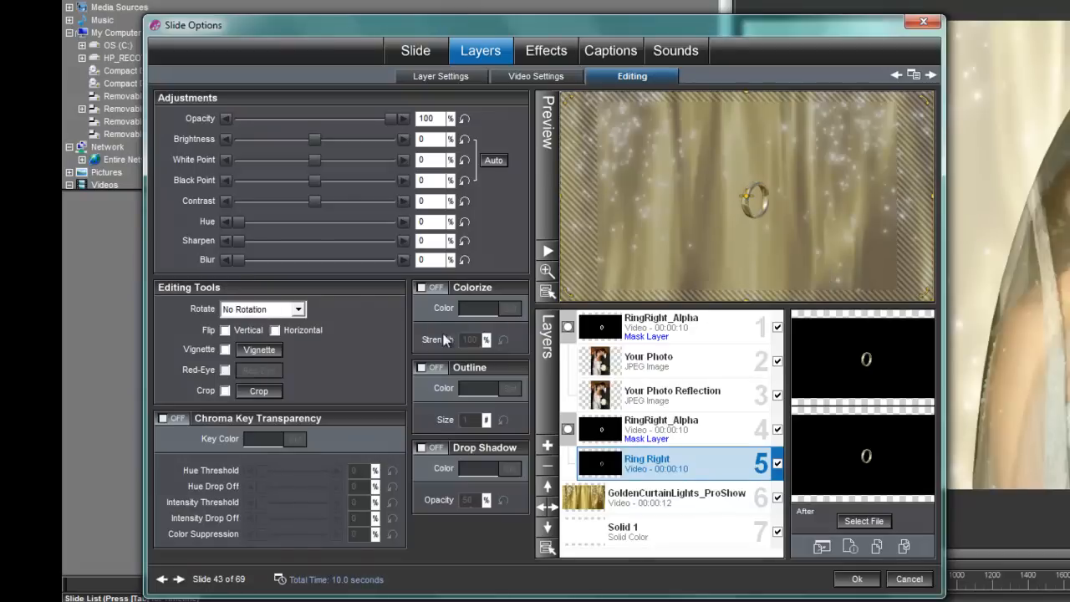
pyautogui.click(424, 288)
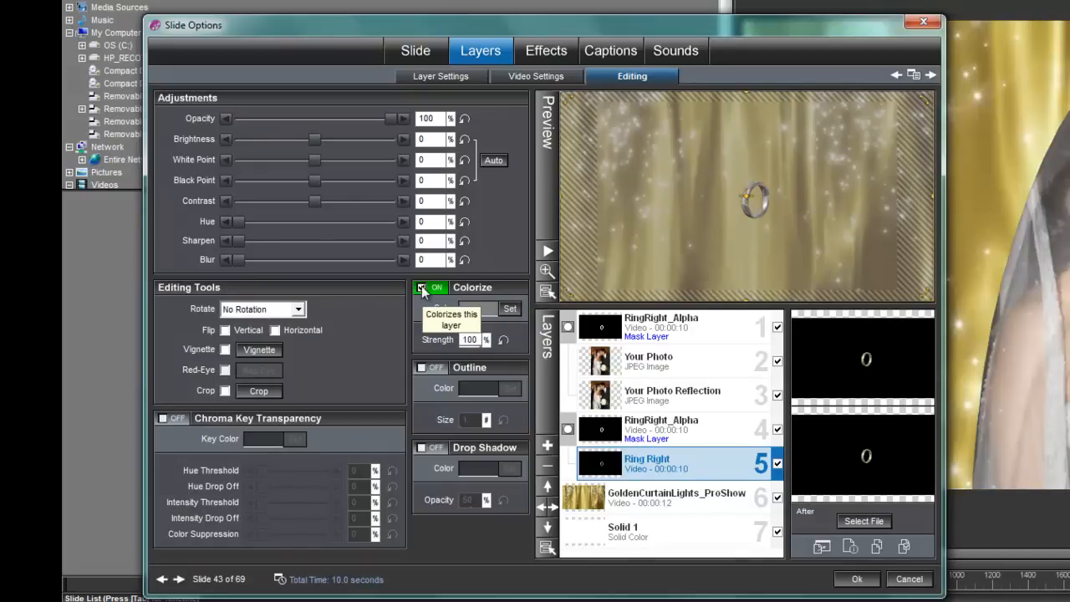
pyautogui.click(421, 287)
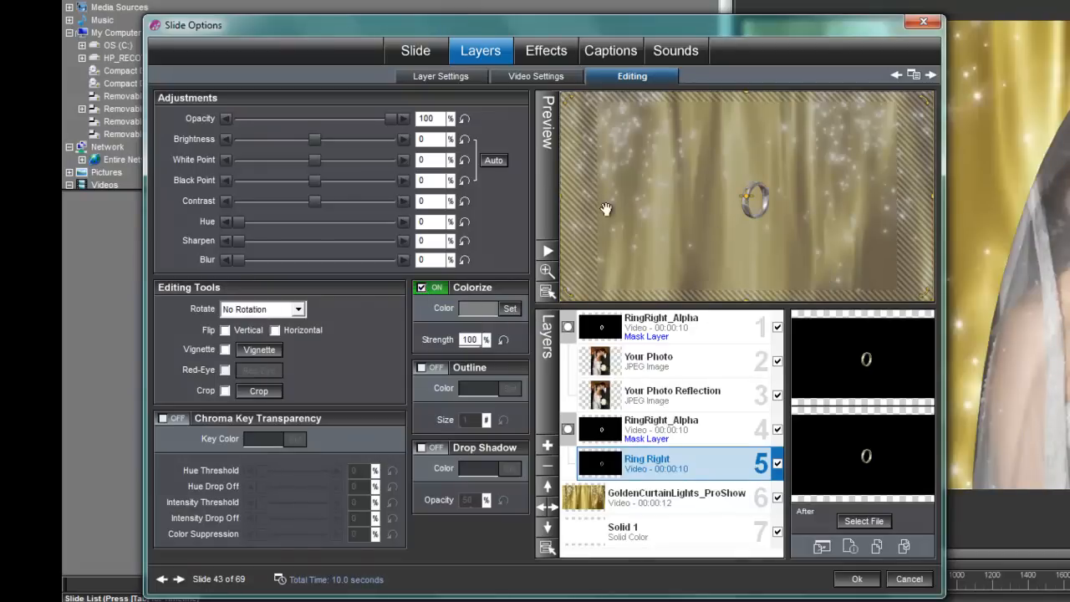
# Glance at the Motion Effects, then return to Editing and select the GoldenCurtainLights layer
pyautogui.click(546, 50)
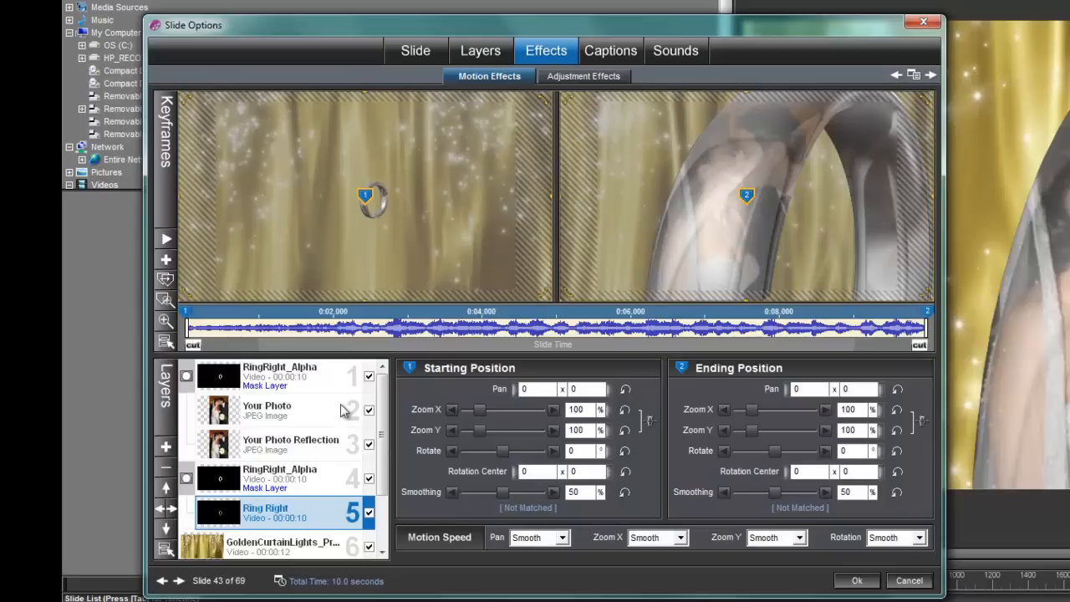
pyautogui.moveTo(809, 342)
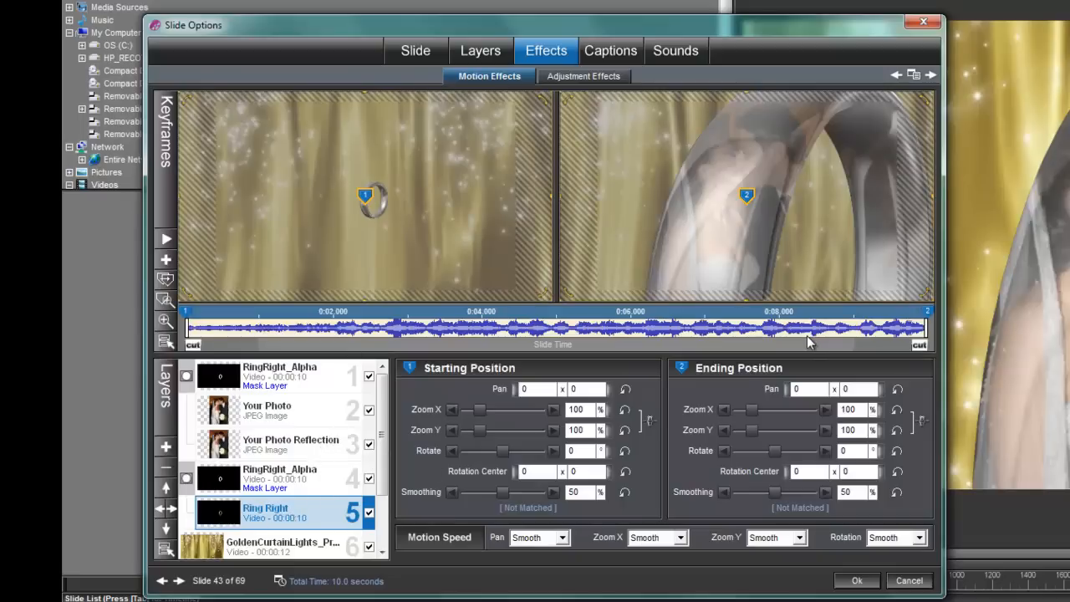
pyautogui.click(481, 50)
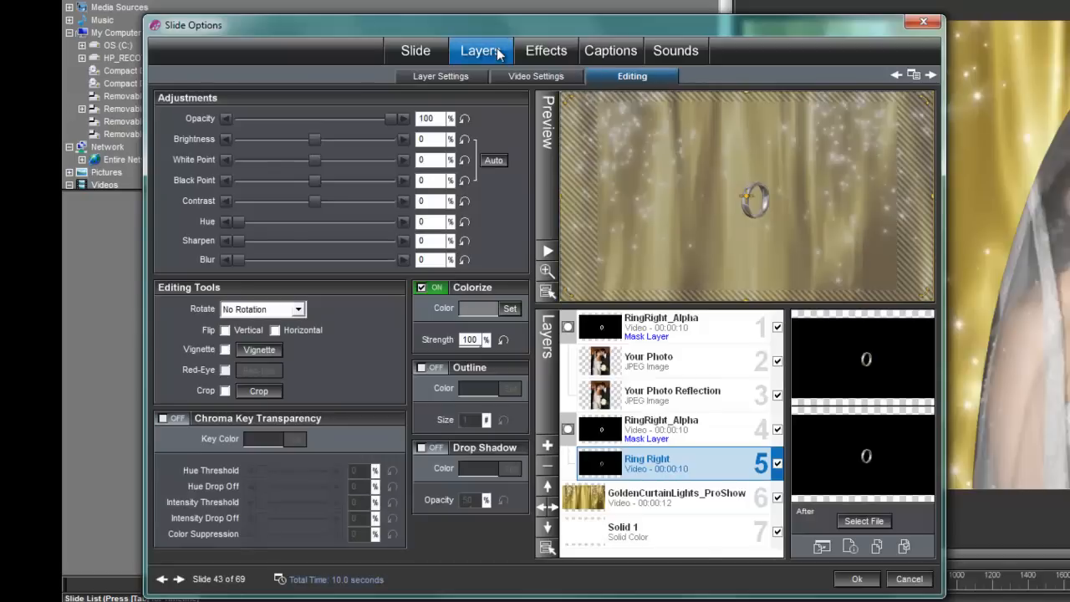
pyautogui.click(669, 497)
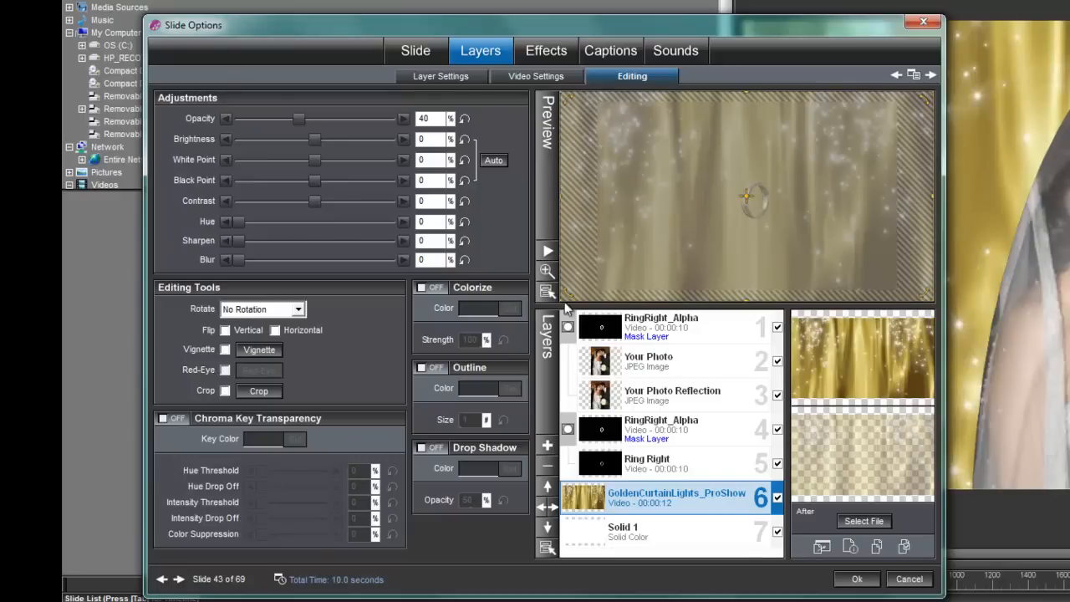
pyautogui.moveTo(422, 288)
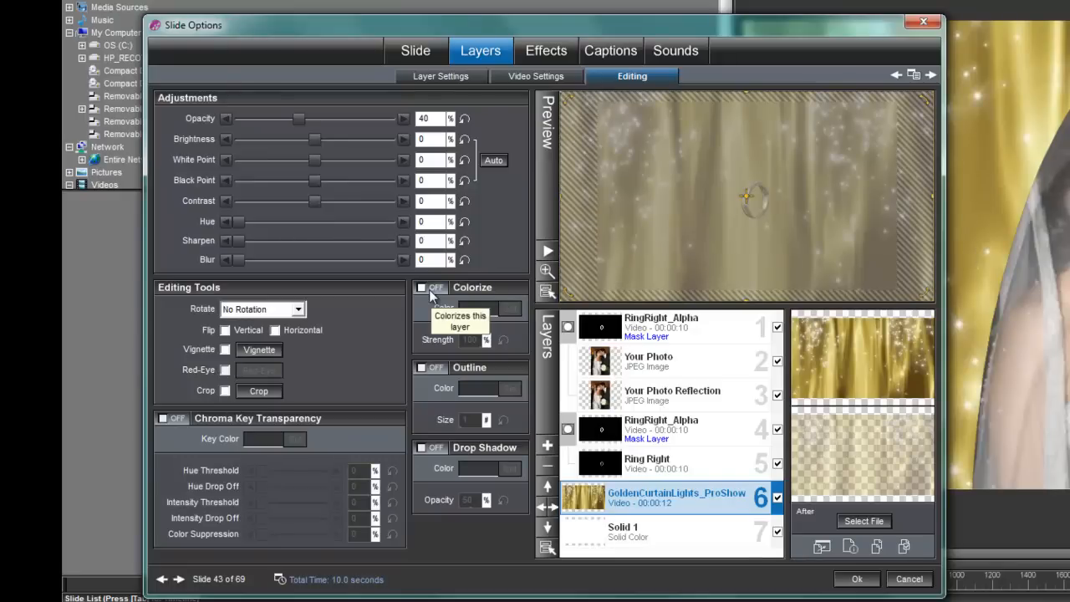
# Colorize the curtain lights red and darken them with lower white and black points
pyautogui.click(421, 286)
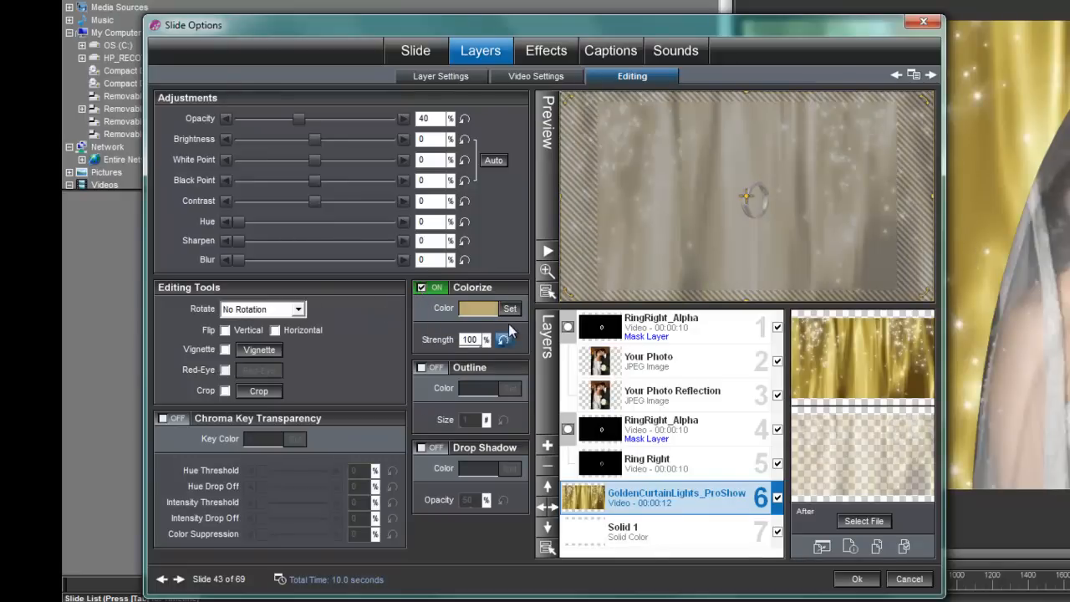
pyautogui.click(510, 307)
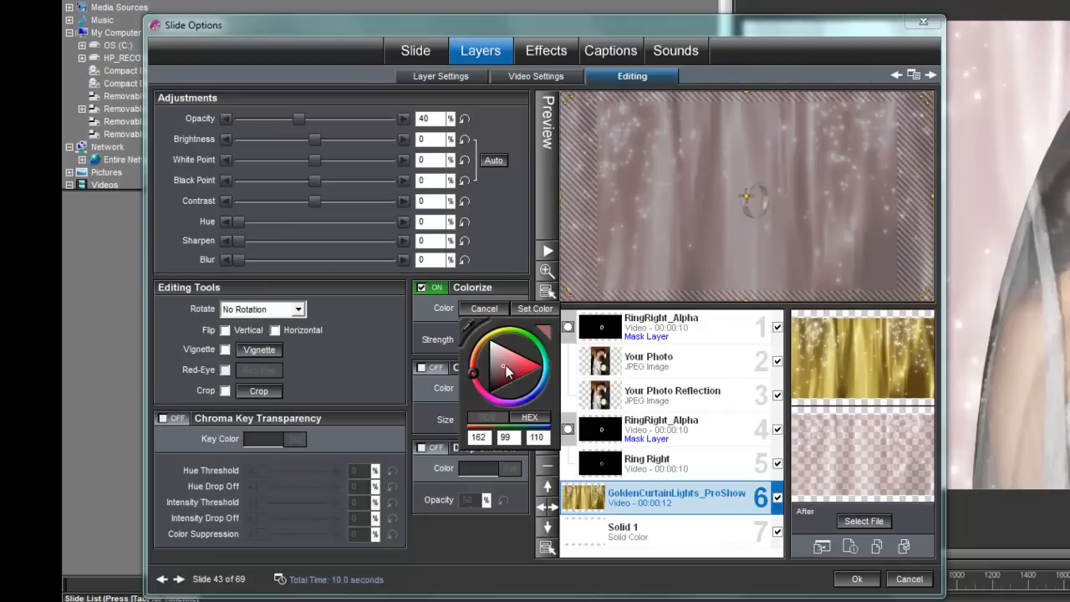
pyautogui.click(512, 366)
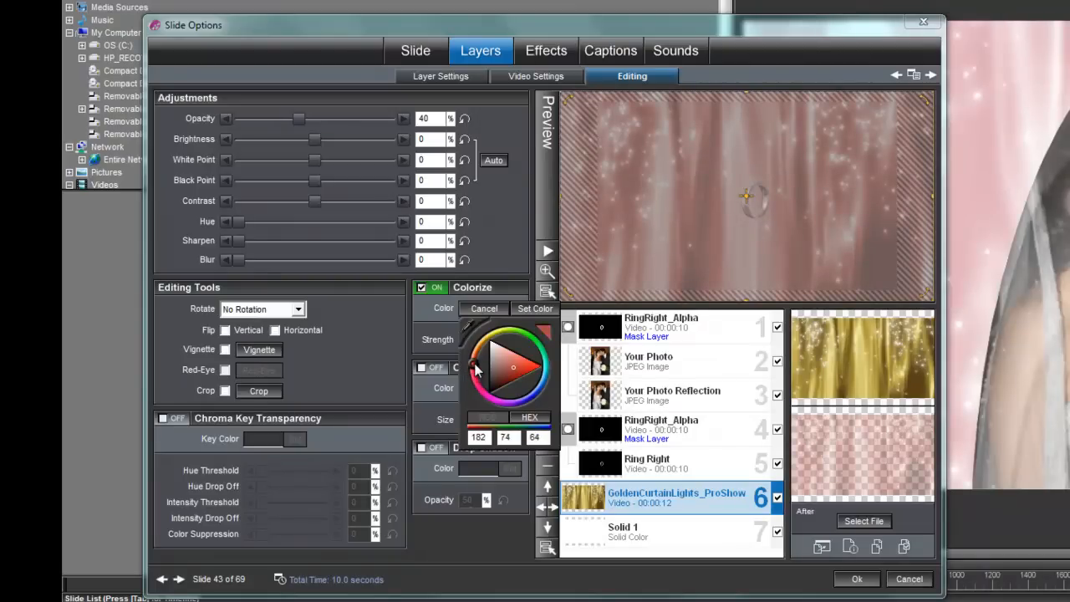
pyautogui.click(522, 372)
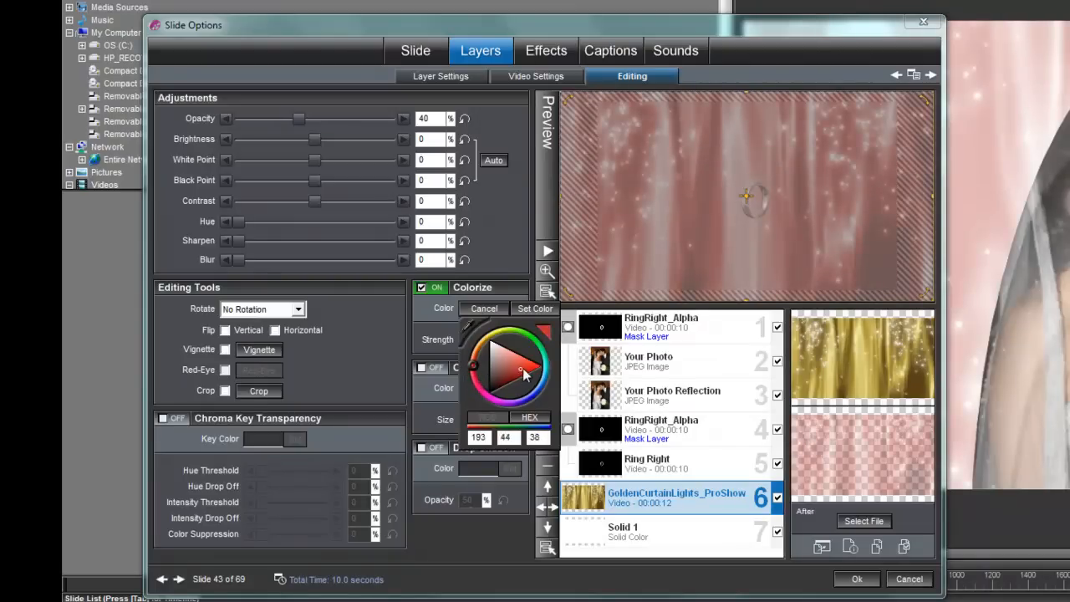
pyautogui.moveTo(518, 369); pyautogui.dragTo(526, 365)
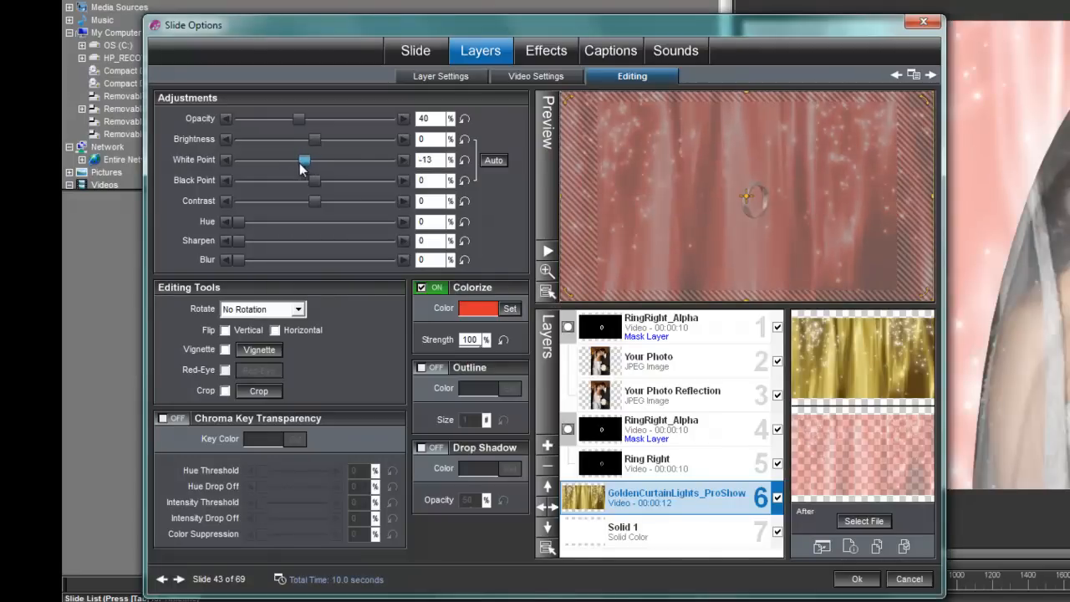
pyautogui.moveTo(303, 160); pyautogui.dragTo(290, 160)
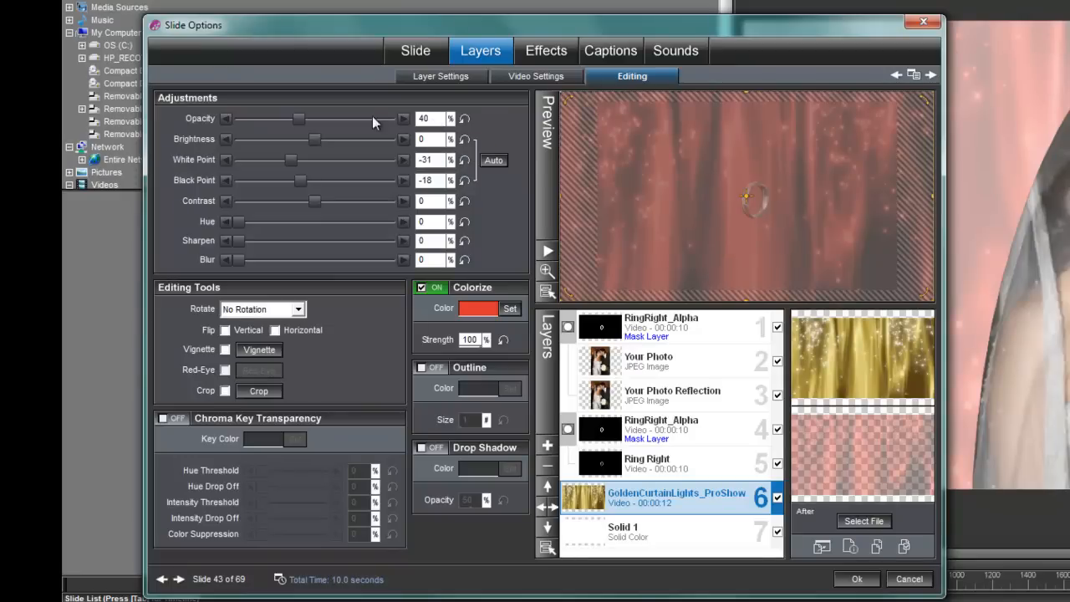
# Raise the curtain lights' opacity to about 59% and accept the slide options
pyautogui.moveTo(299, 118); pyautogui.dragTo(319, 118)
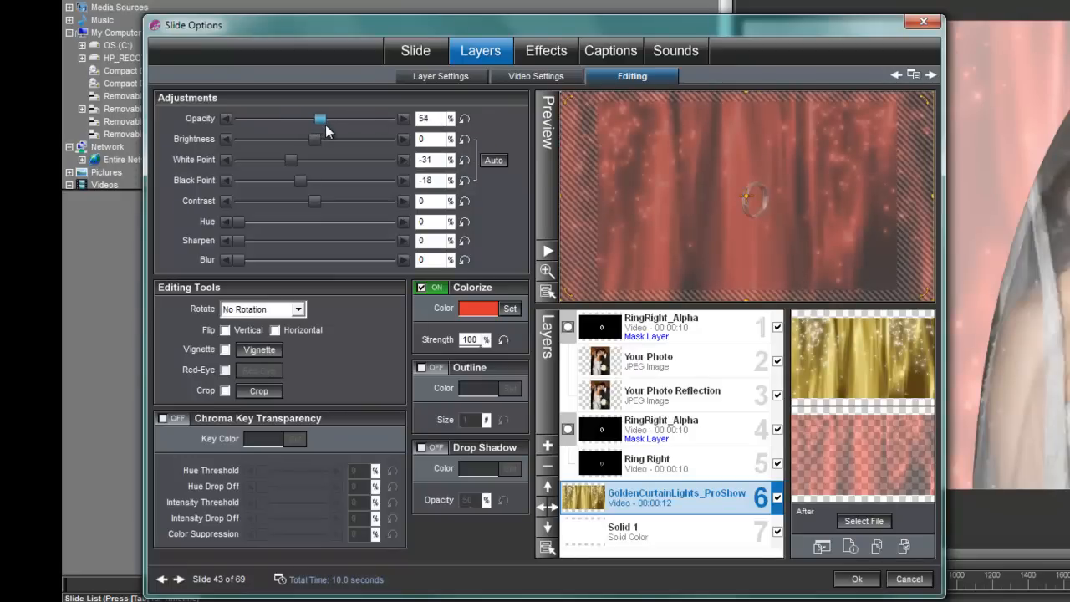
pyautogui.moveTo(320, 118); pyautogui.dragTo(328, 120)
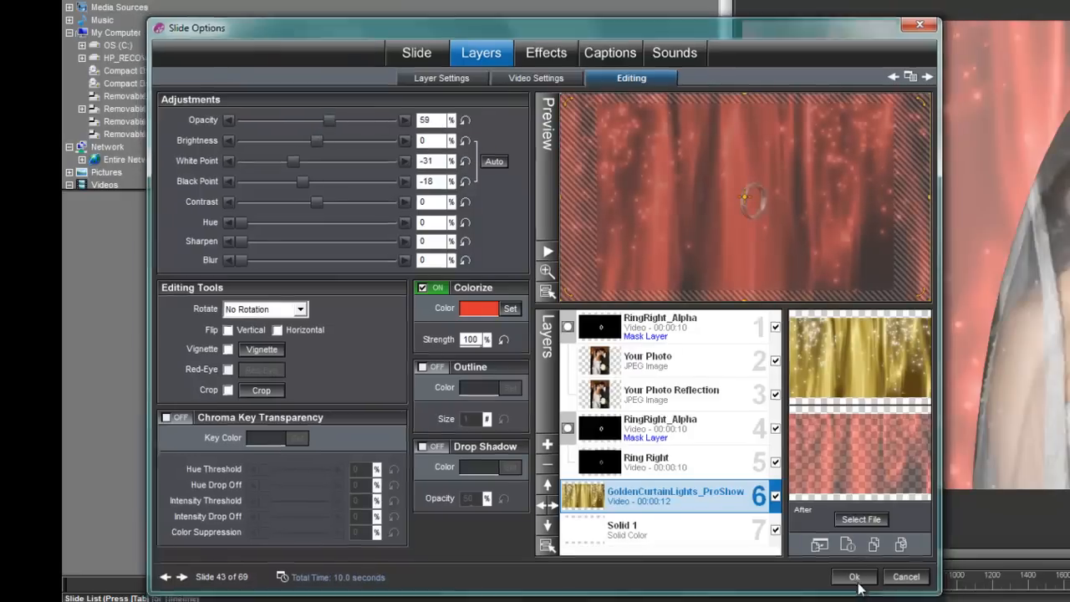
pyautogui.click(854, 576)
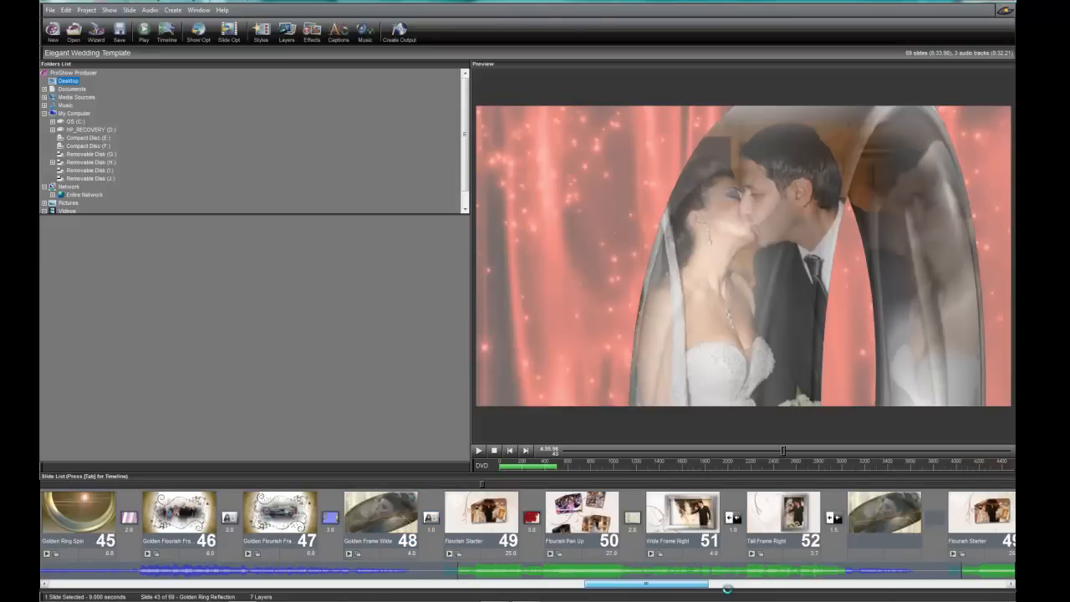
# Scroll to slide 52, Tall Frame Right, and open its Slide Options
pyautogui.hscroll(3)
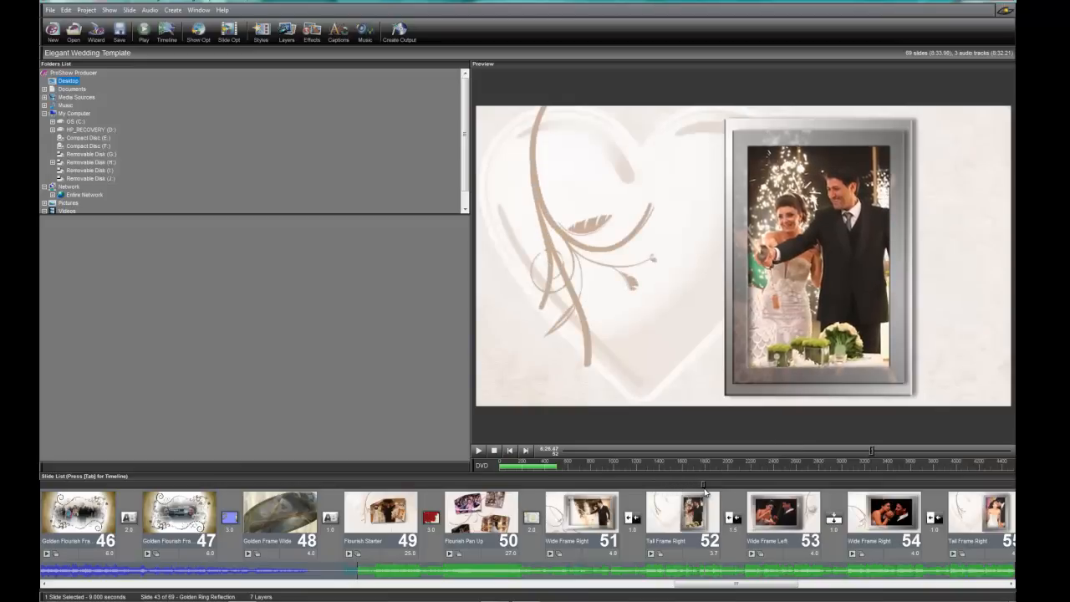
pyautogui.doubleClick(681, 512)
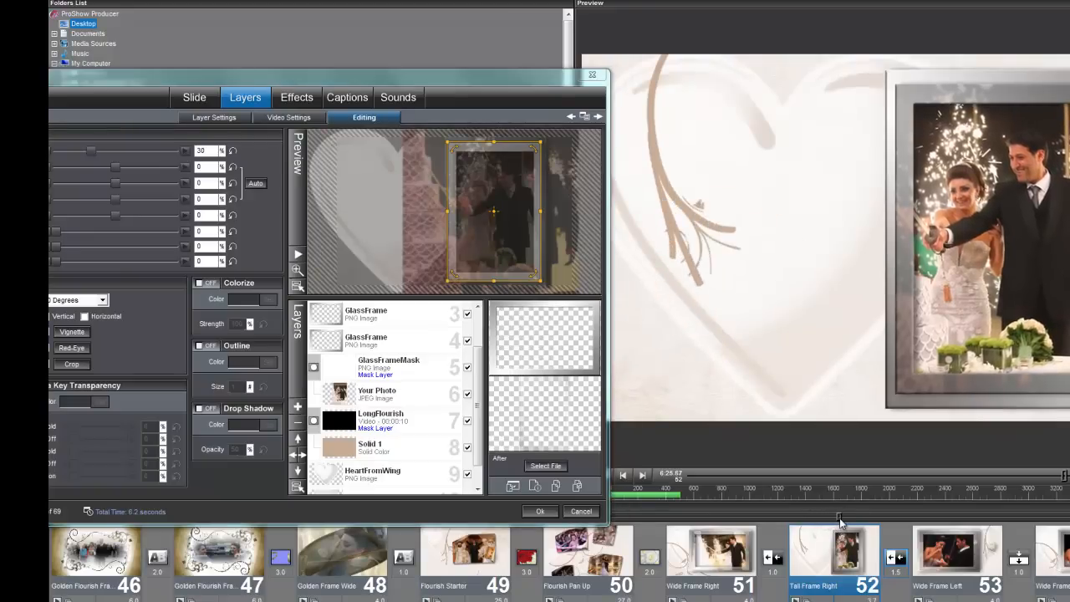
pyautogui.moveTo(532, 124)
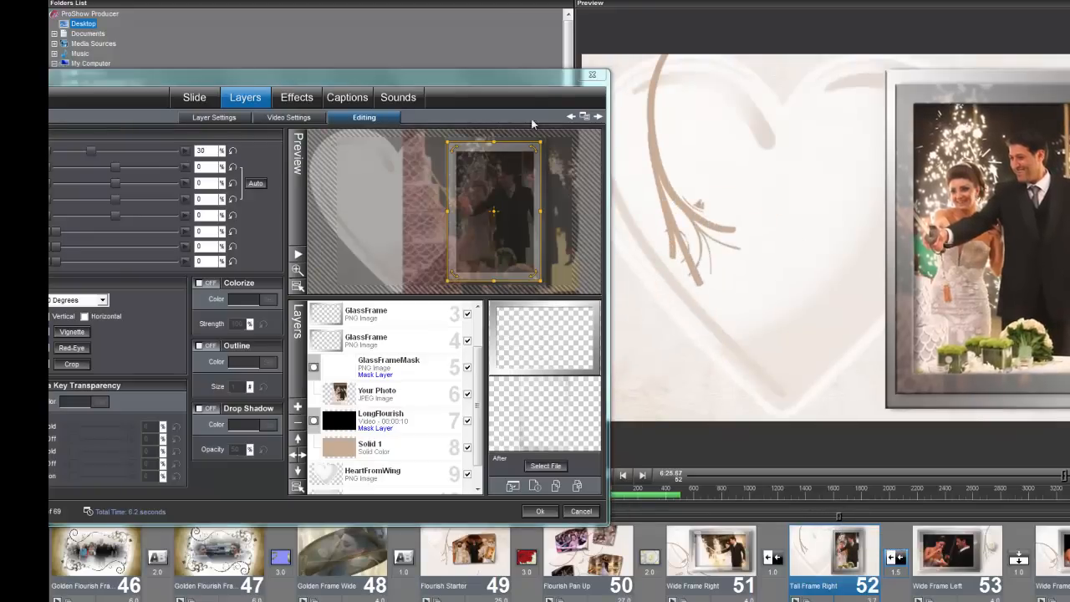
# Edit the Solid 1 layer beneath LongFlourish and change its solid colour to green
pyautogui.click(376, 376)
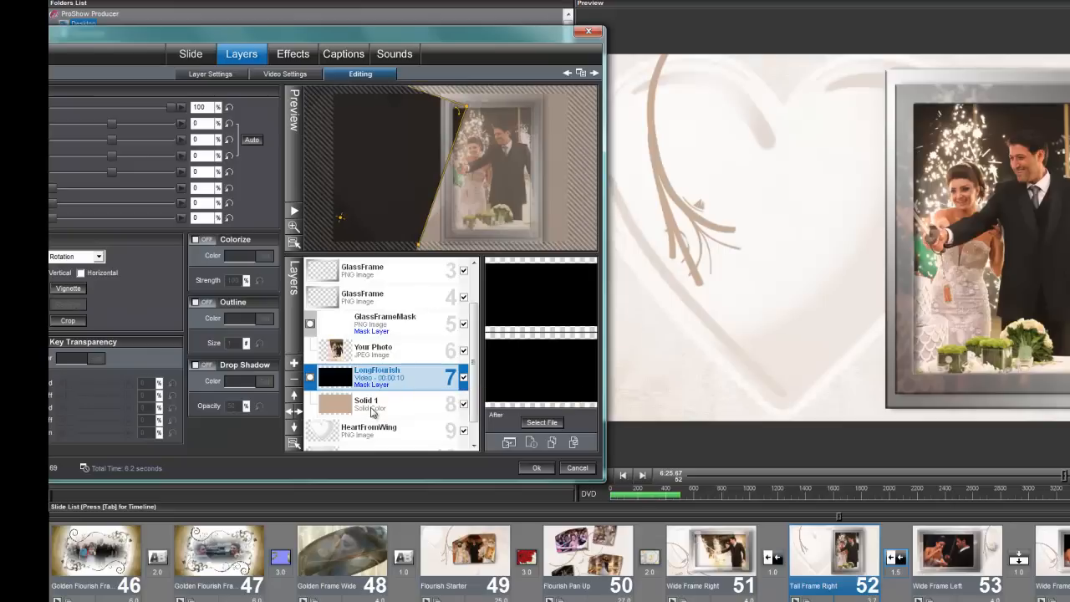
pyautogui.click(384, 403)
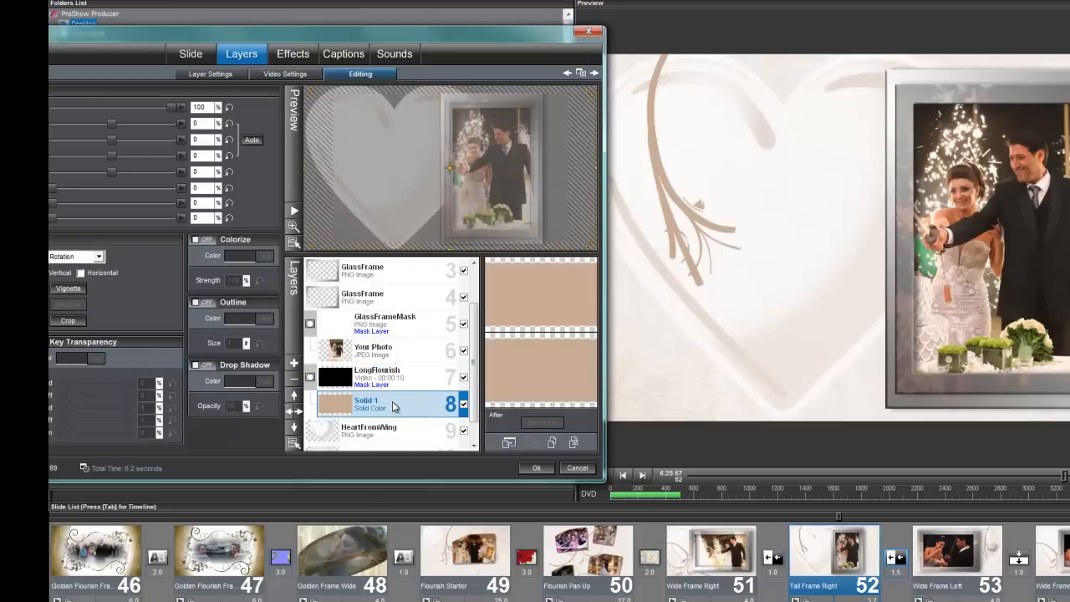
pyautogui.rightClick(393, 403)
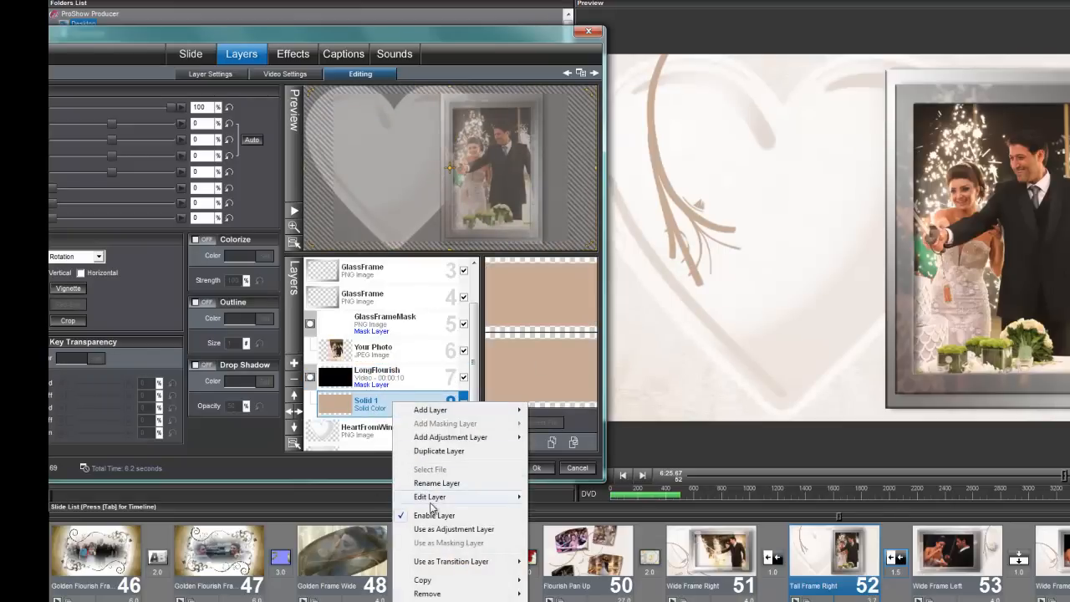
pyautogui.click(429, 496)
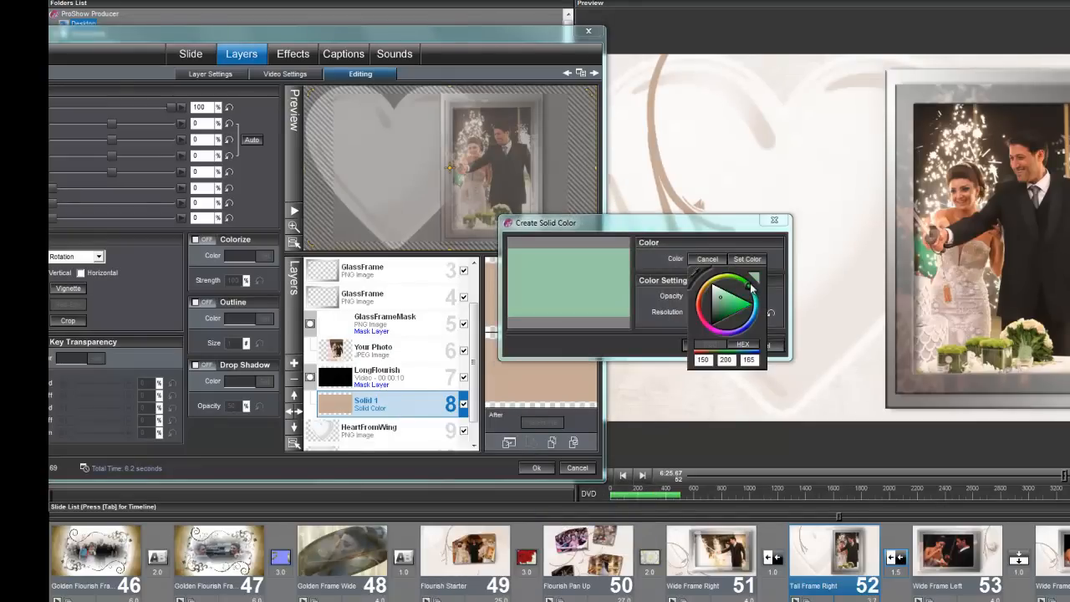
pyautogui.click(746, 258)
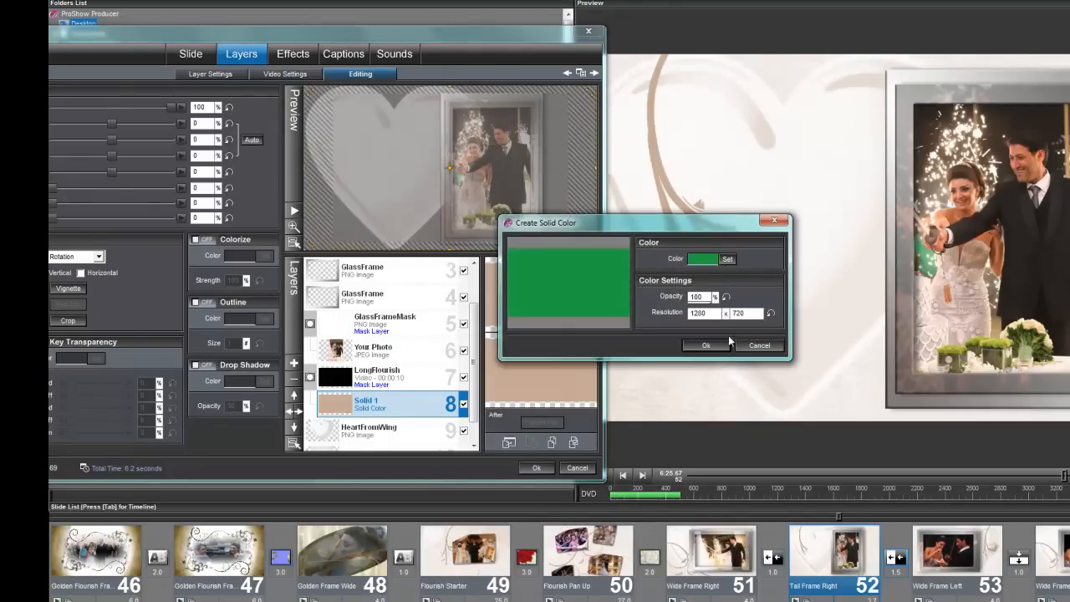
pyautogui.click(706, 345)
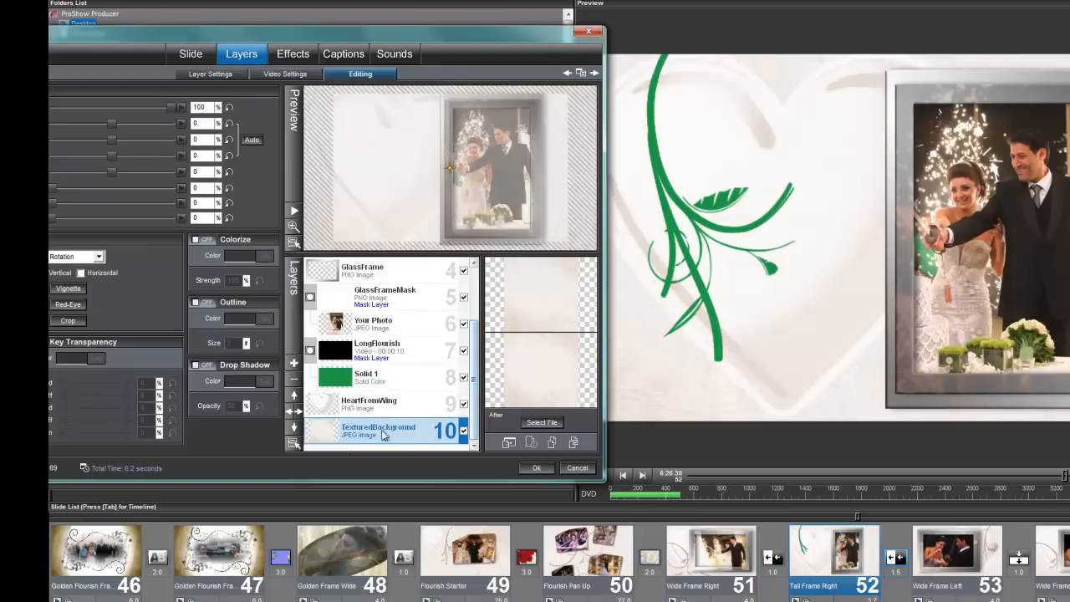
pyautogui.moveTo(325, 471)
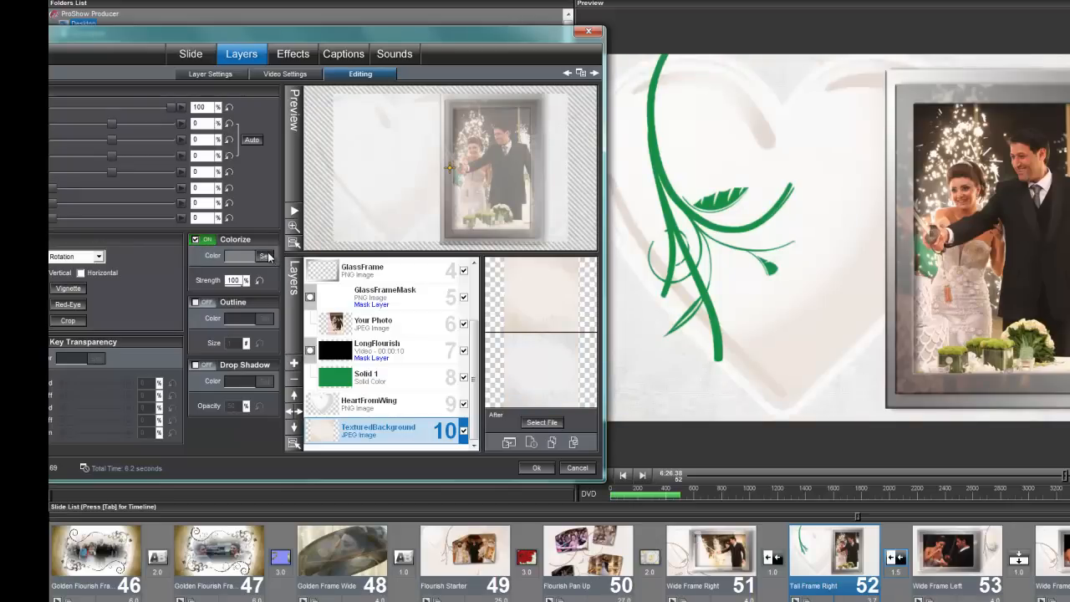
# Choose a pink tint colour for slide 52's TexturedBackground layer
pyautogui.click(265, 255)
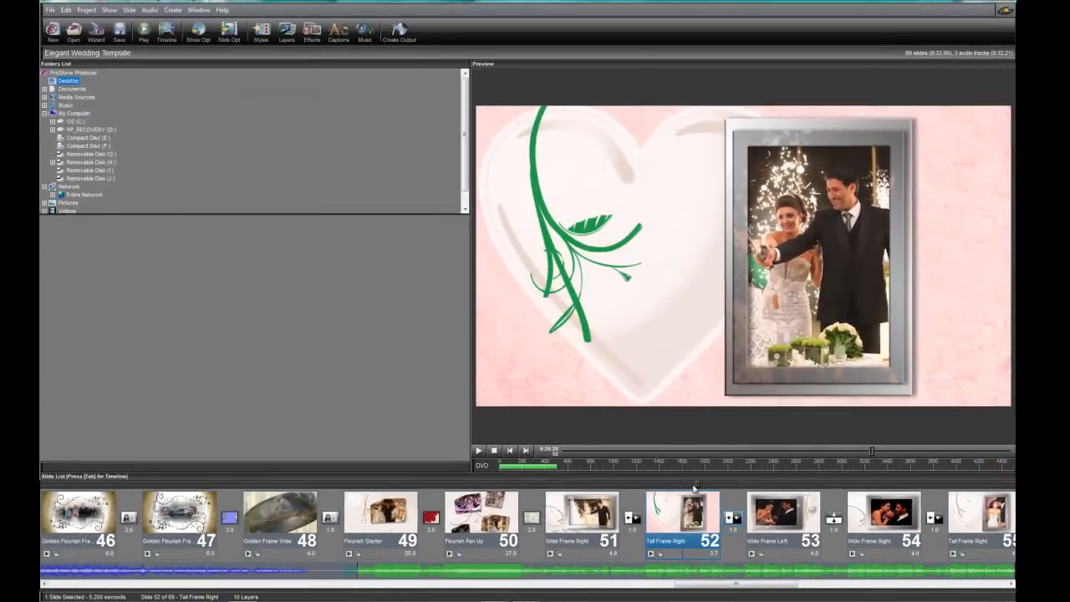
pyautogui.moveTo(694, 487)
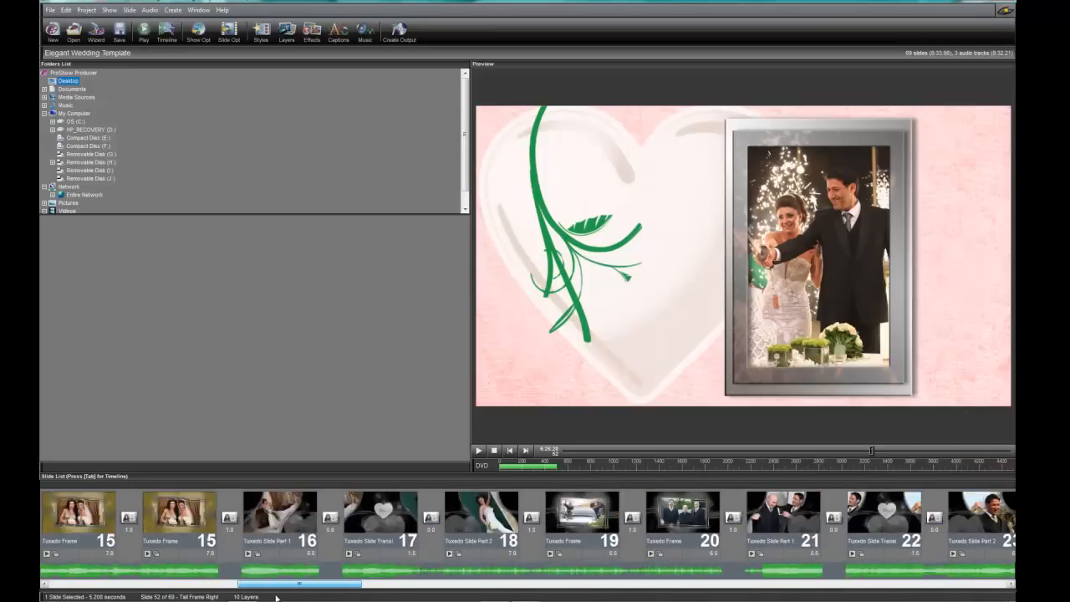
# Scroll back to slide 10, Tuxedo Portrait Left, and open its Slide Options
pyautogui.hscroll(-3)
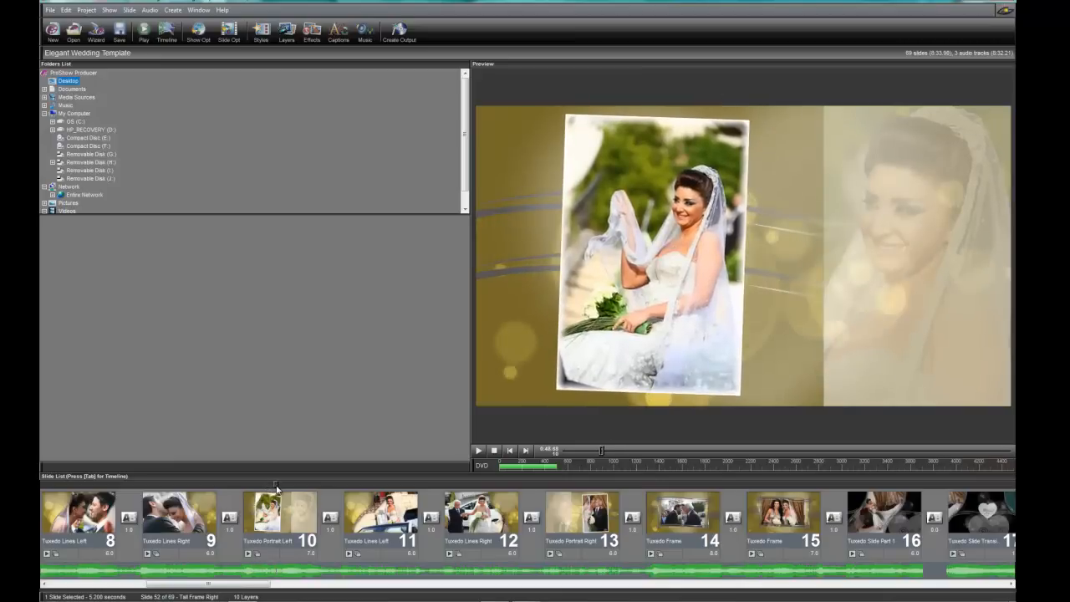
pyautogui.moveTo(277, 487)
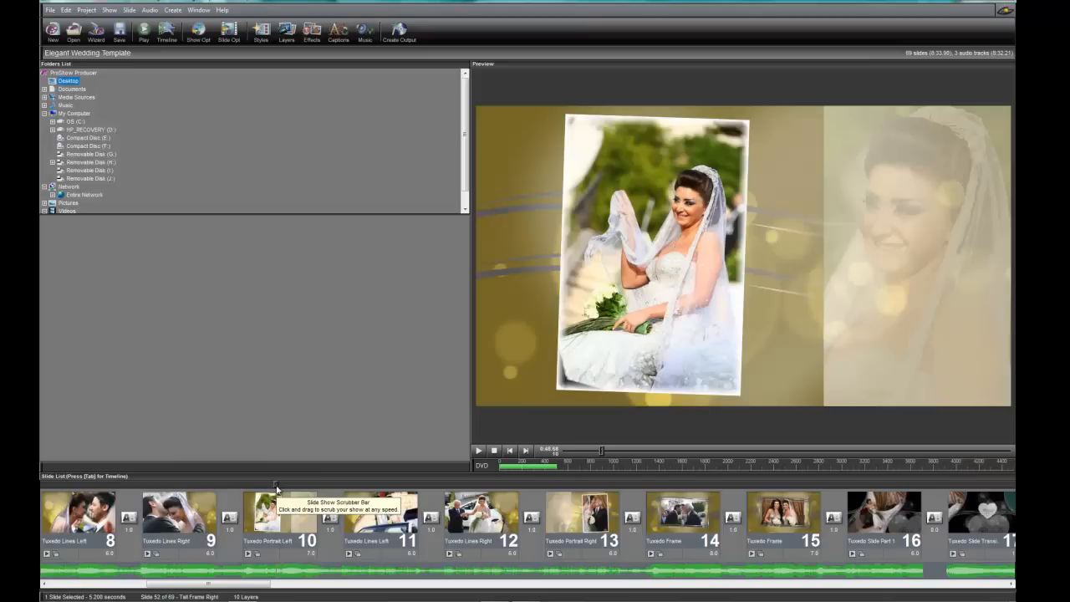
pyautogui.doubleClick(266, 513)
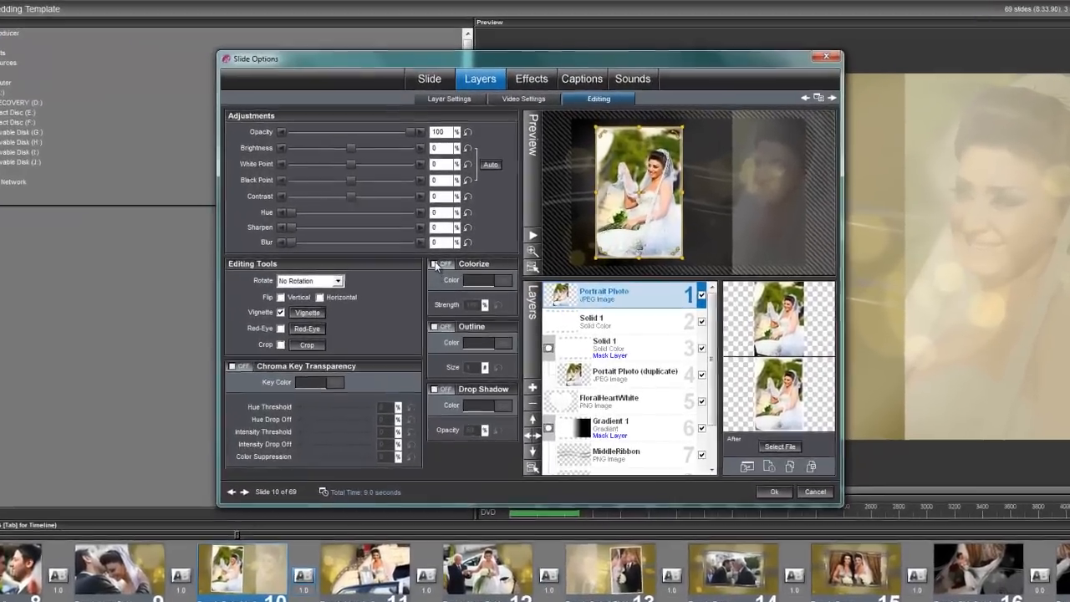
# Turn on Colorize for the Portrait Photo and start copying it to other layers
pyautogui.click(434, 265)
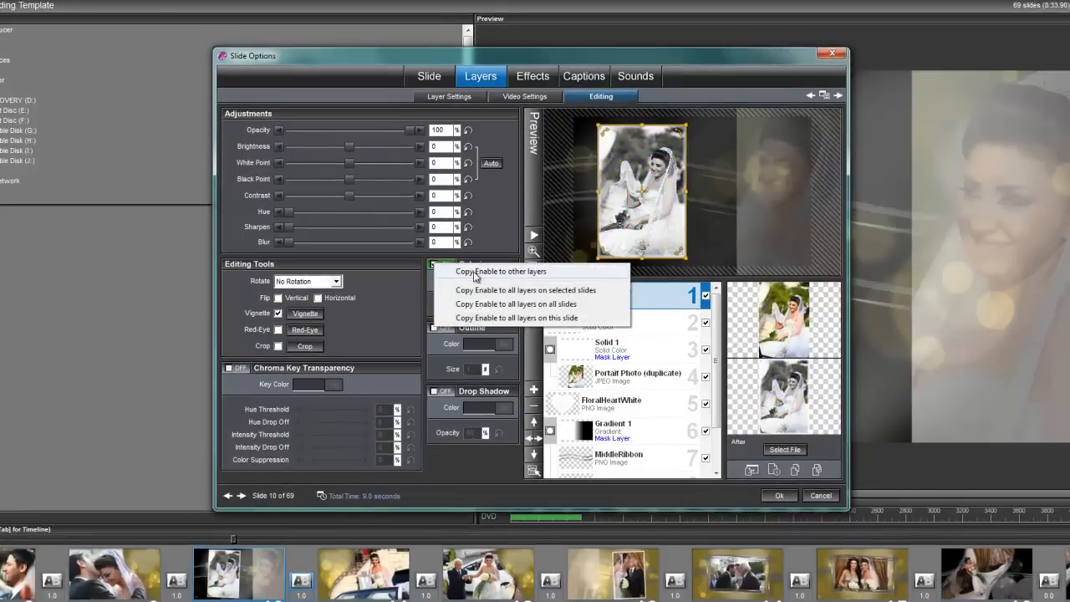
pyautogui.click(501, 271)
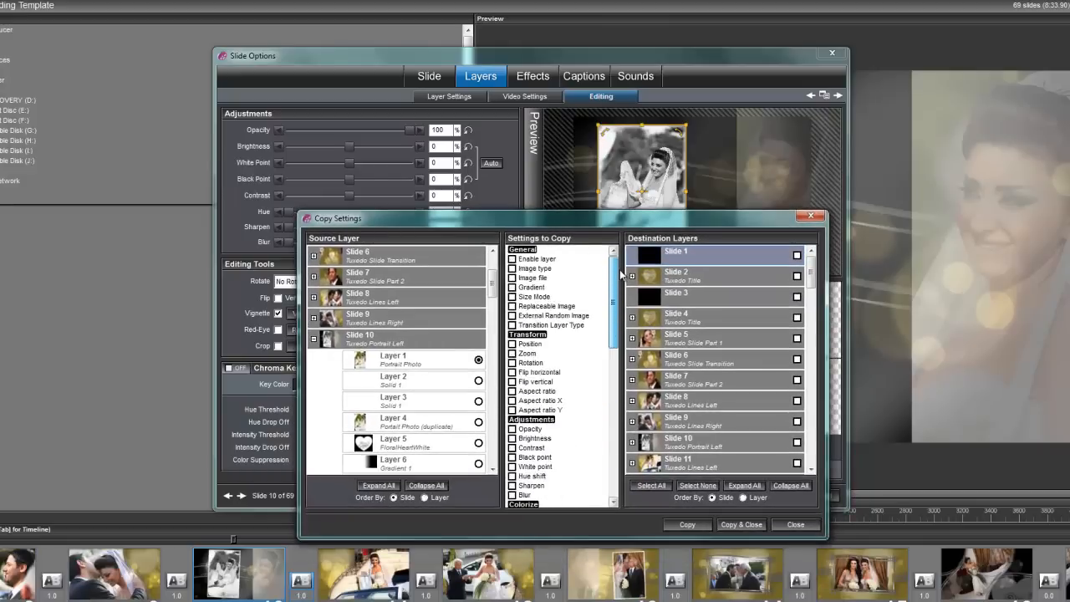
# Scroll through the Copy Settings destination list to locate slides such as Slide 11
pyautogui.scroll(-3)
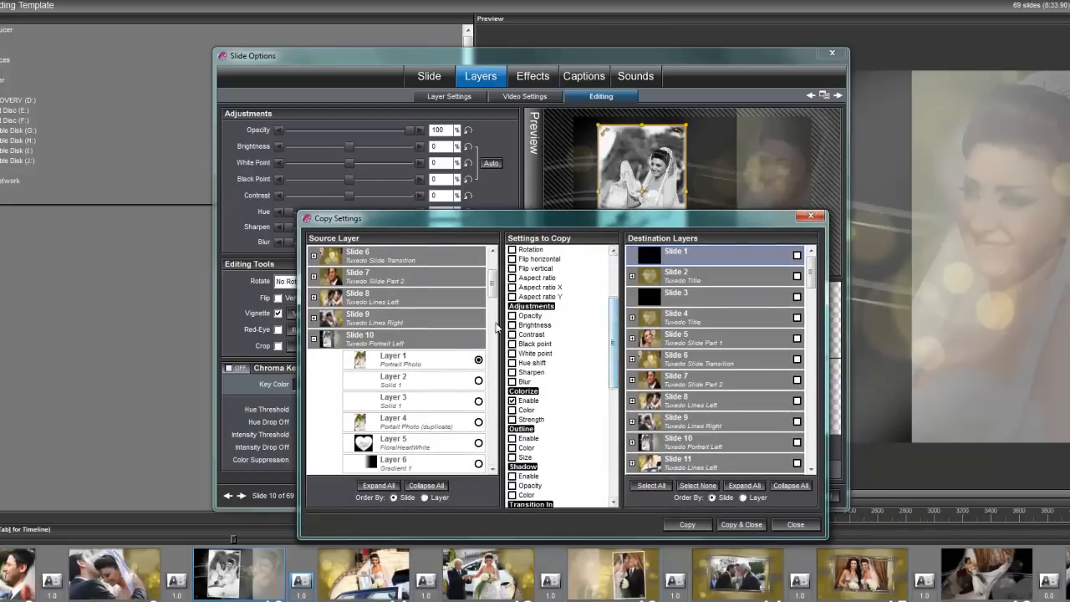
pyautogui.scroll(-3)
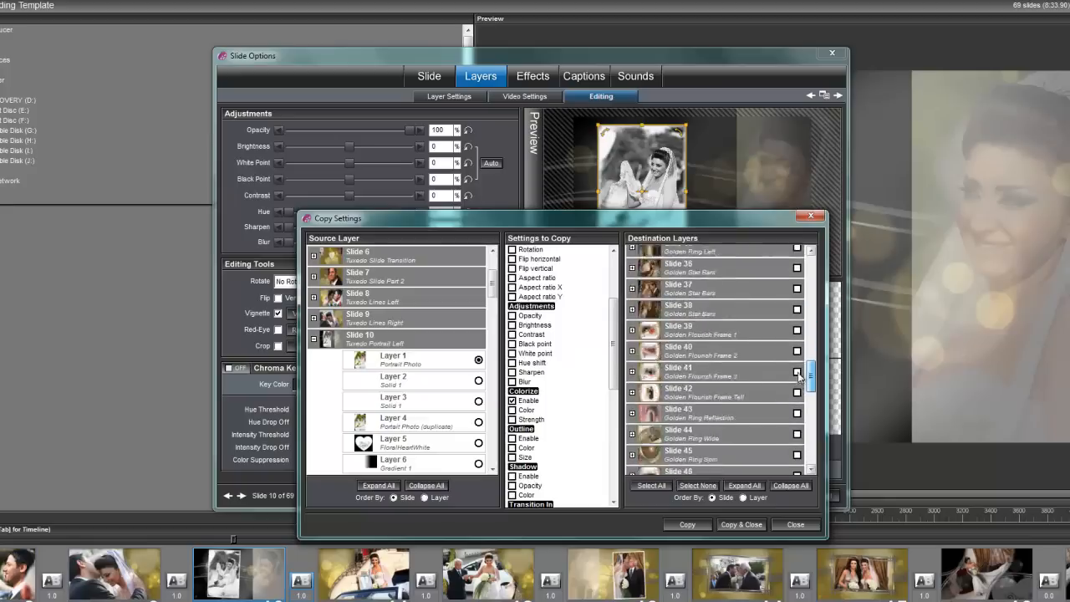
pyautogui.scroll(3)
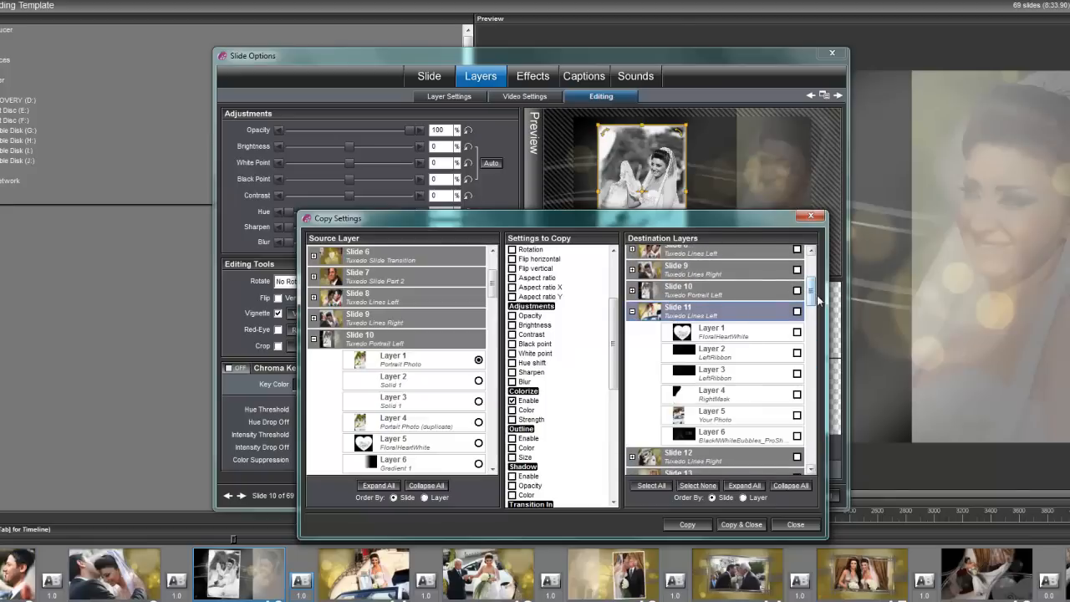
pyautogui.scroll(-3)
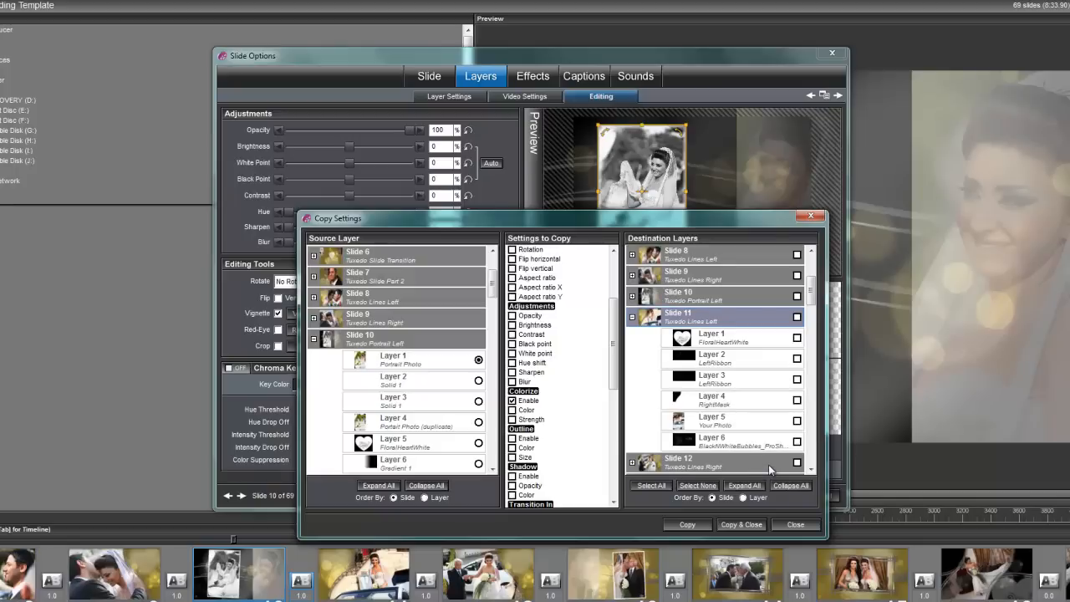
pyautogui.moveTo(743, 536)
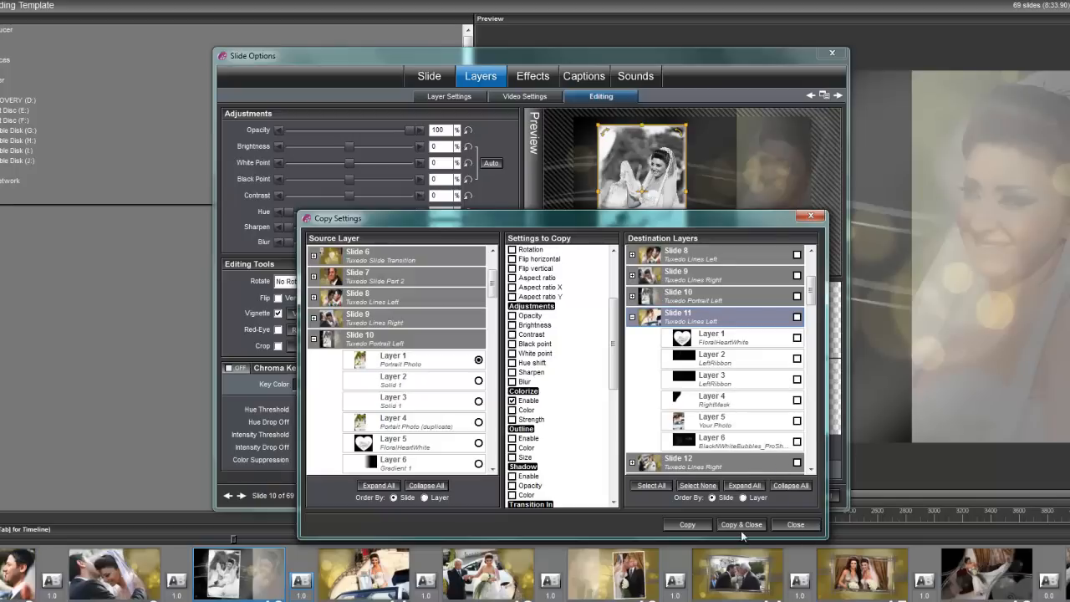